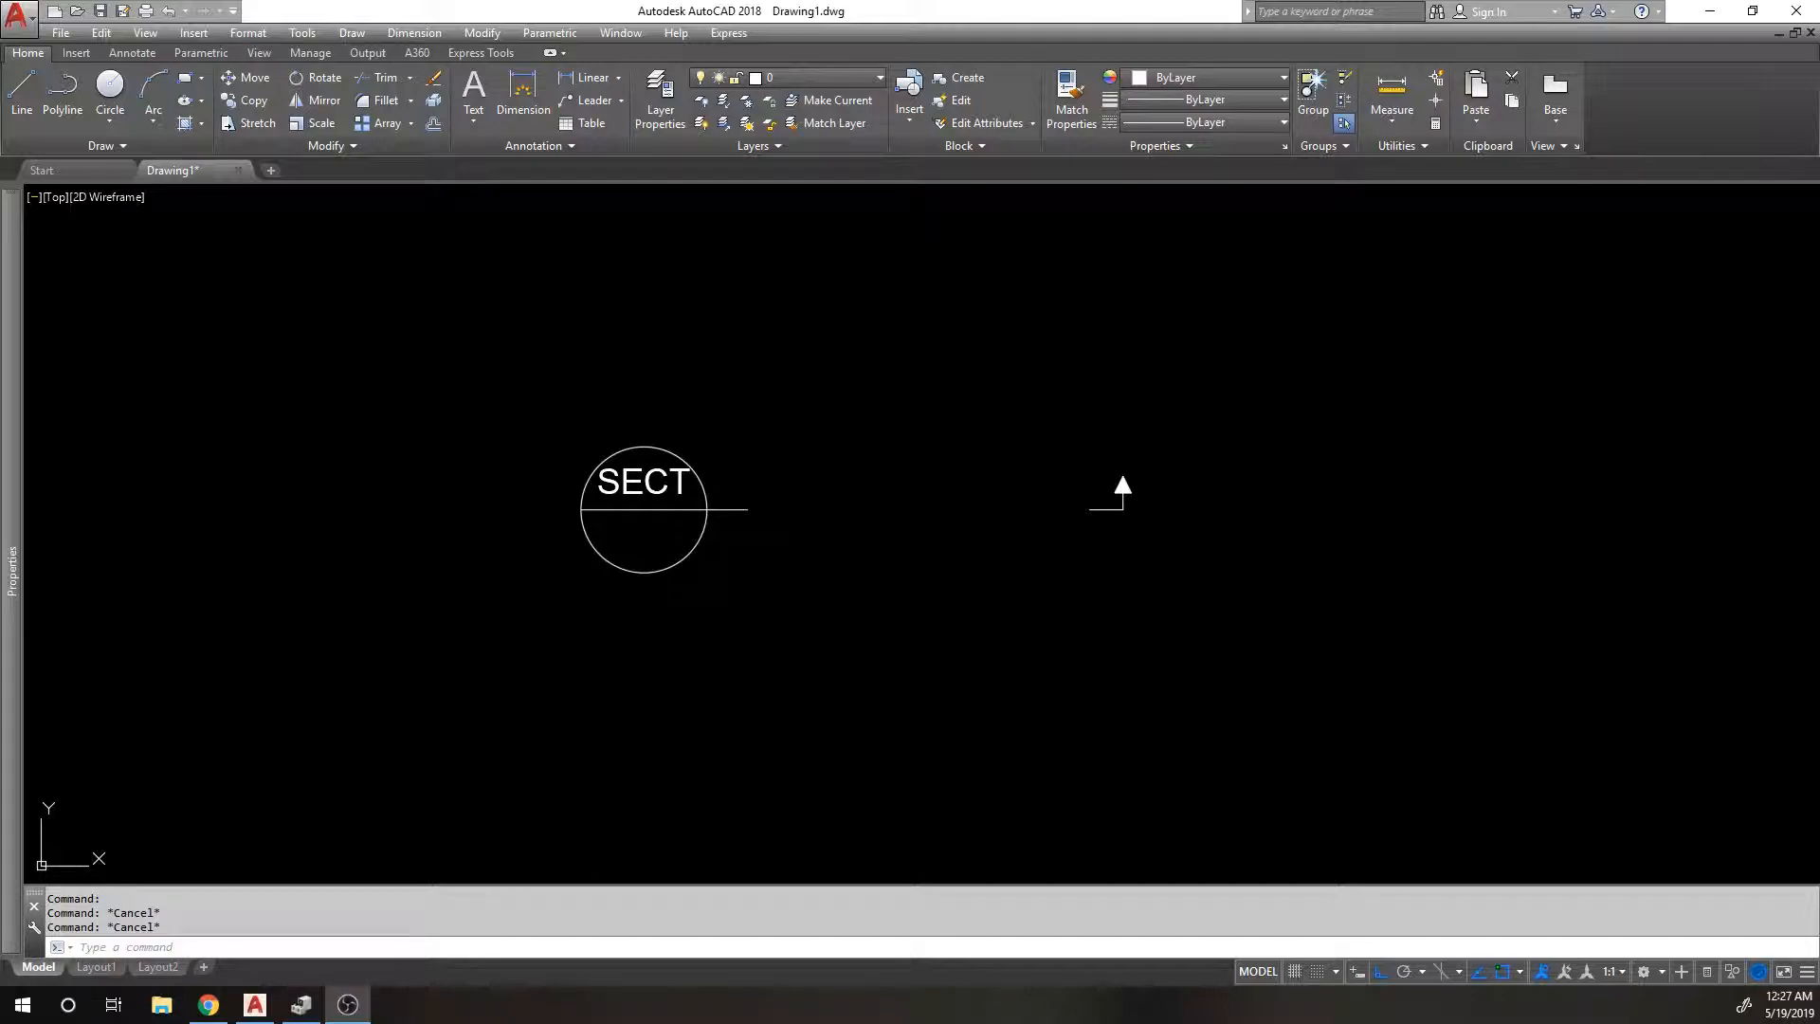
{"action": "mouse_move", "coordinate": [575, 423]}
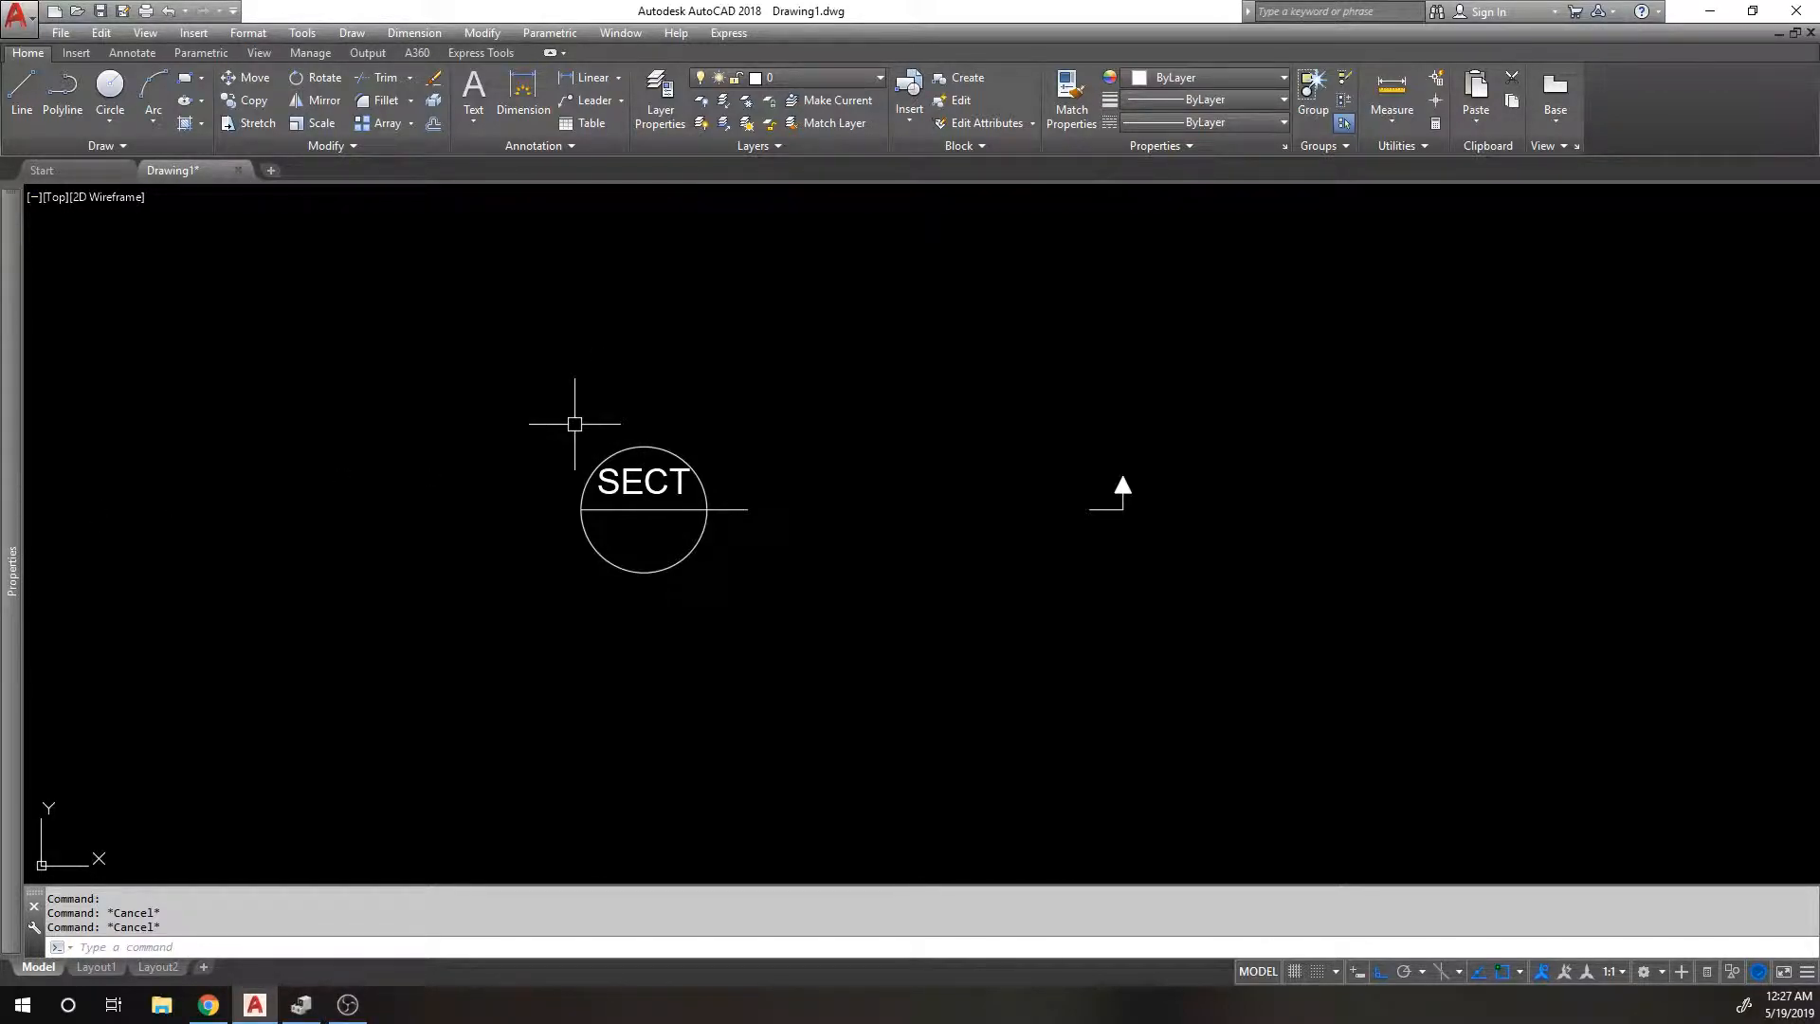
{"action": "mouse_move", "coordinate": [491, 368]}
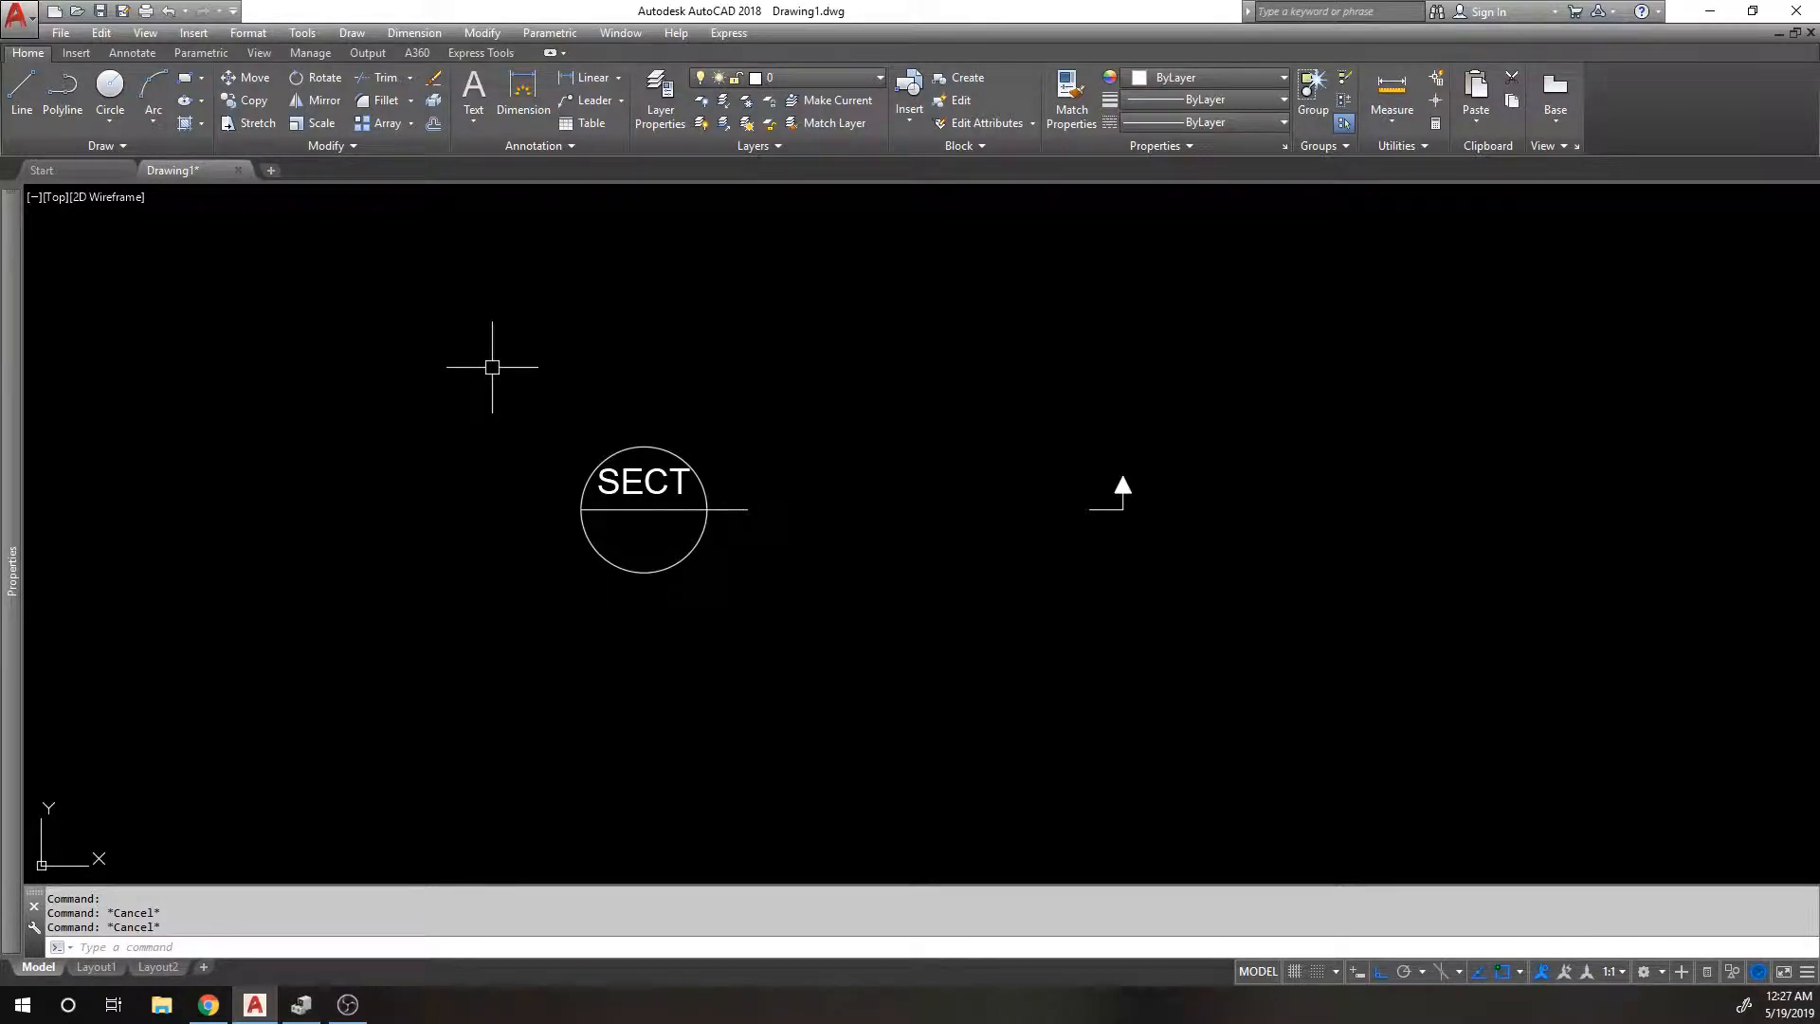
{"action": "mouse_move", "coordinate": [569, 410]}
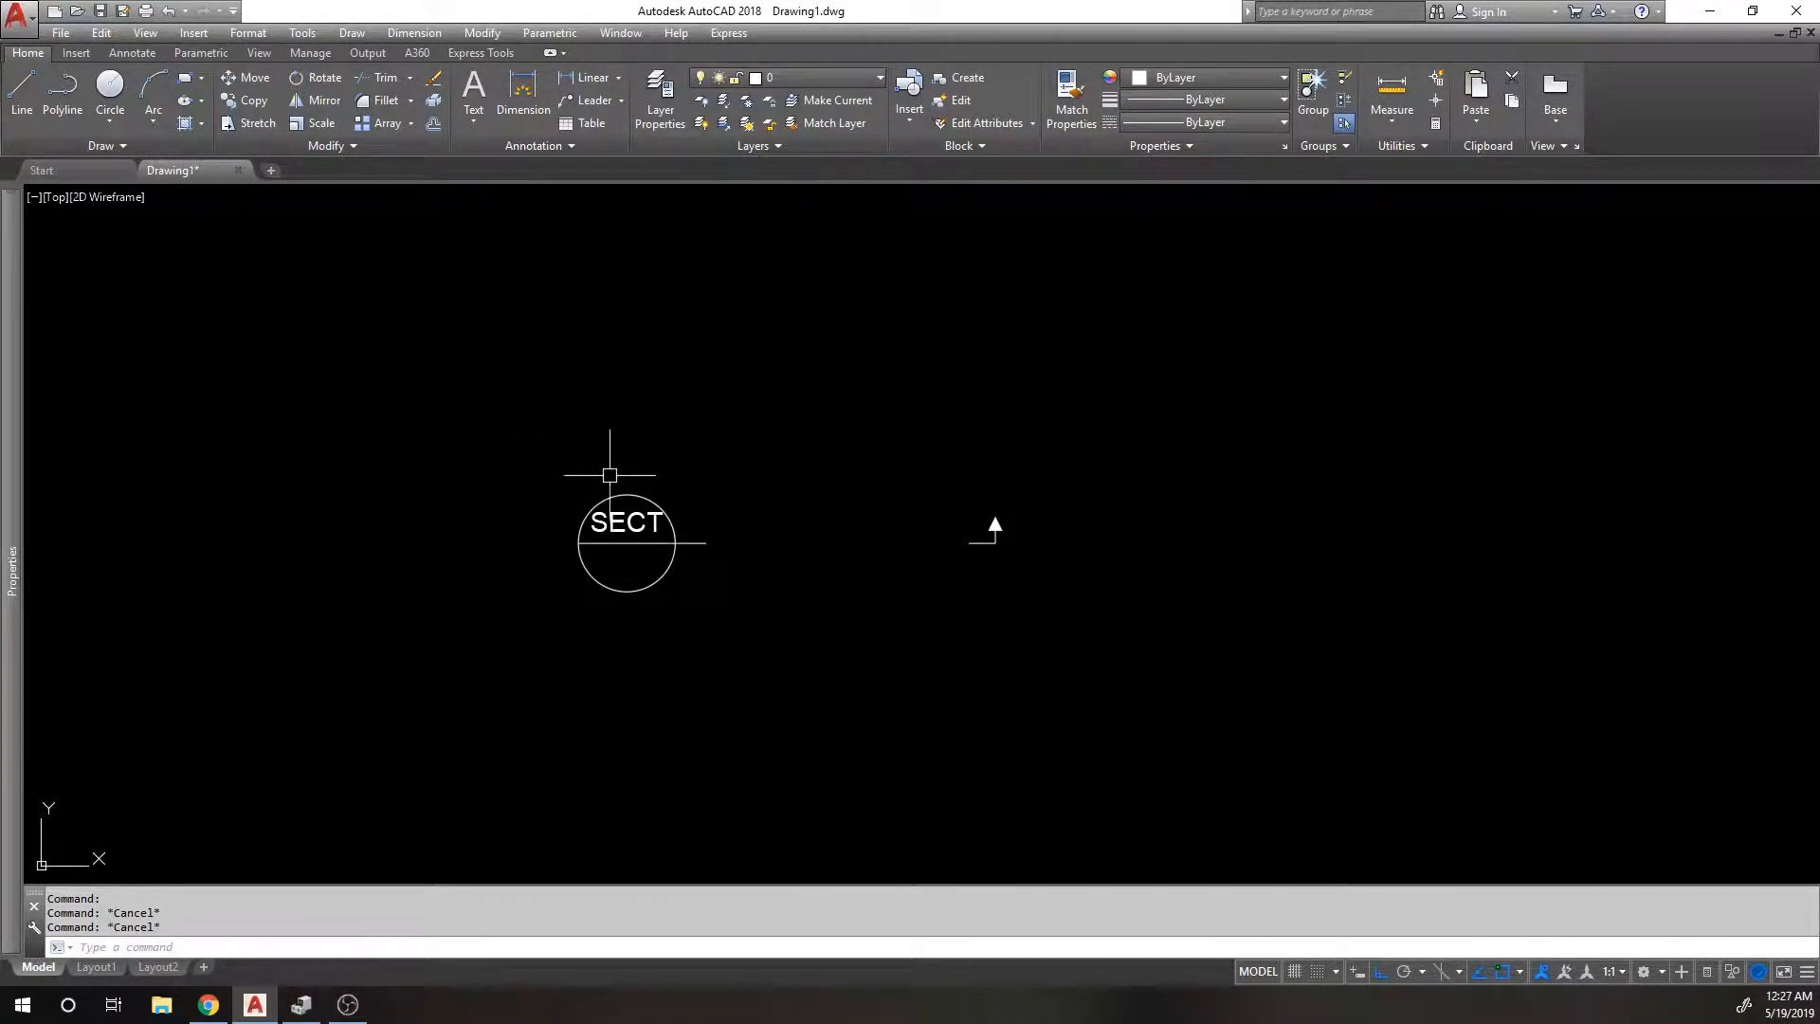
{"action": "mouse_move", "coordinate": [580, 485]}
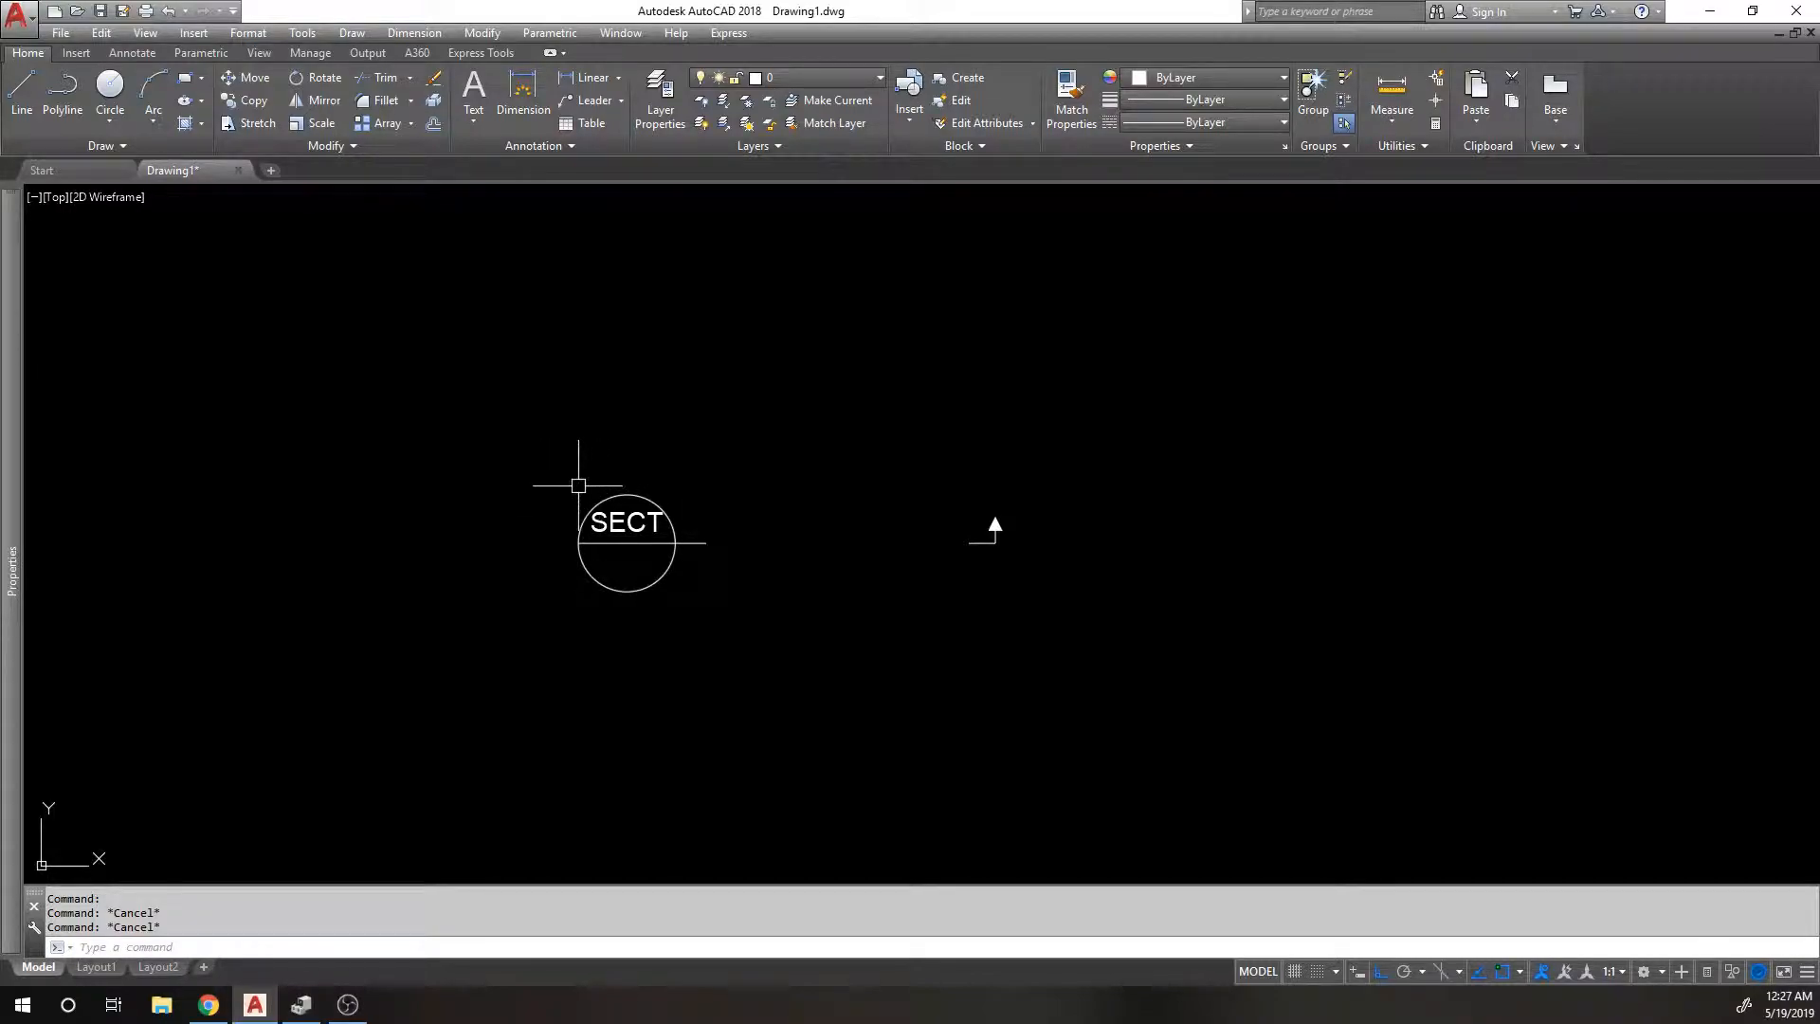
{"action": "mouse_move", "coordinate": [1037, 543]}
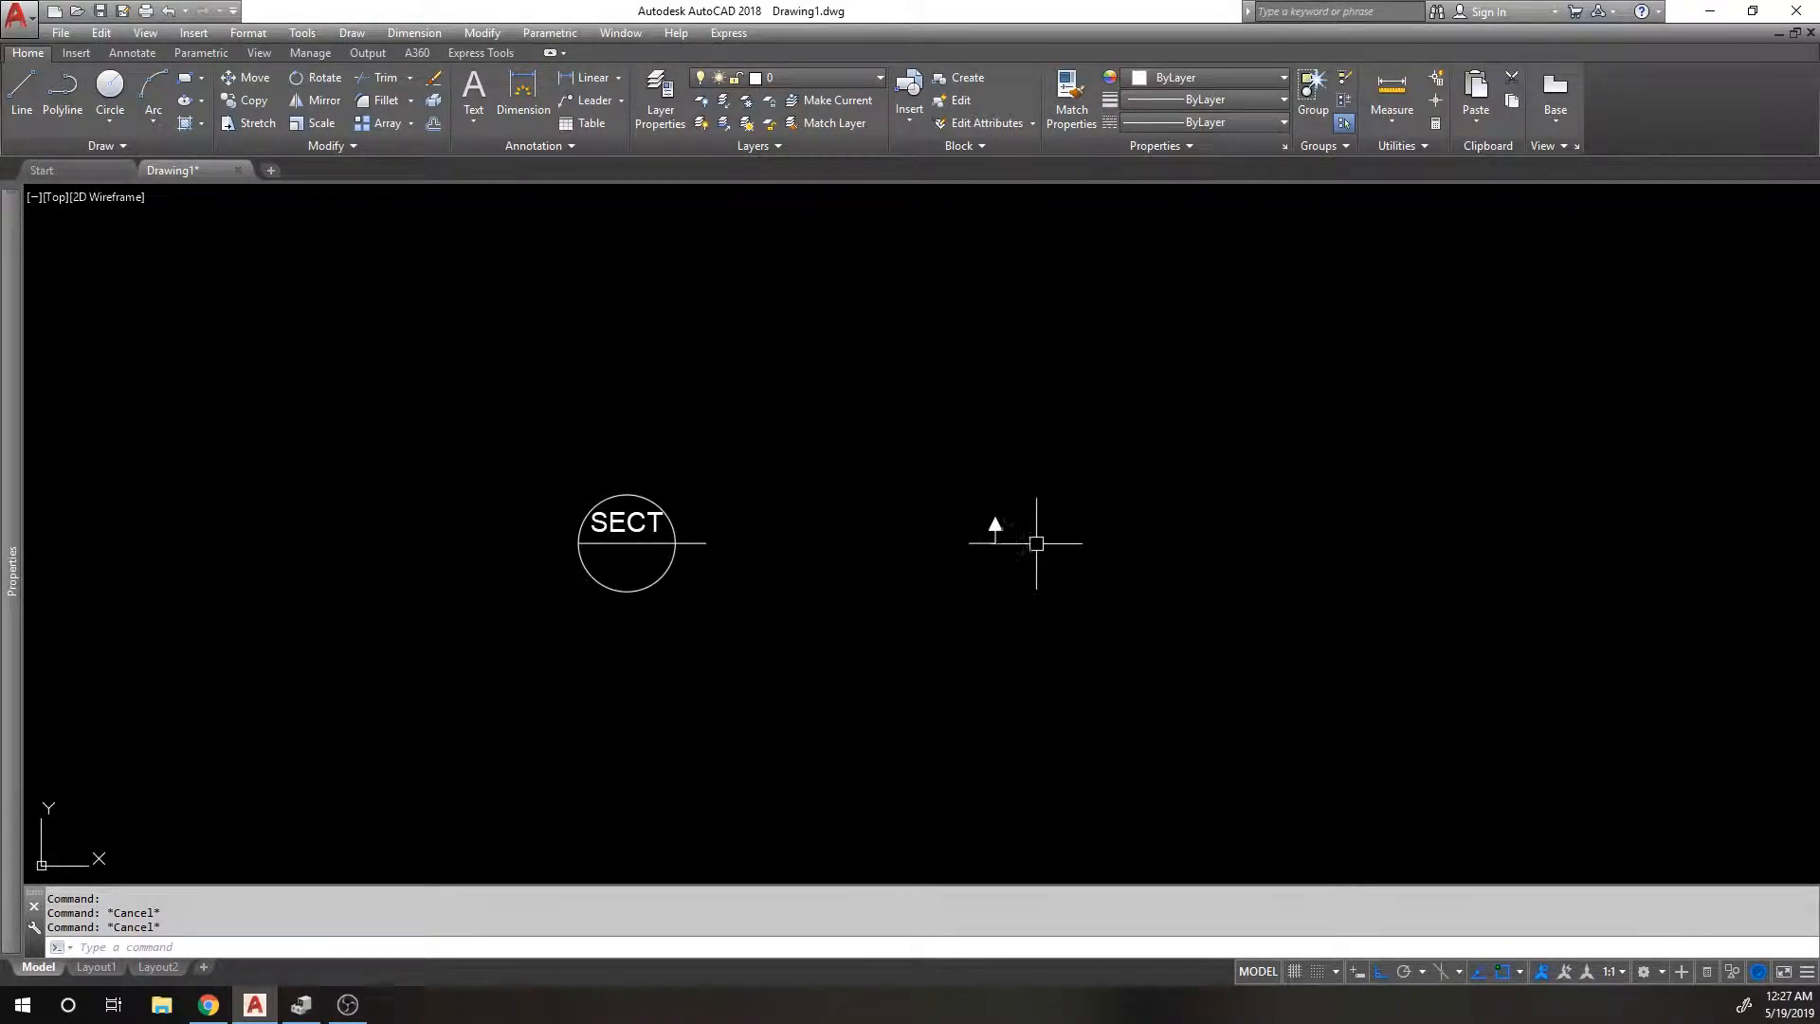
{"action": "mouse_move", "coordinate": [1012, 511]}
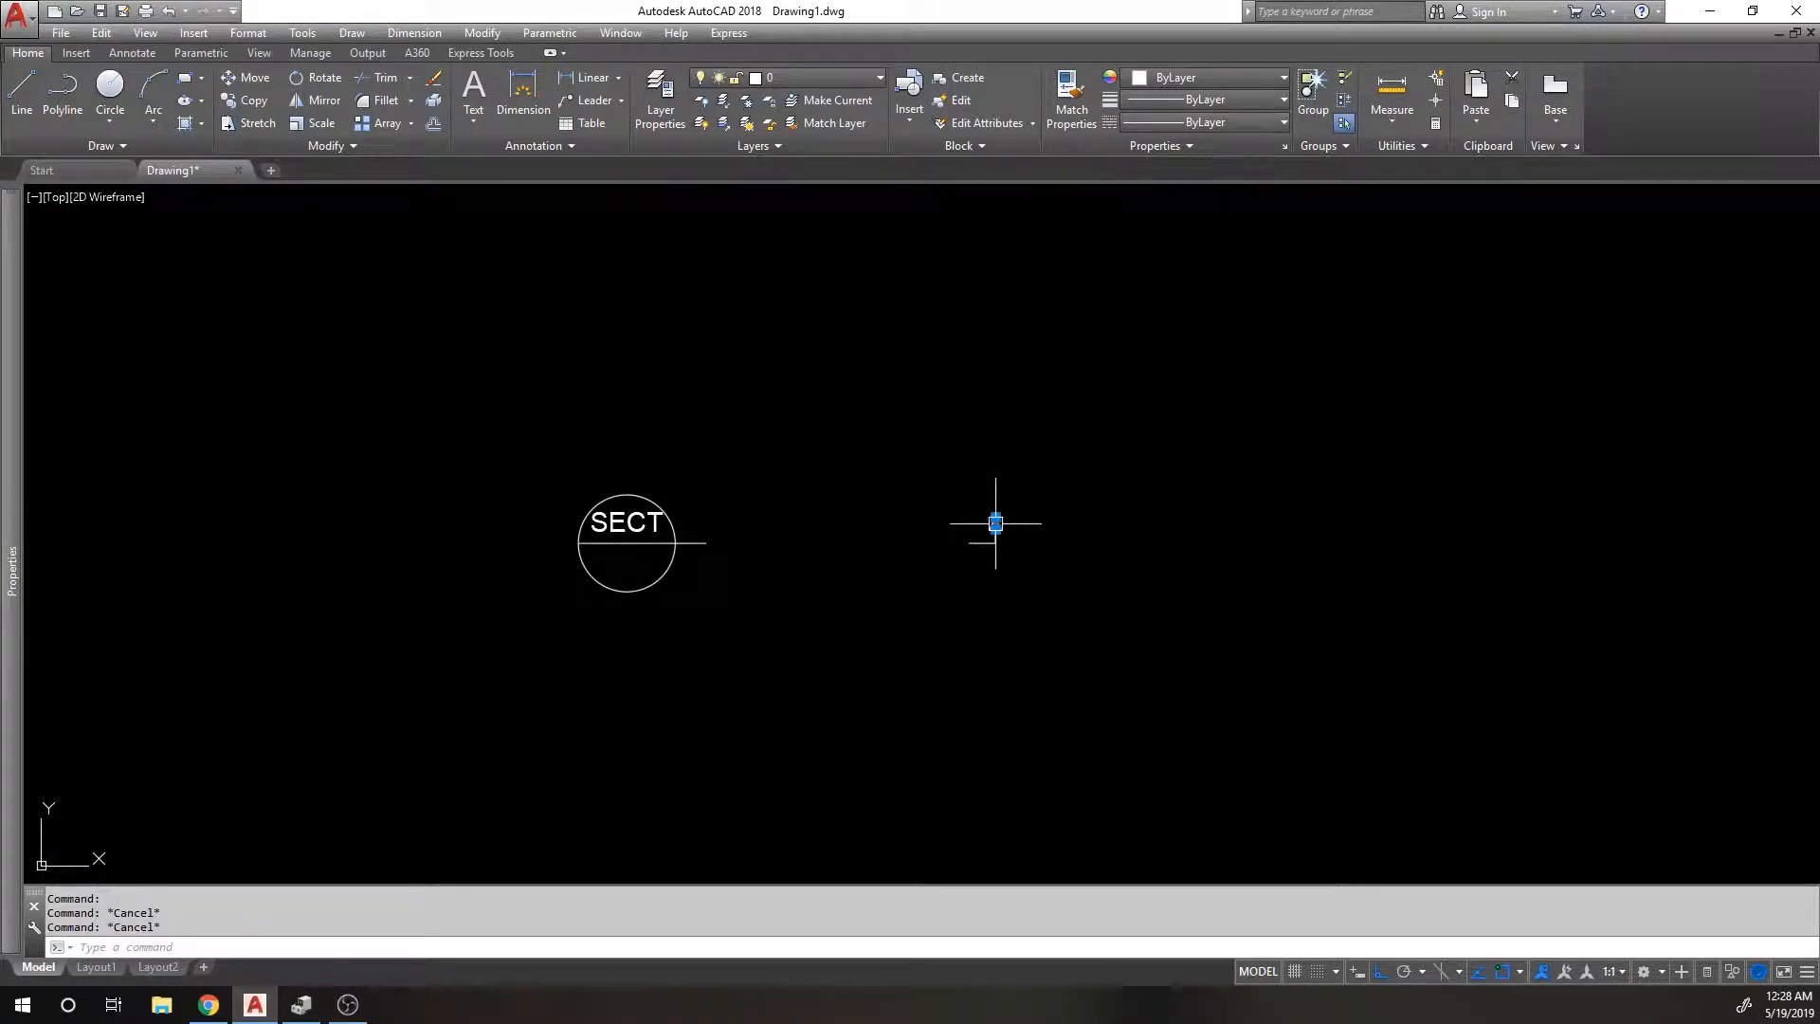
Save the marker as block SECTION, redefining the old one, with label attribute A.
{"action": "double_click", "coordinate": [627, 522]}
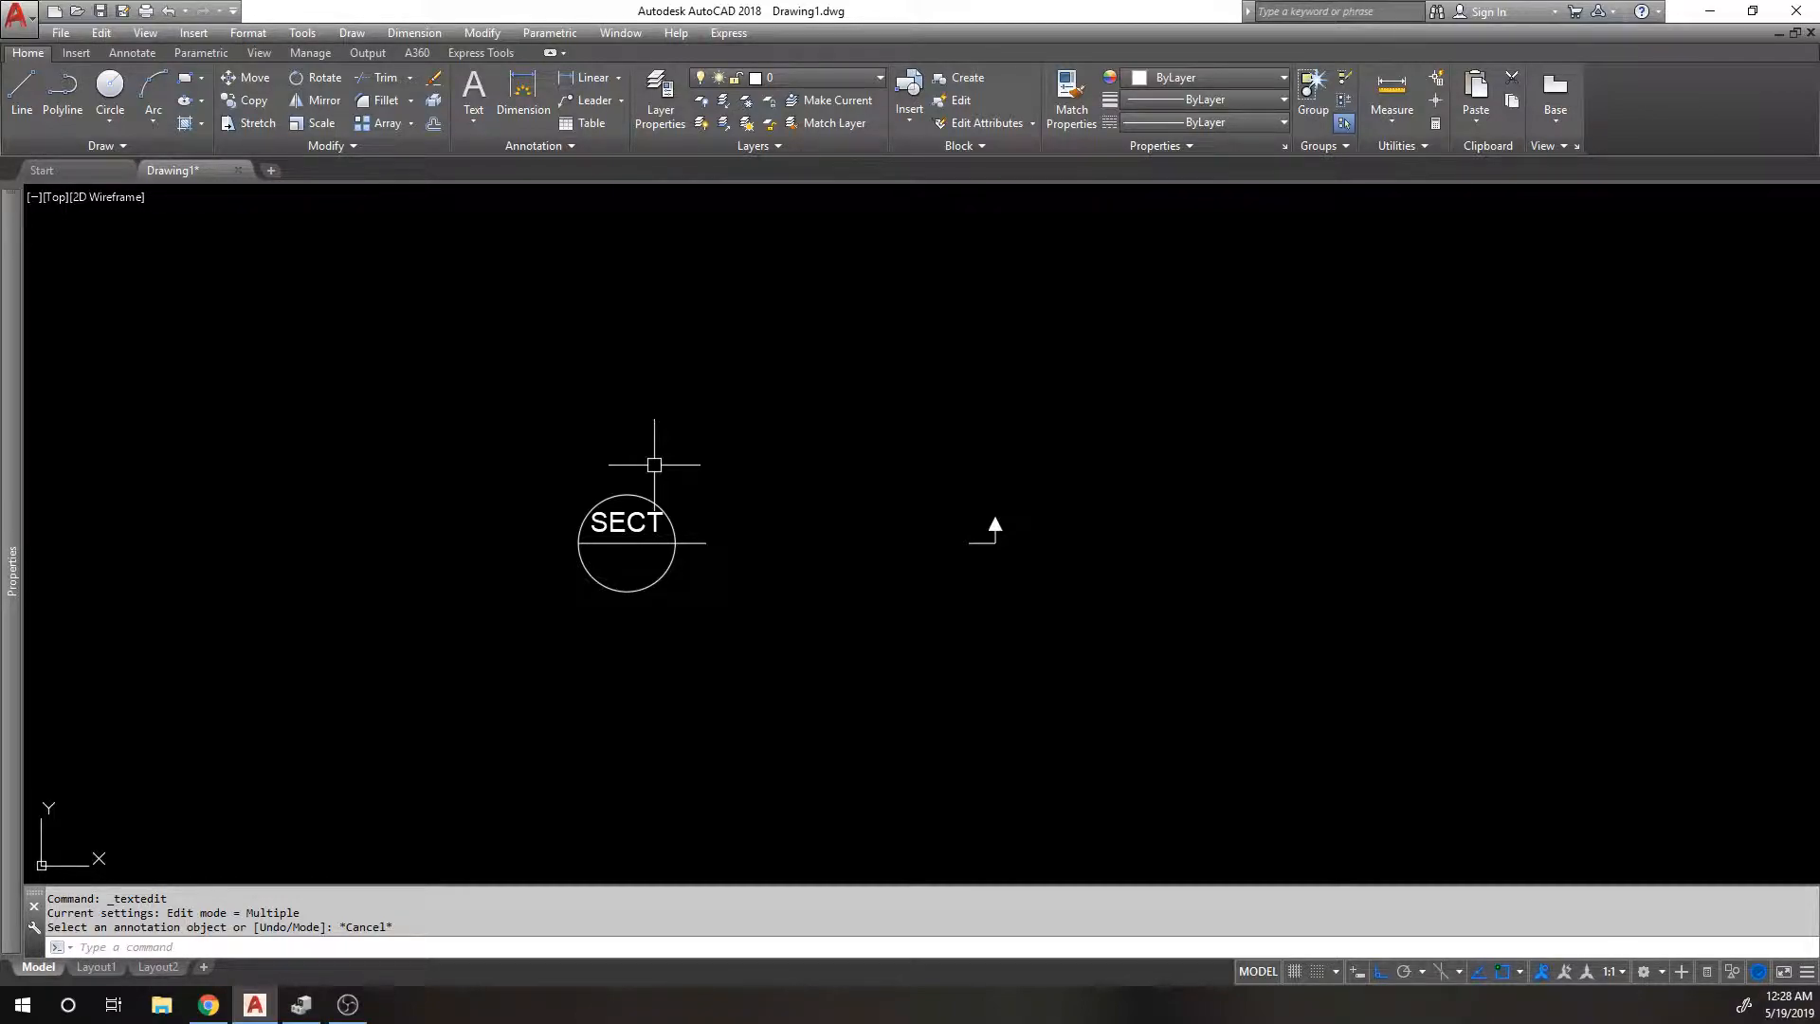
{"action": "mouse_move", "coordinate": [601, 435]}
{"action": "type", "text": "B"}
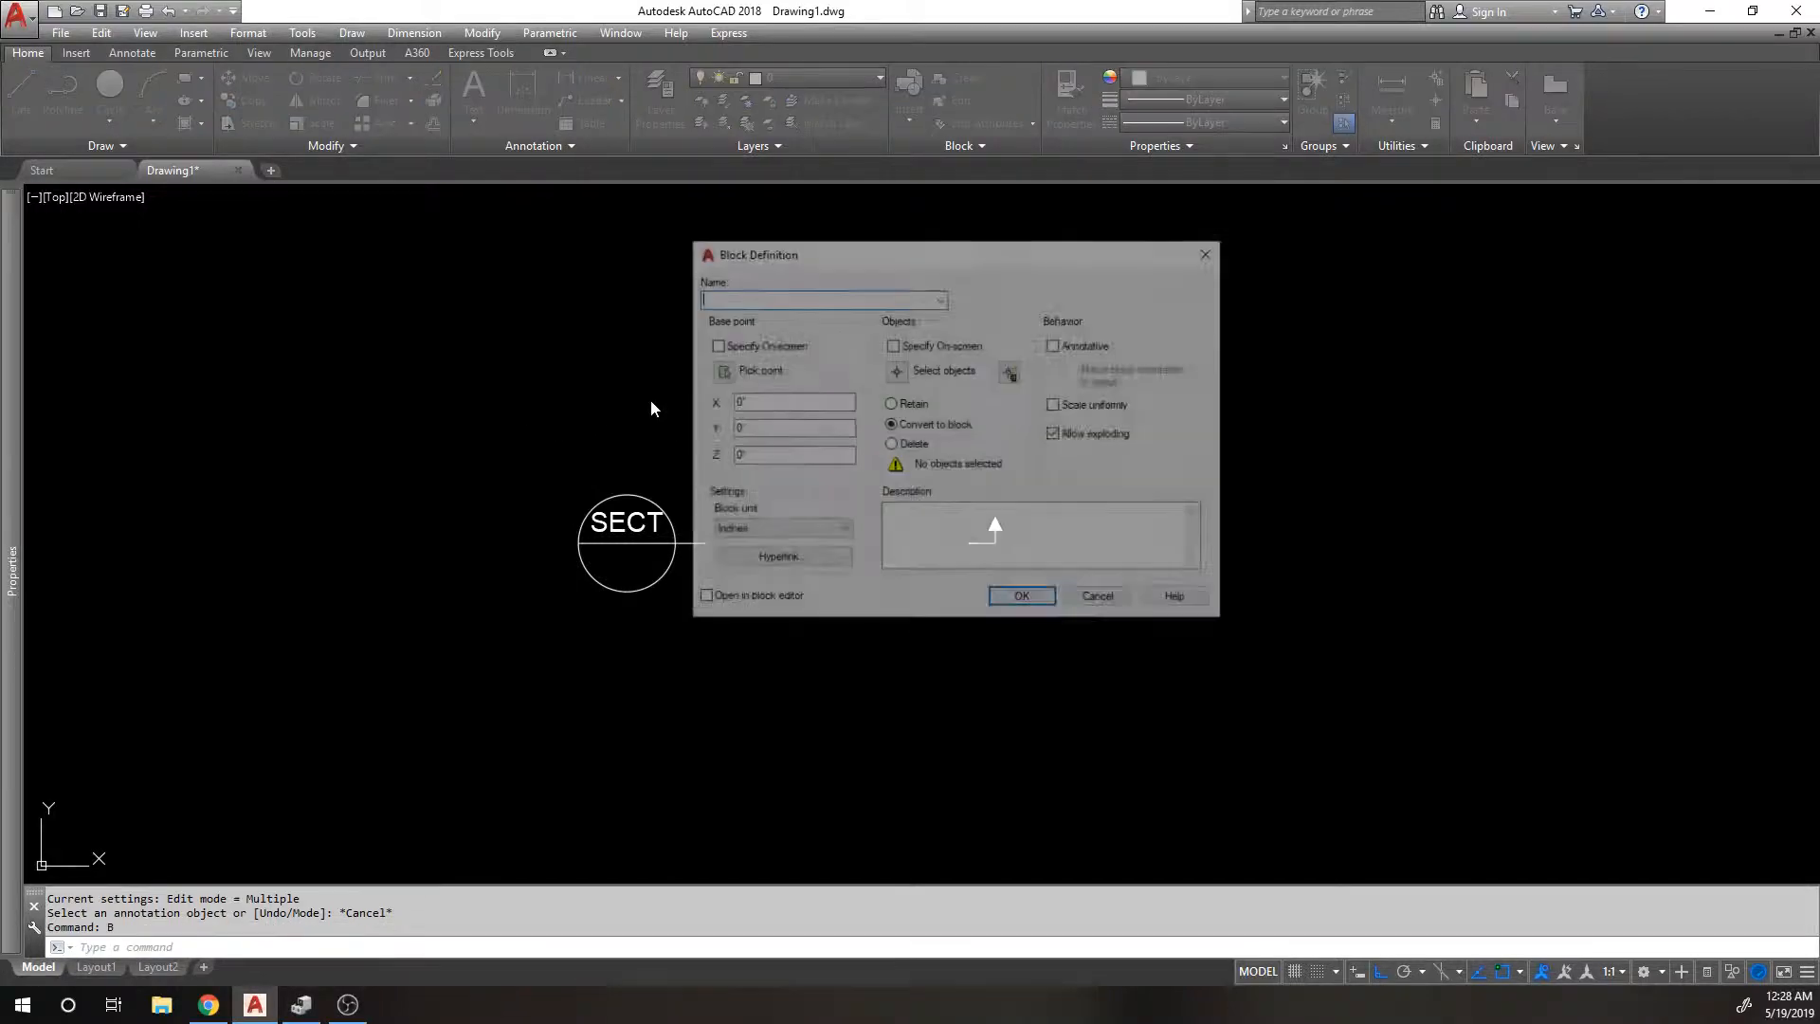
{"action": "type", "text": "SE"}
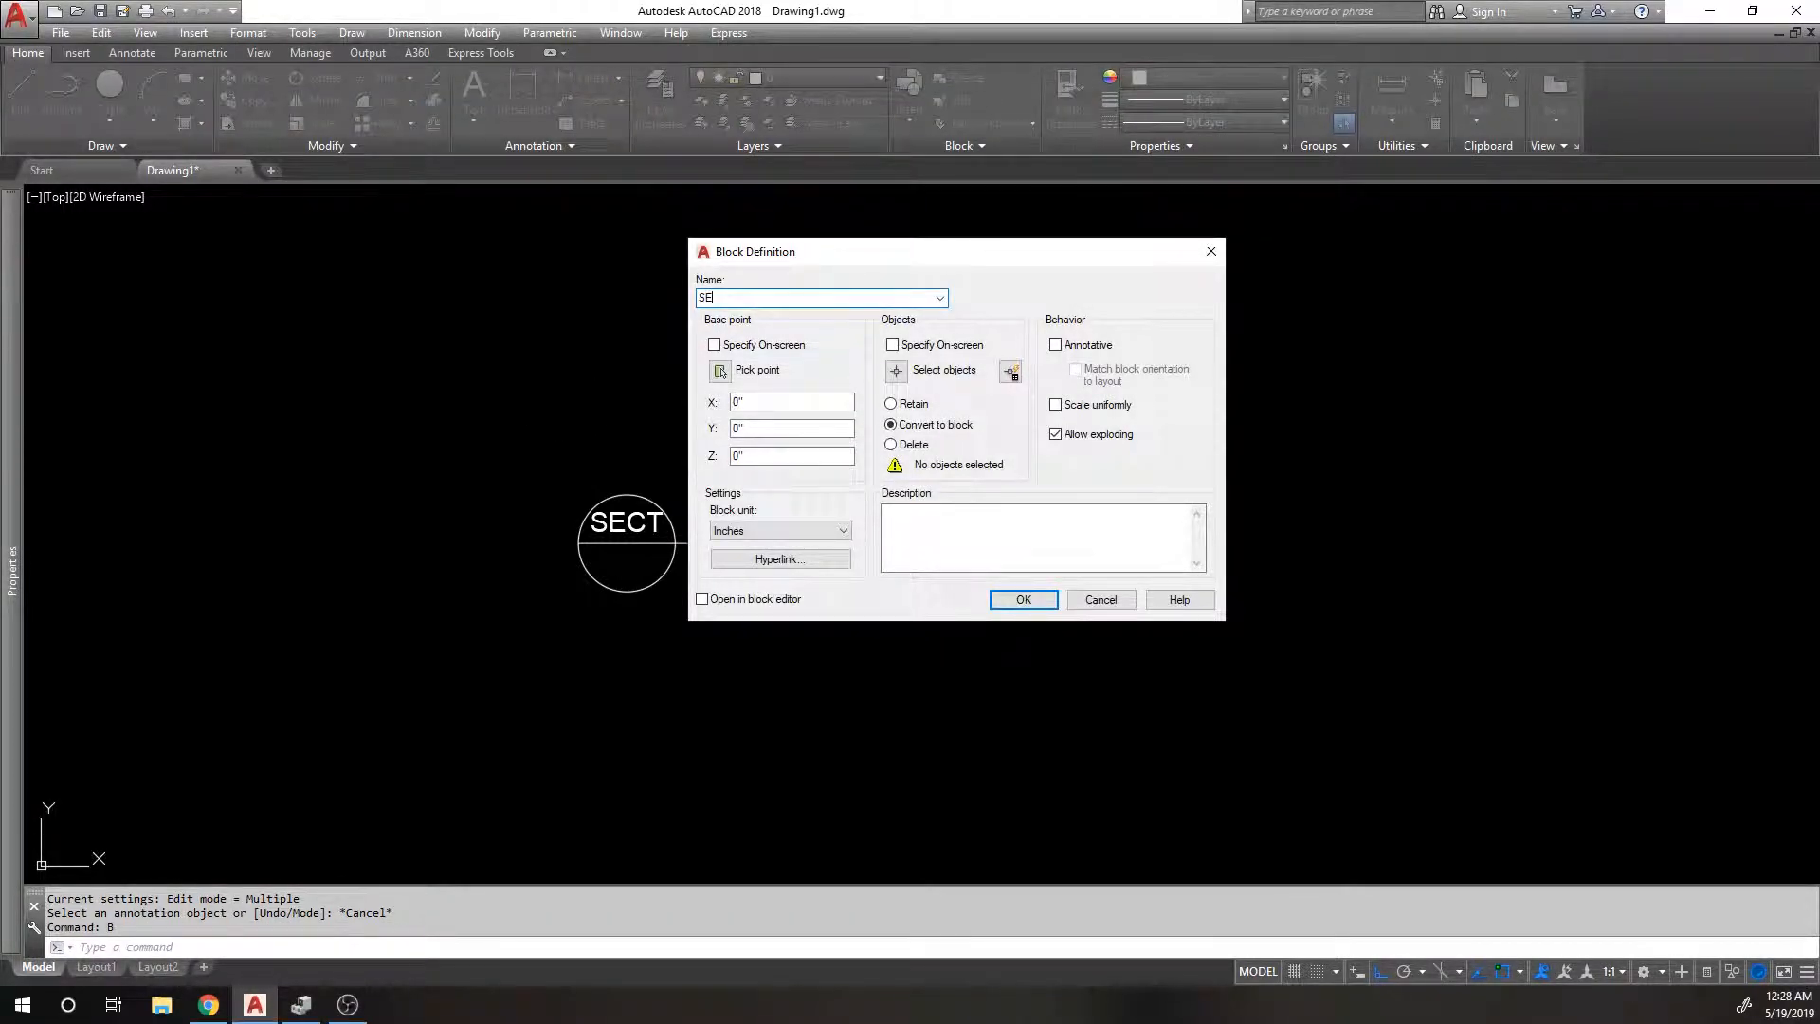
{"action": "type", "text": "CTION"}
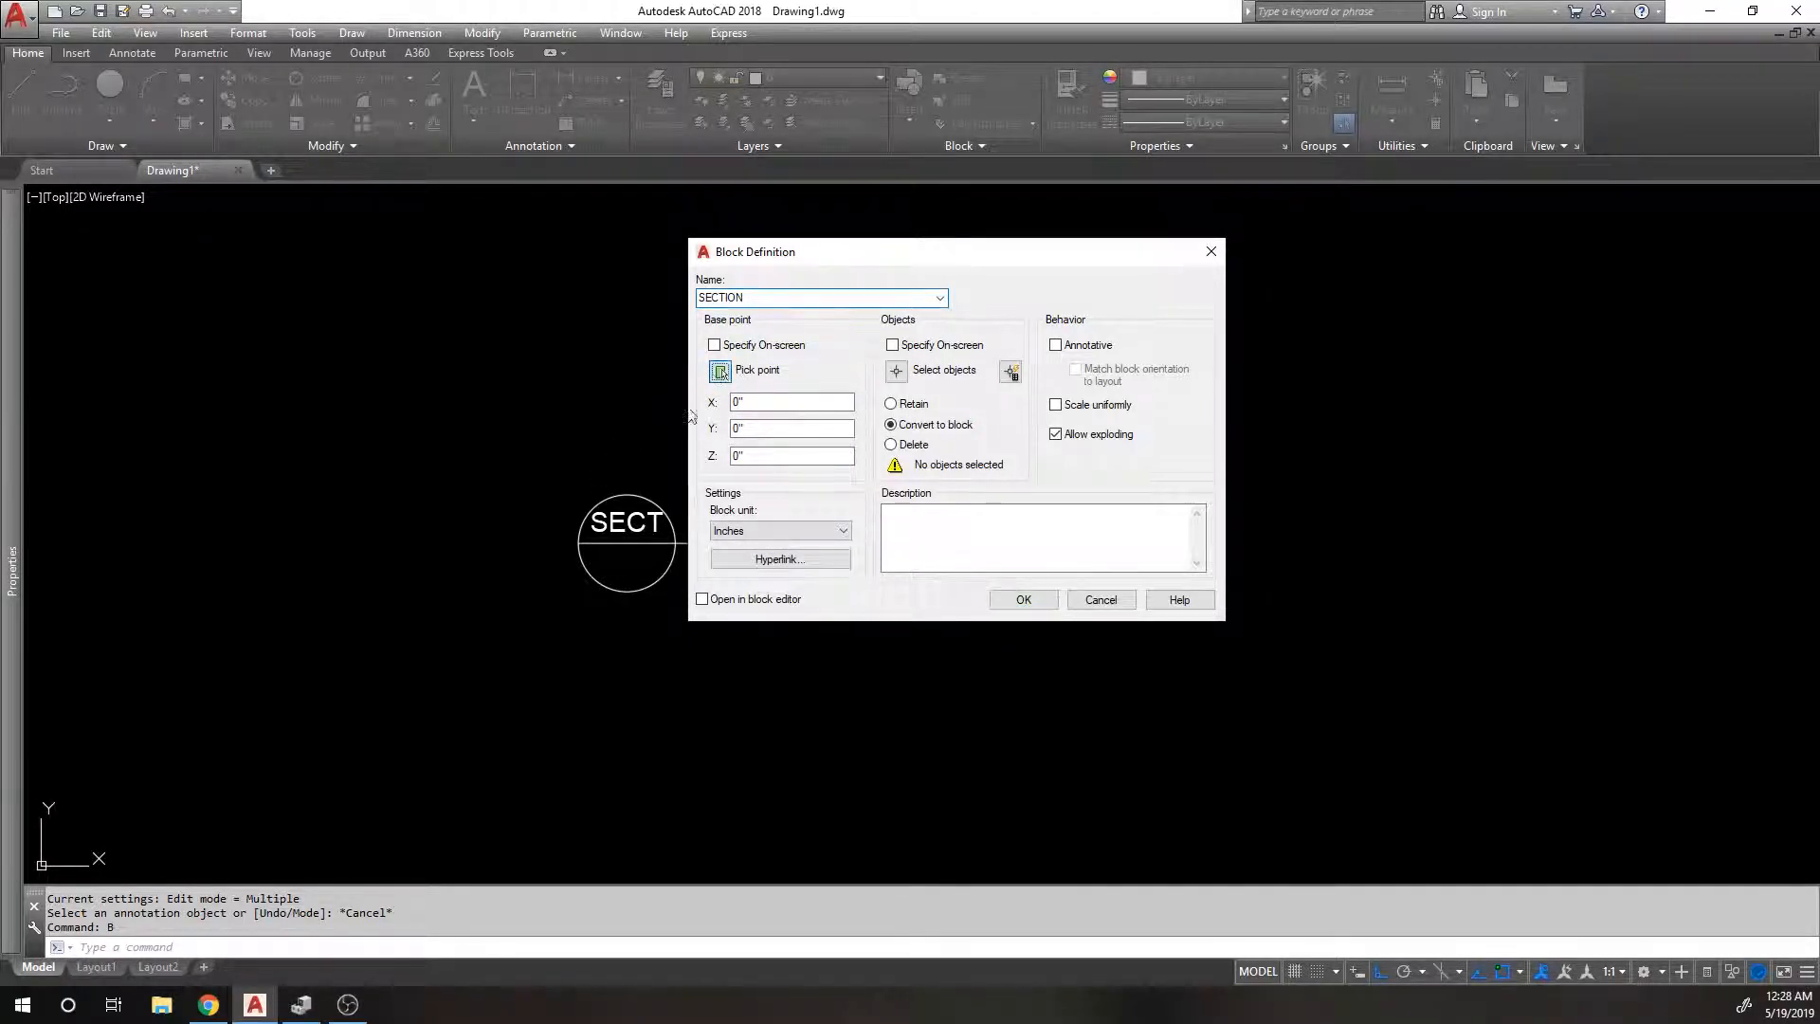
{"action": "left_click", "coordinate": [720, 368]}
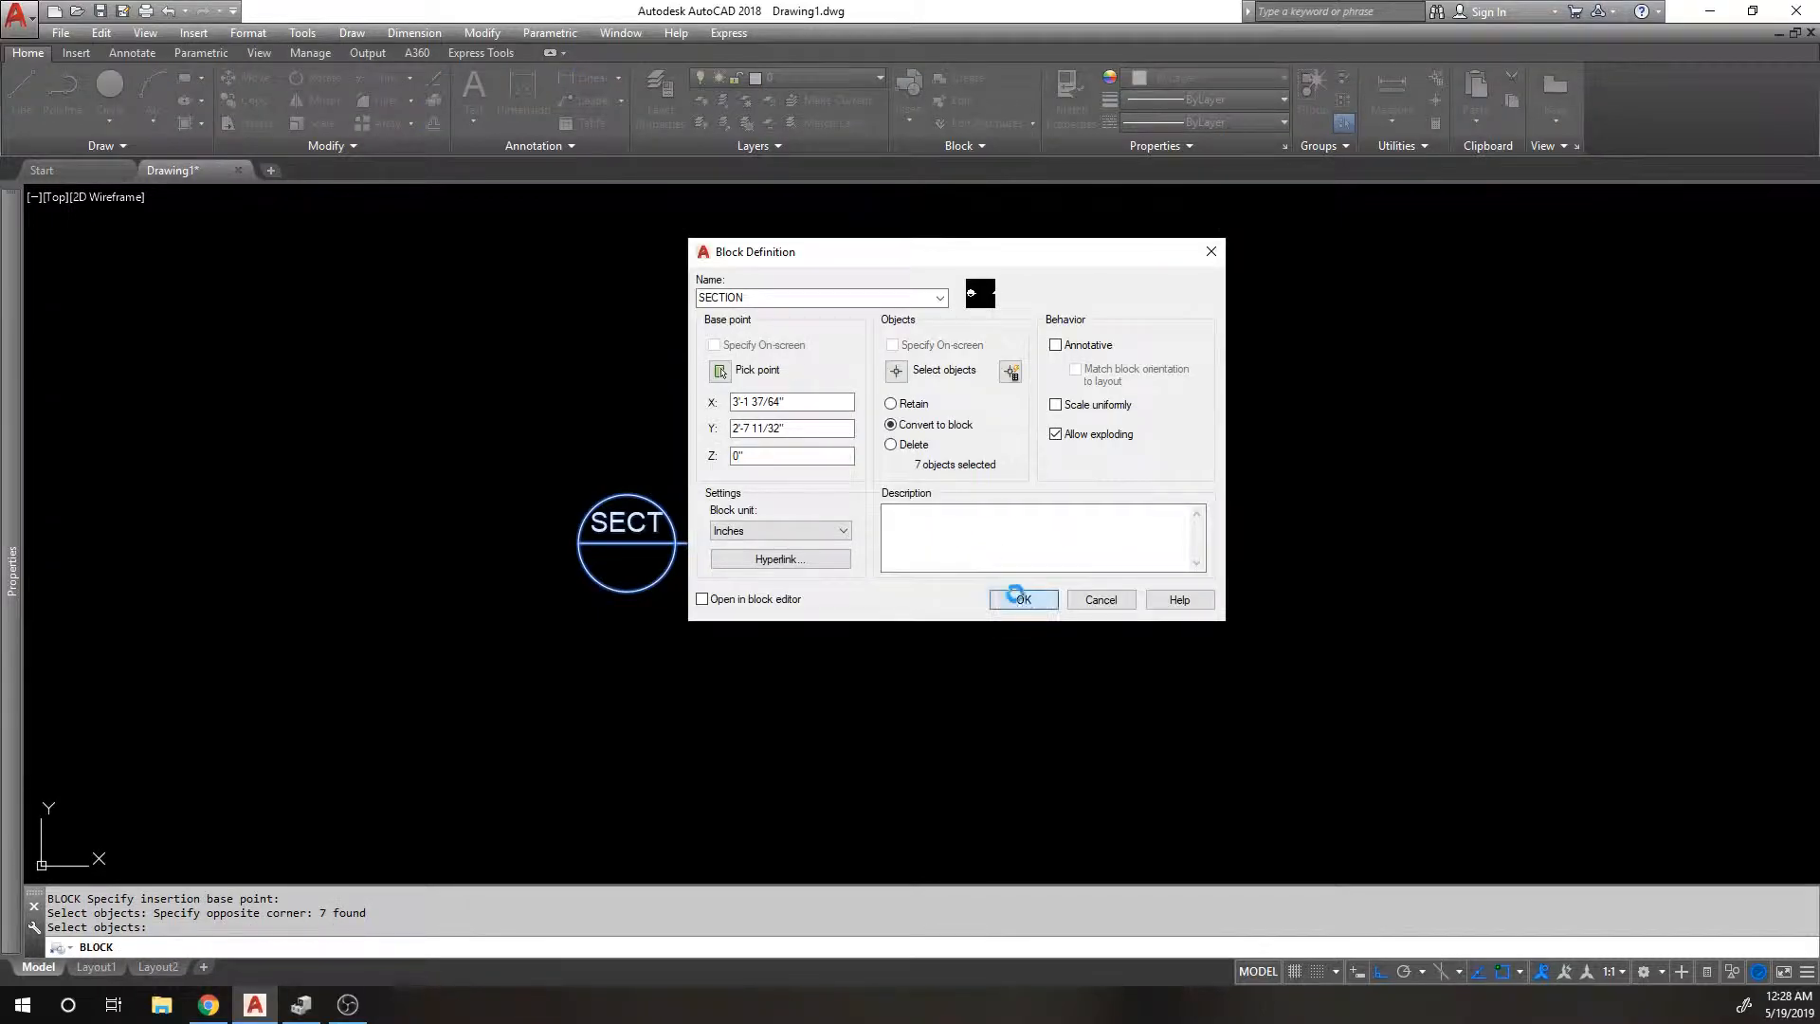
{"action": "left_click", "coordinate": [1019, 599]}
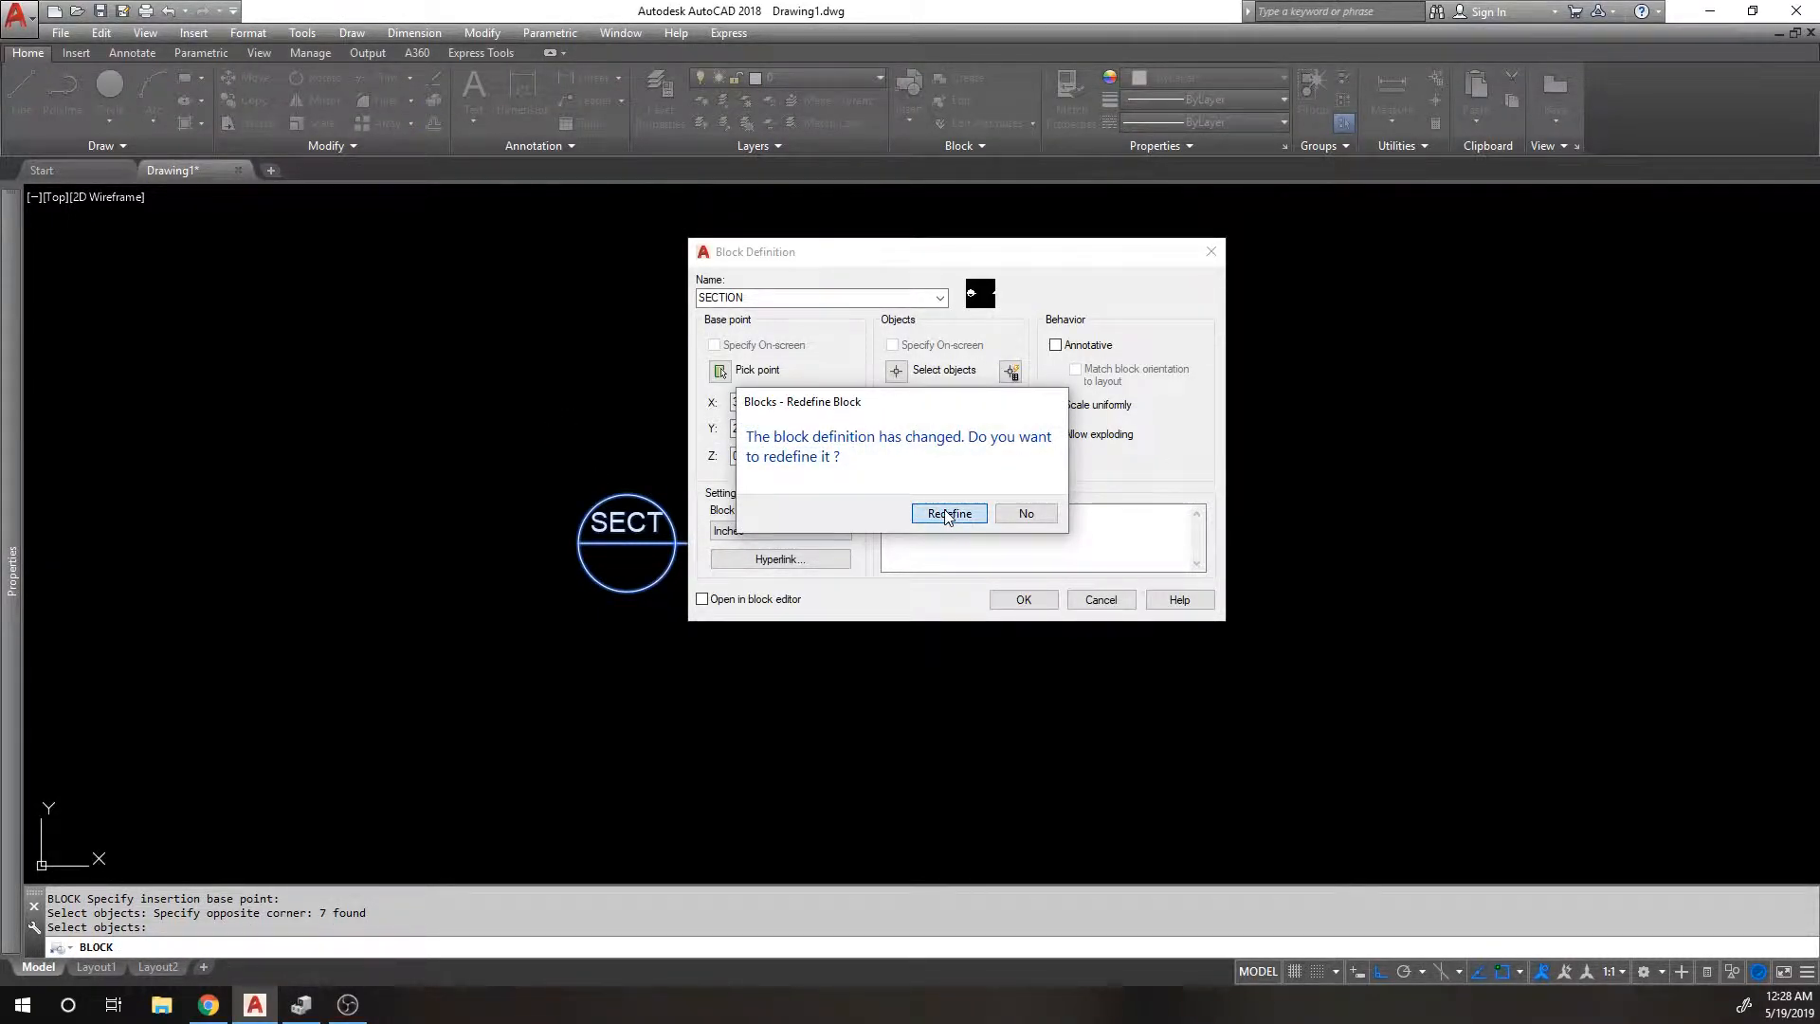
{"action": "left_click", "coordinate": [948, 513]}
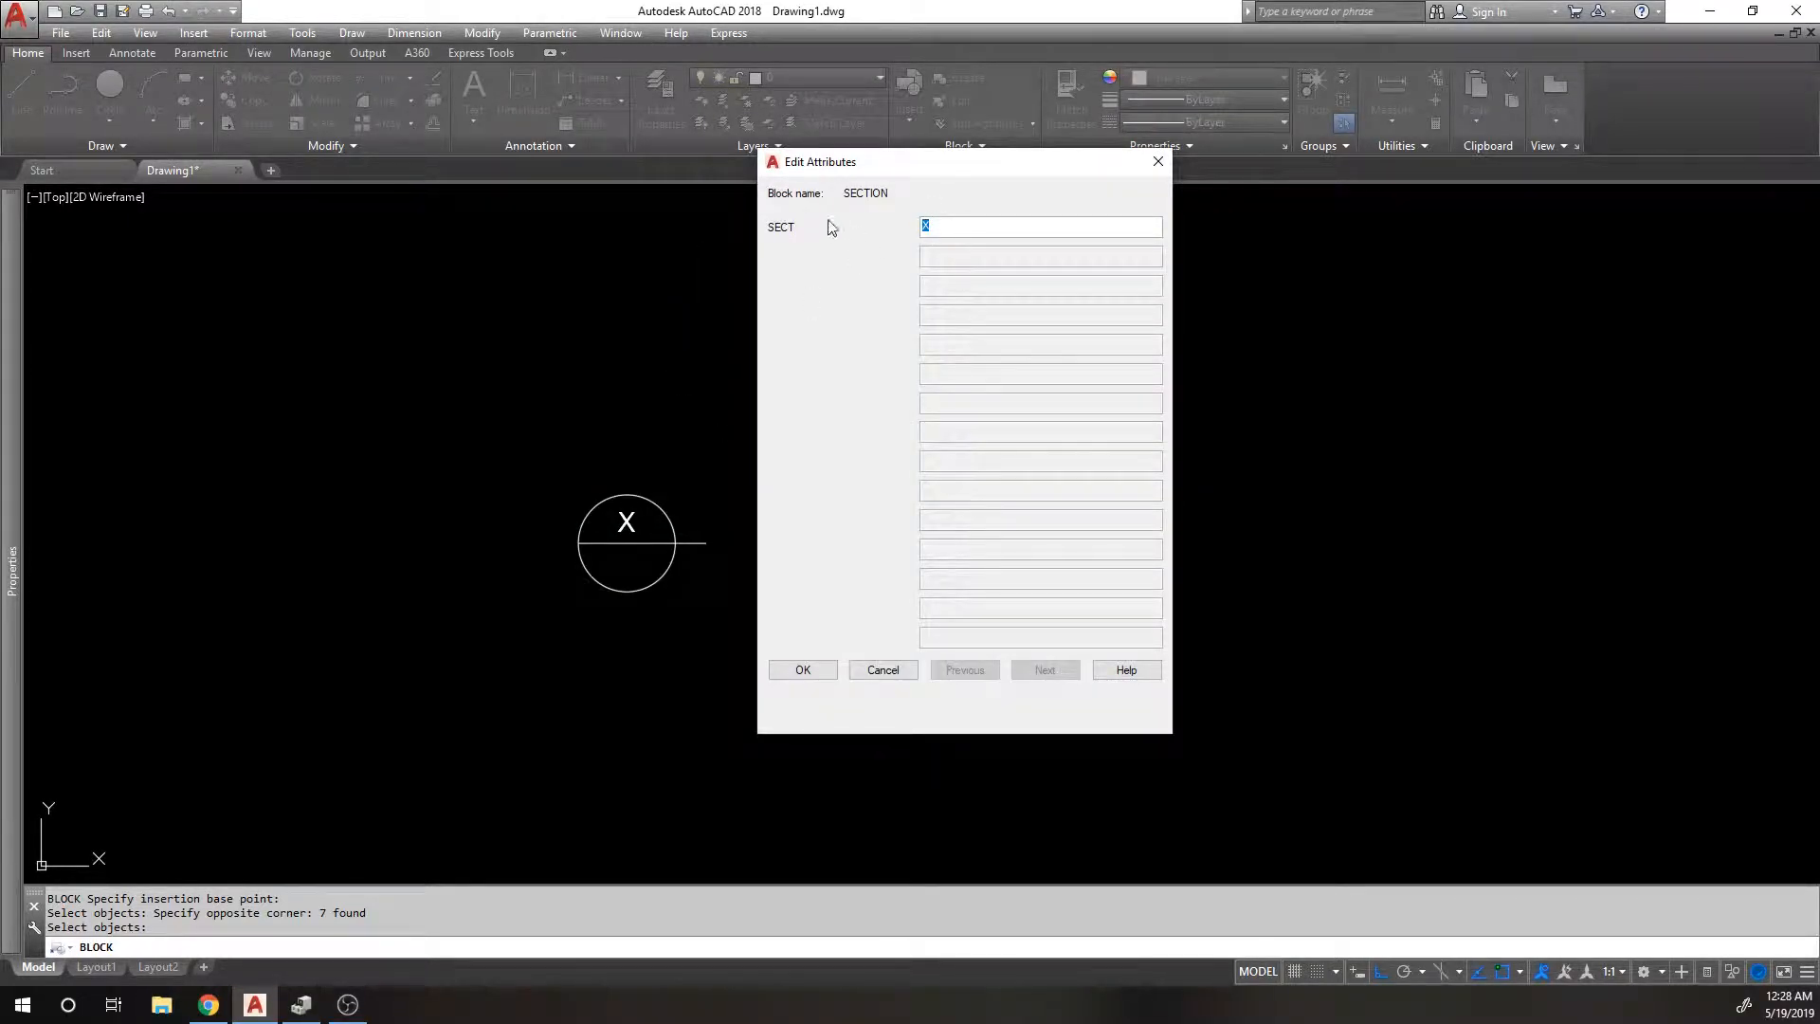
{"action": "type", "text": "A"}
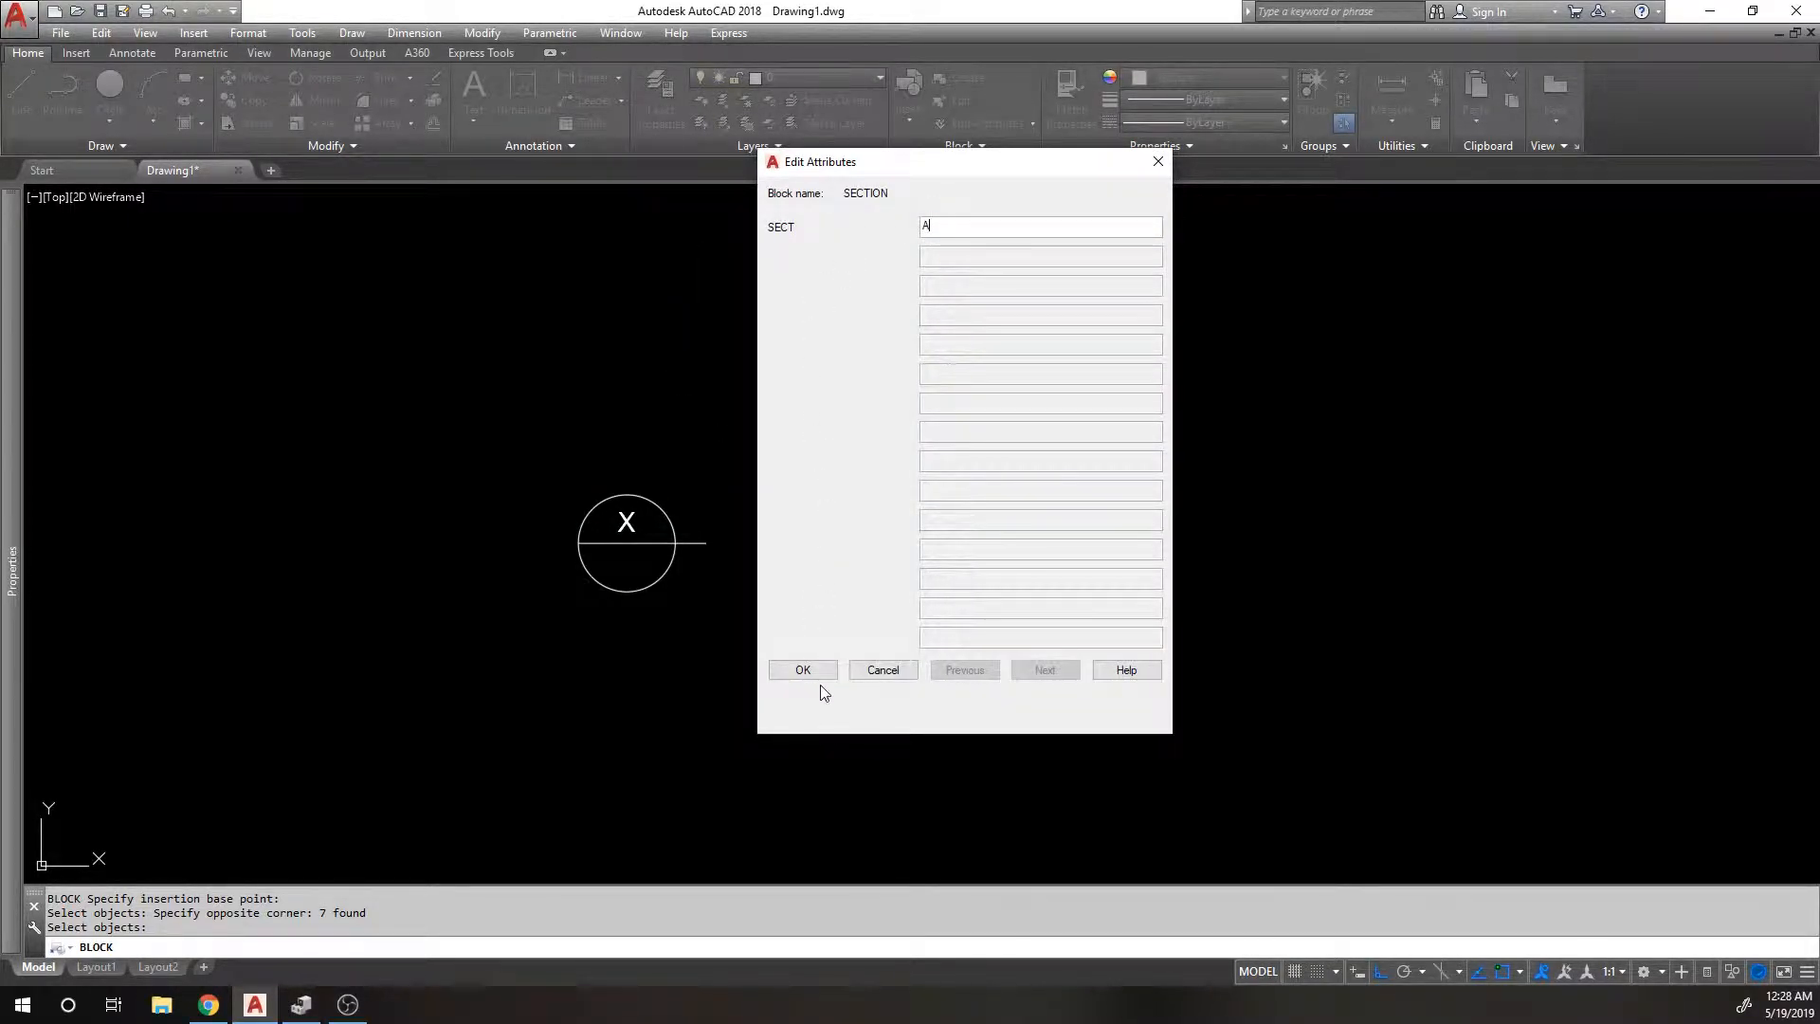
{"action": "left_click", "coordinate": [802, 671]}
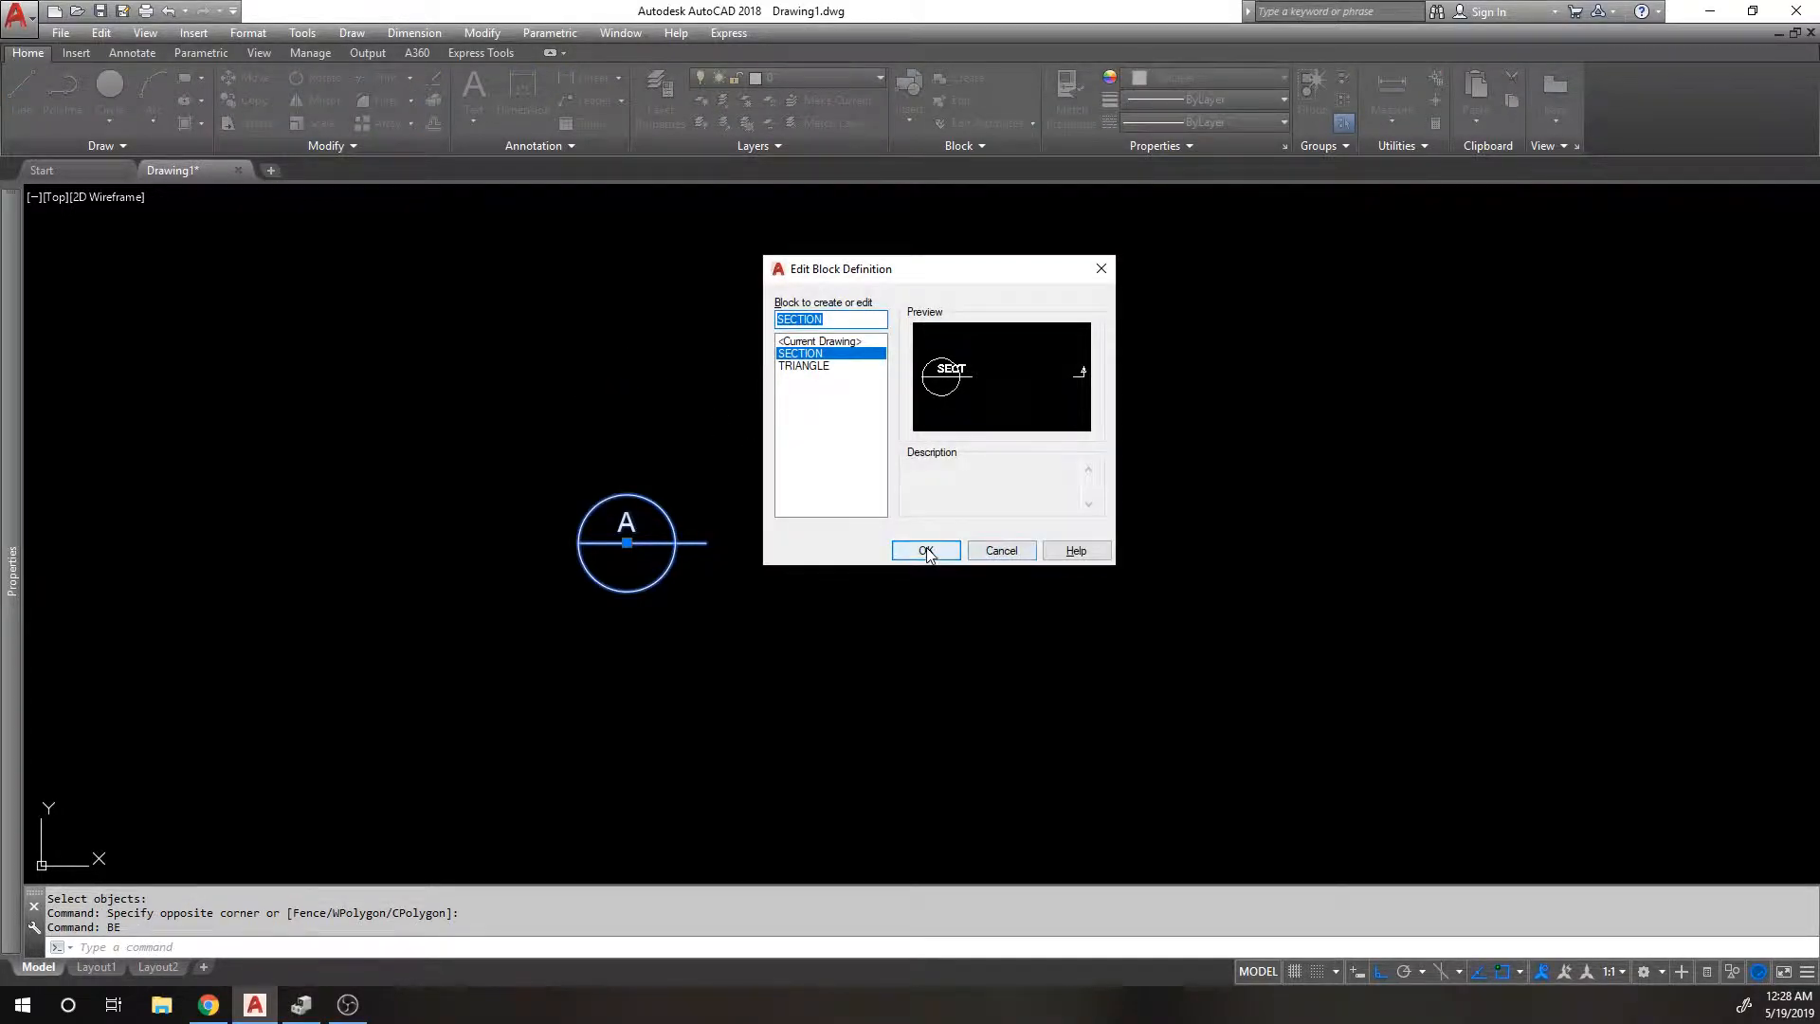
Select SECTION in Edit Block Definition to open it in the Block Editor.
{"action": "left_click", "coordinate": [925, 550]}
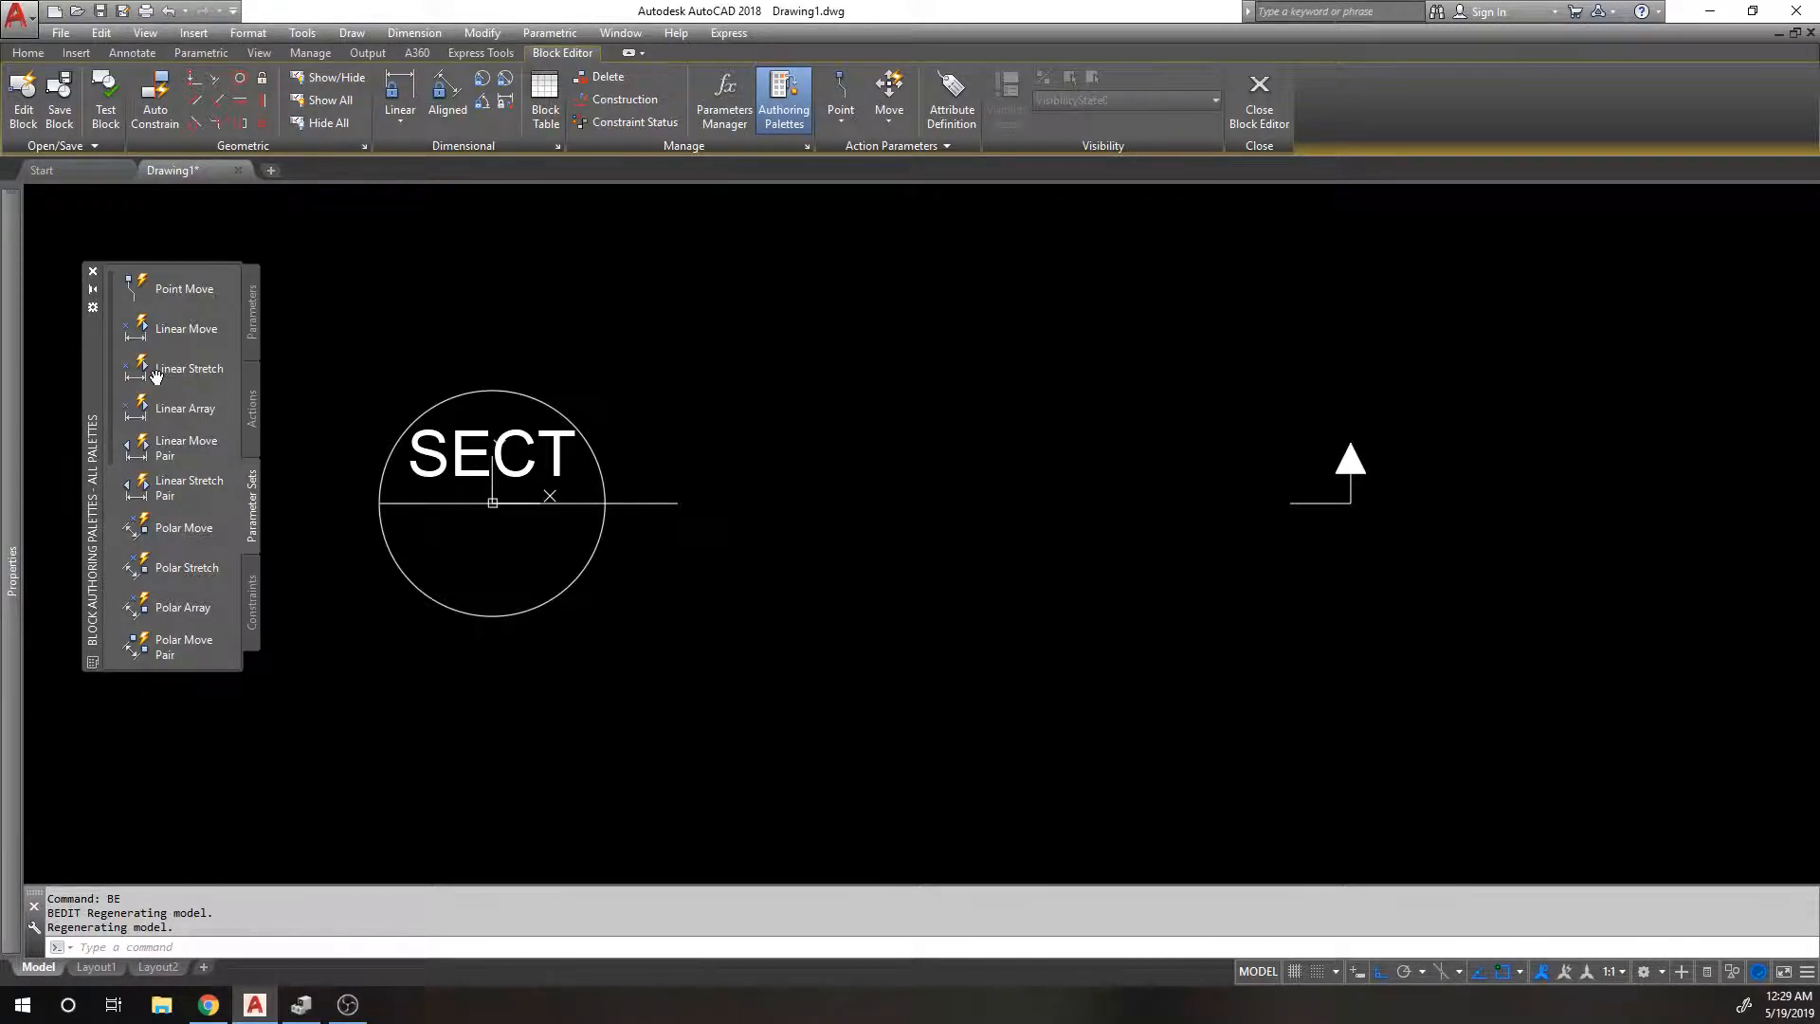
{"action": "mouse_move", "coordinate": [625, 449]}
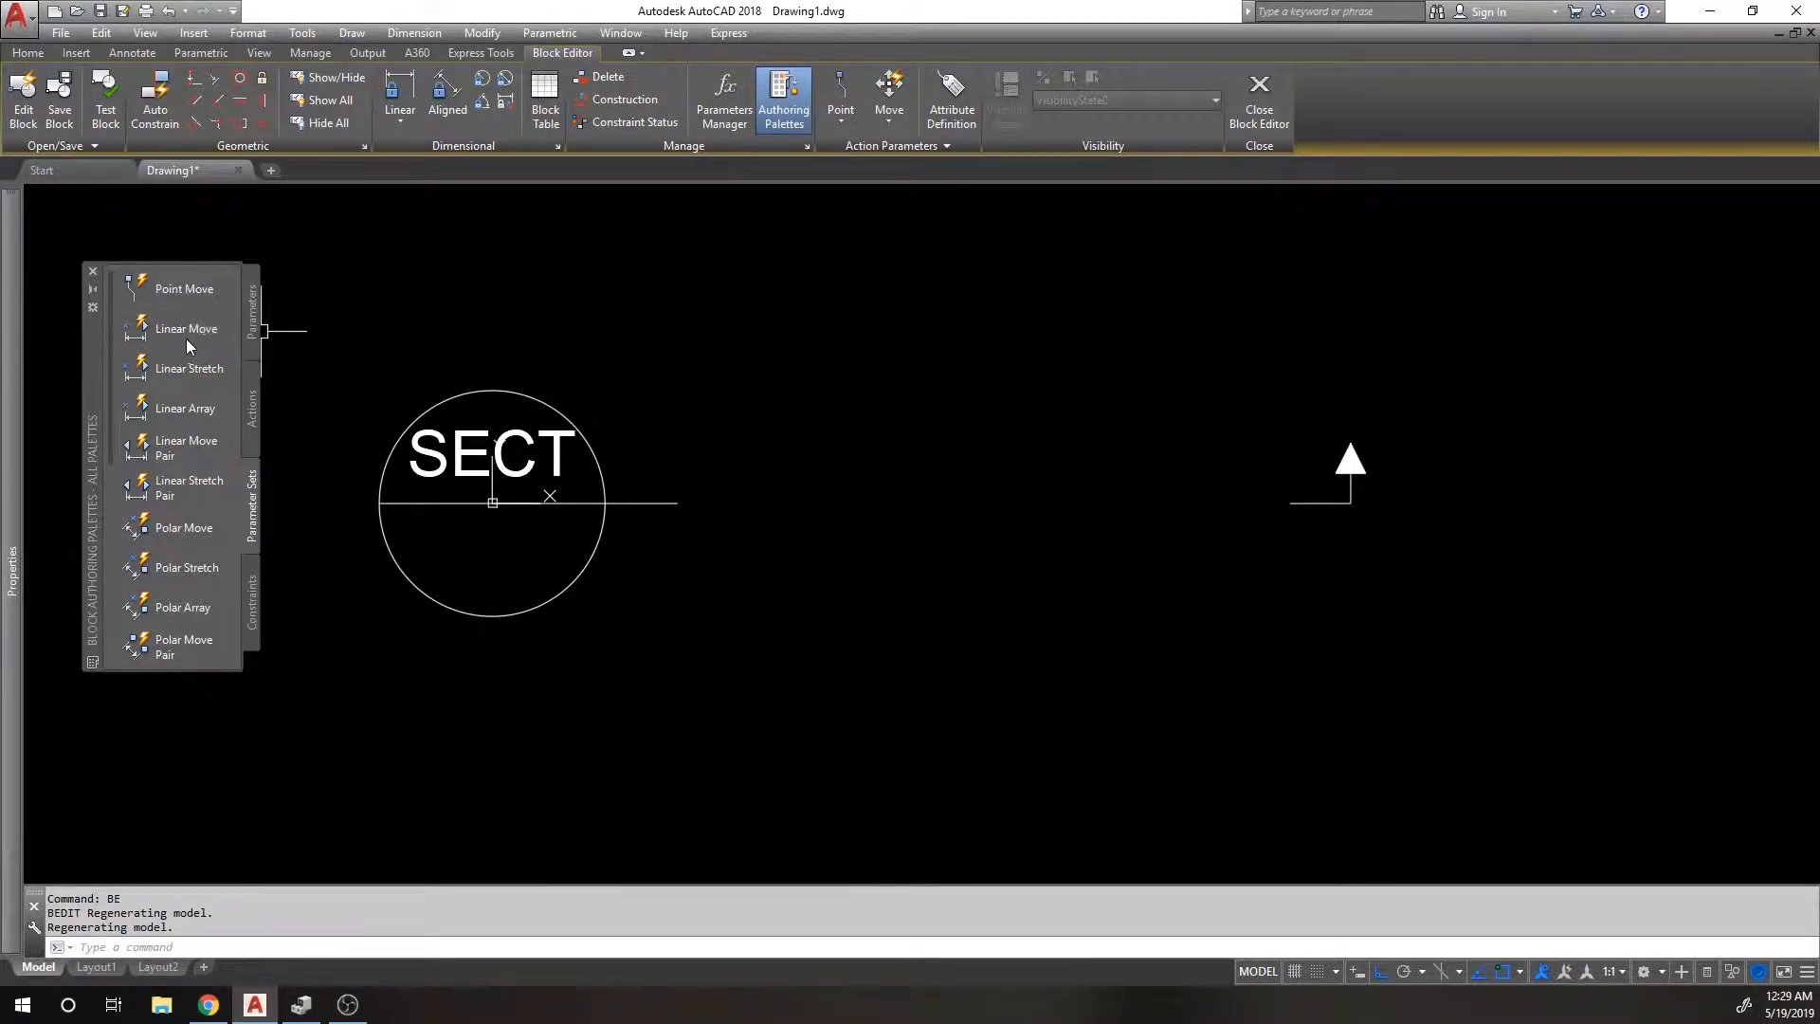
{"action": "mouse_move", "coordinate": [157, 306]}
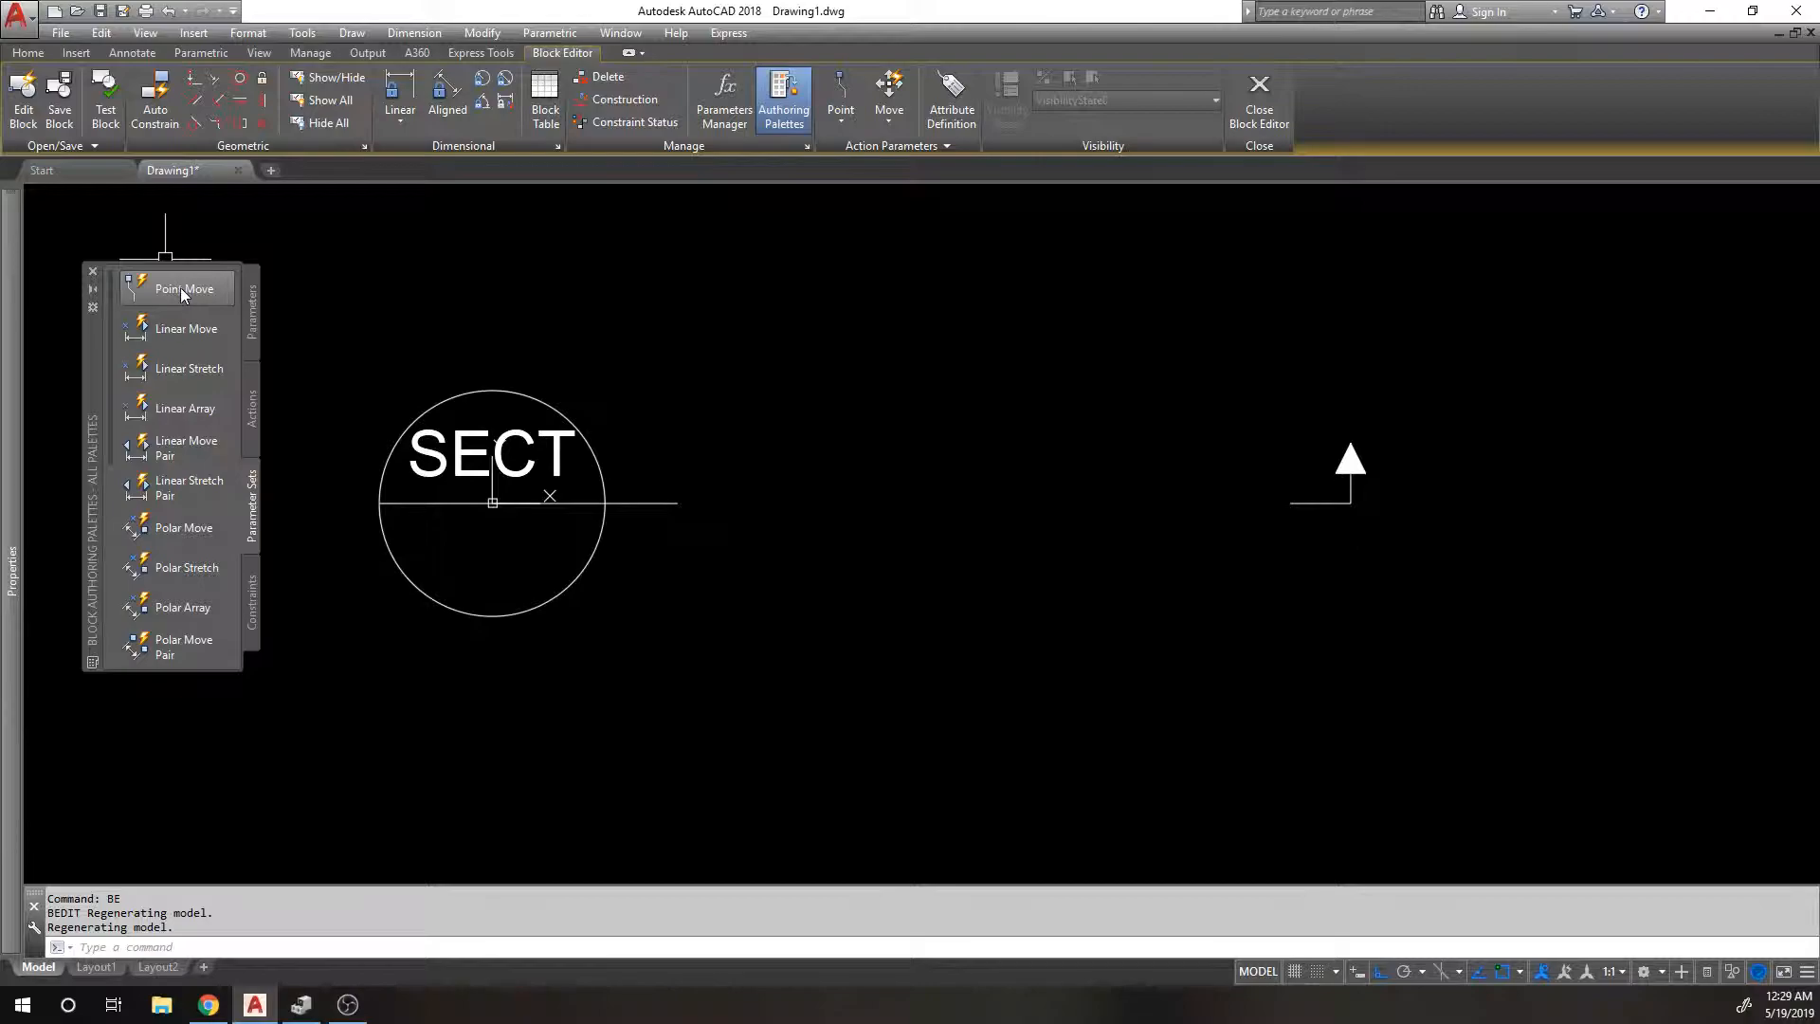
{"action": "mouse_move", "coordinate": [1019, 434]}
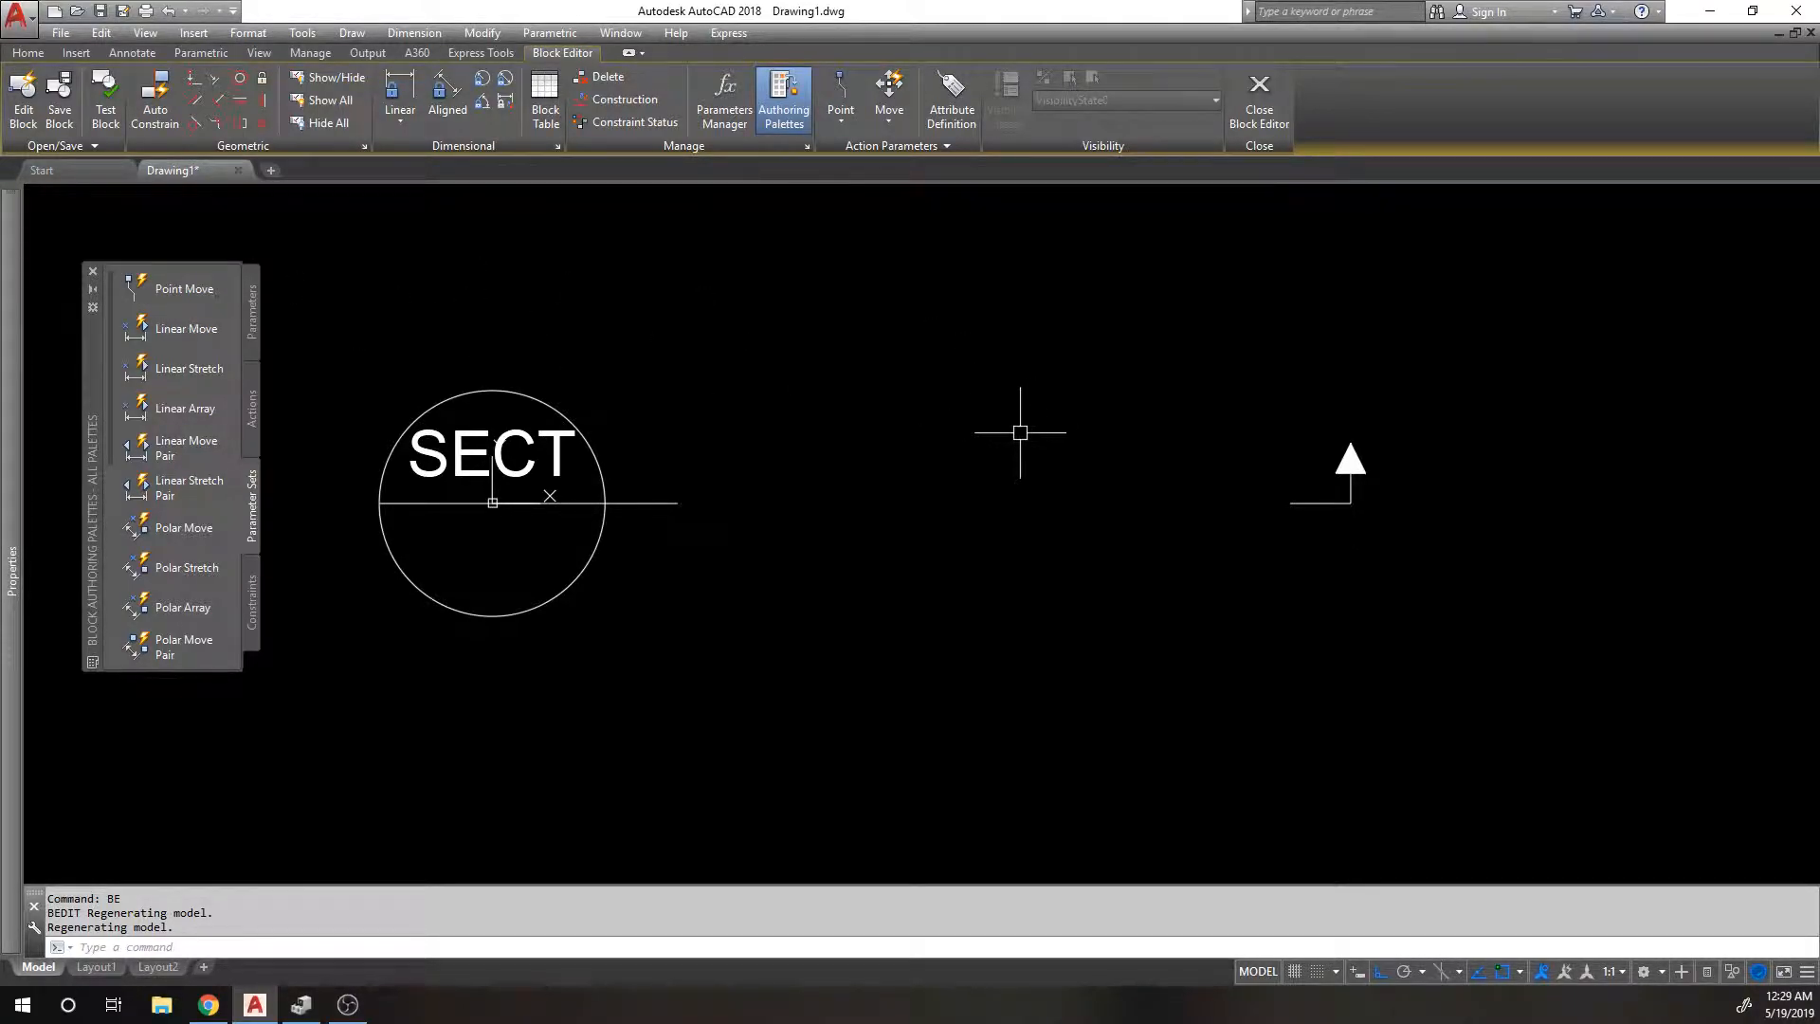
{"action": "mouse_move", "coordinate": [186, 329]}
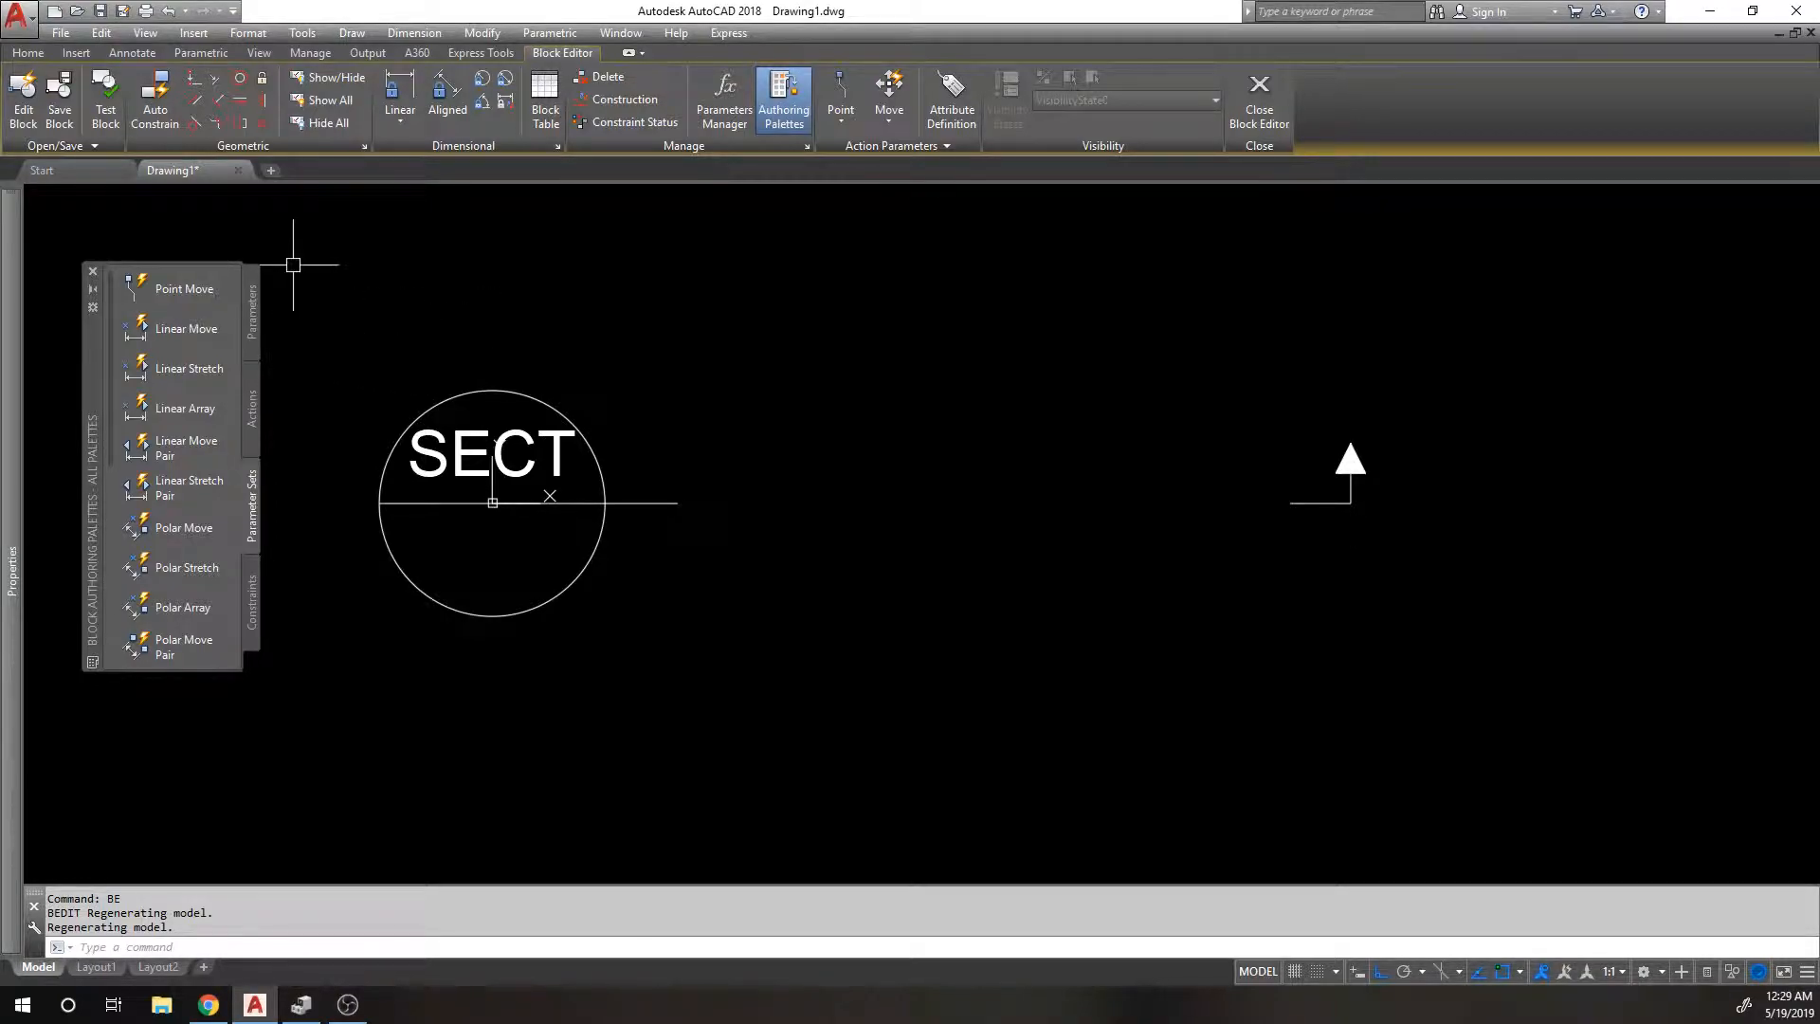
Place a Point Move parameter at the base of the triangular arrow marker.
{"action": "left_click", "coordinate": [183, 289]}
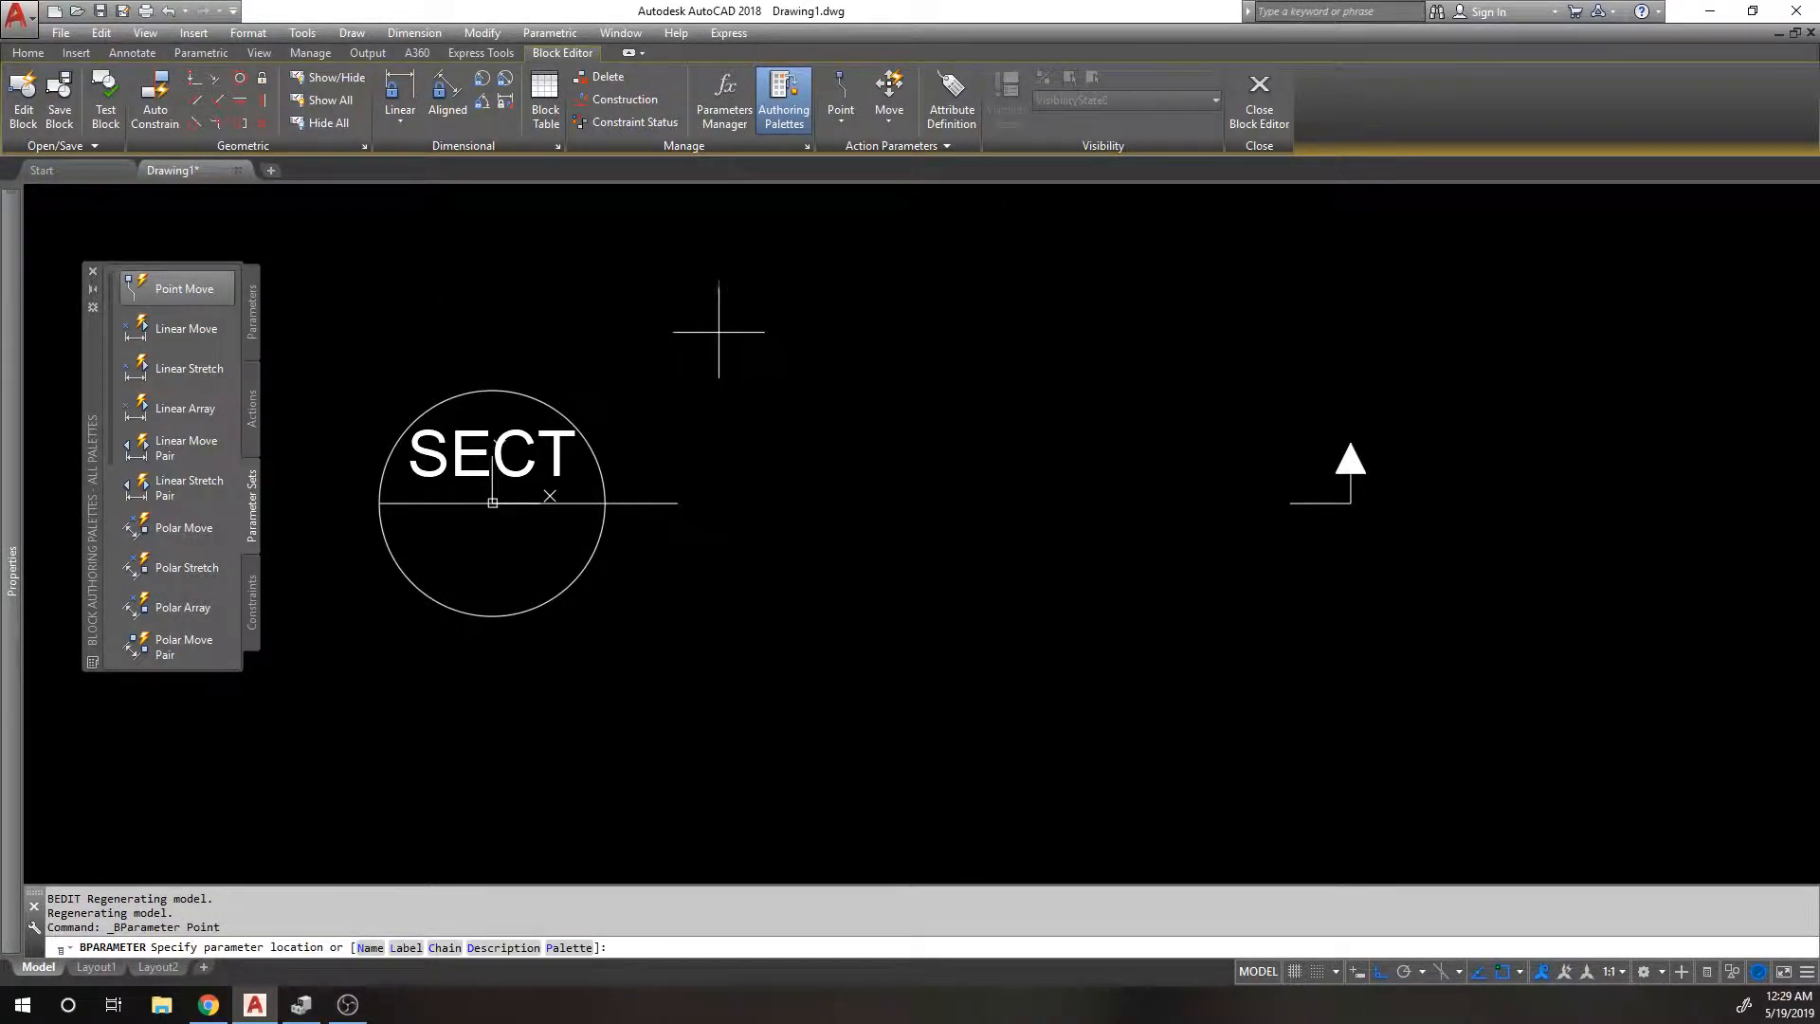
{"action": "mouse_move", "coordinate": [502, 812]}
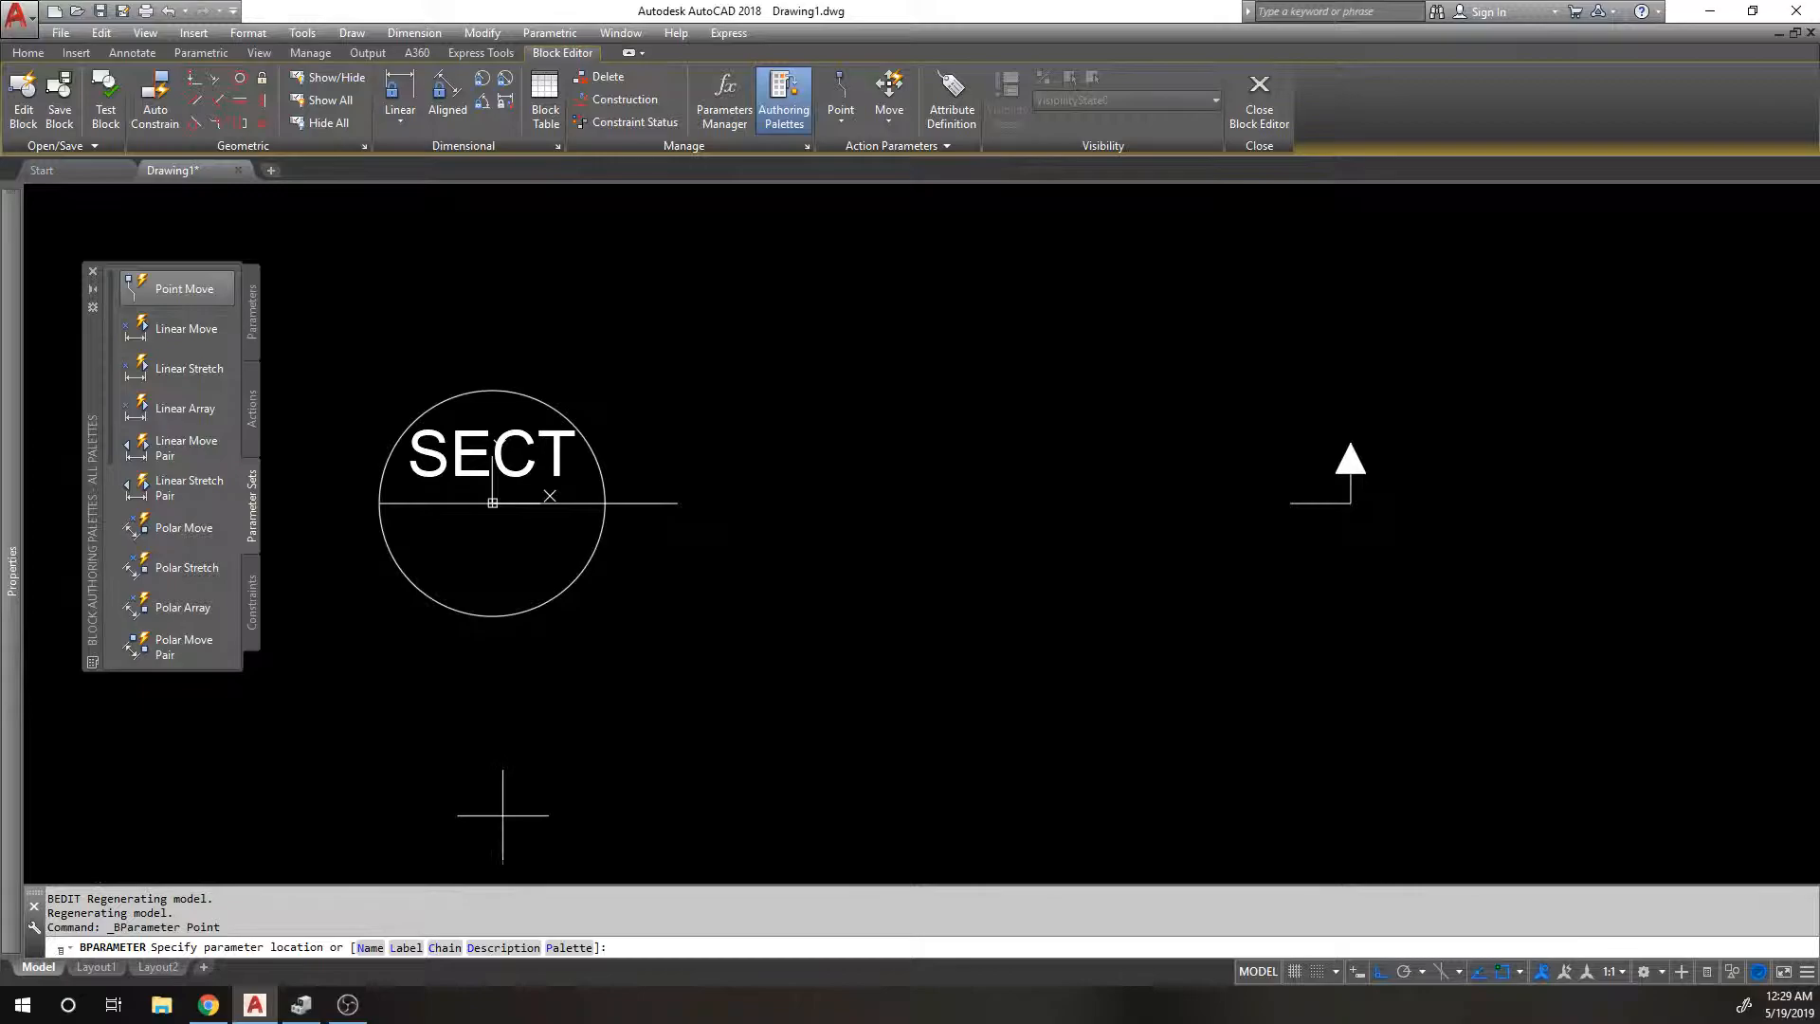
{"action": "mouse_move", "coordinate": [1353, 398]}
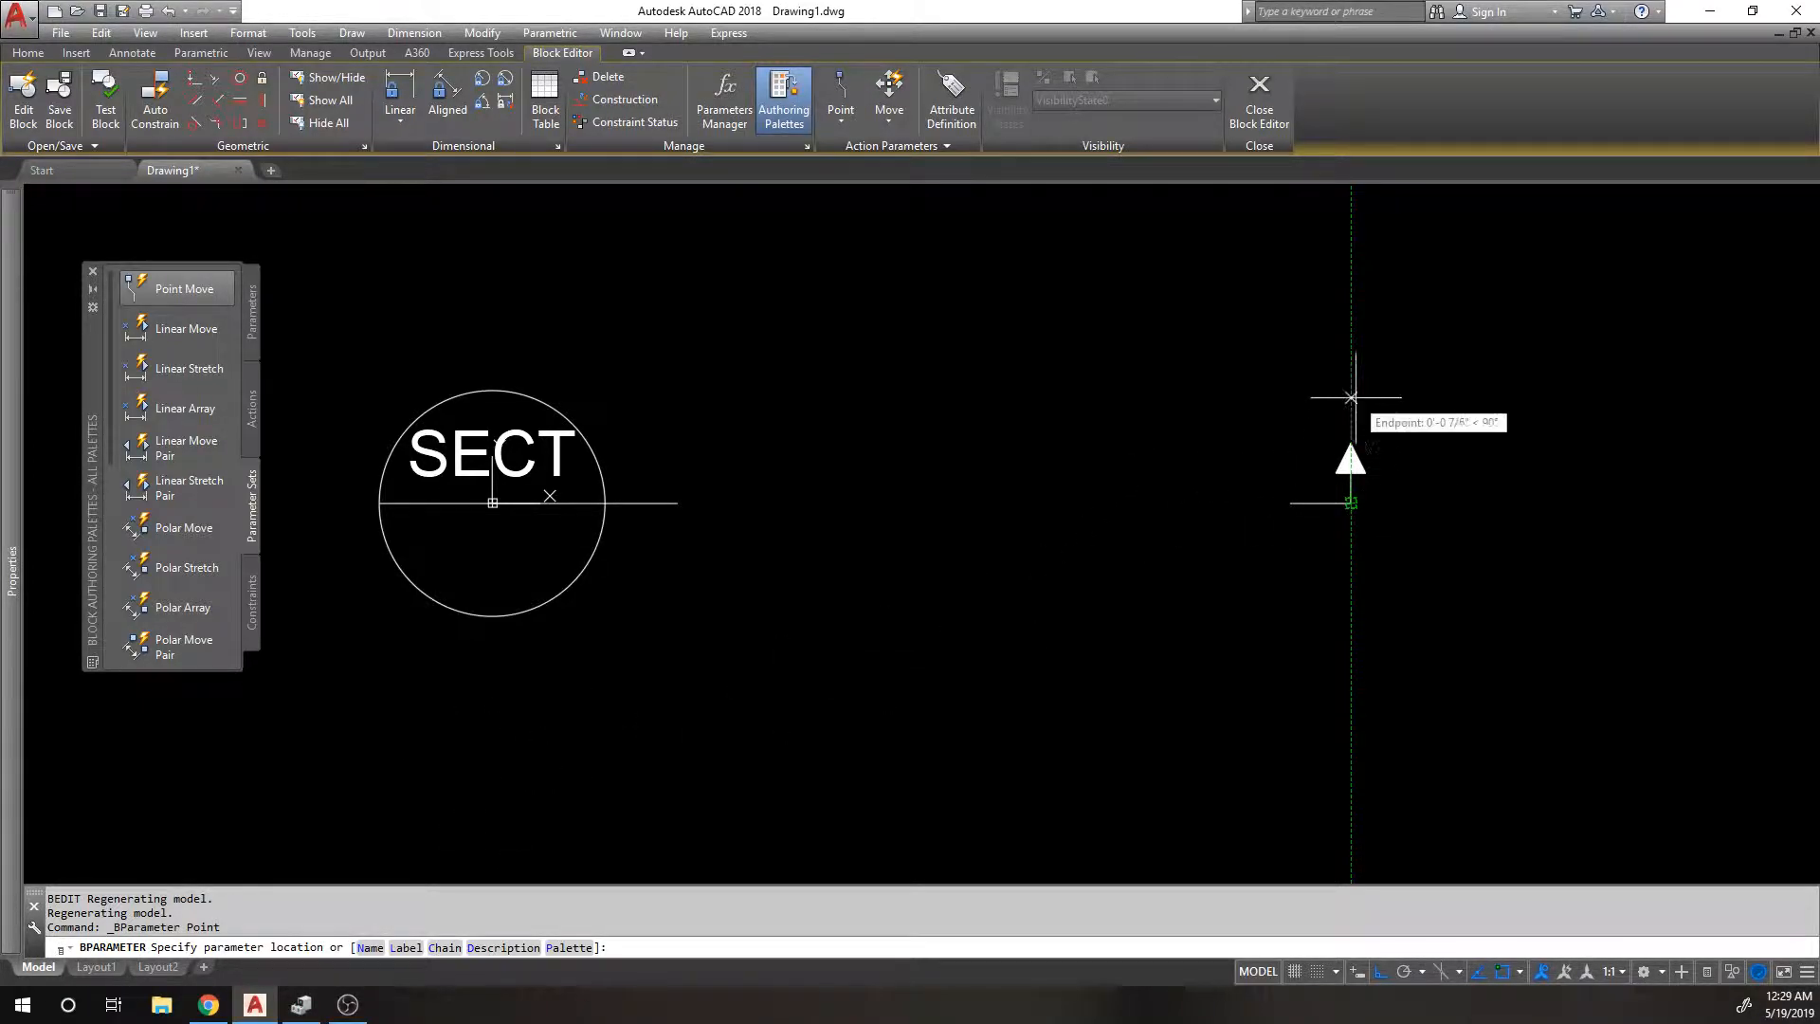
{"action": "left_click", "coordinate": [1352, 394]}
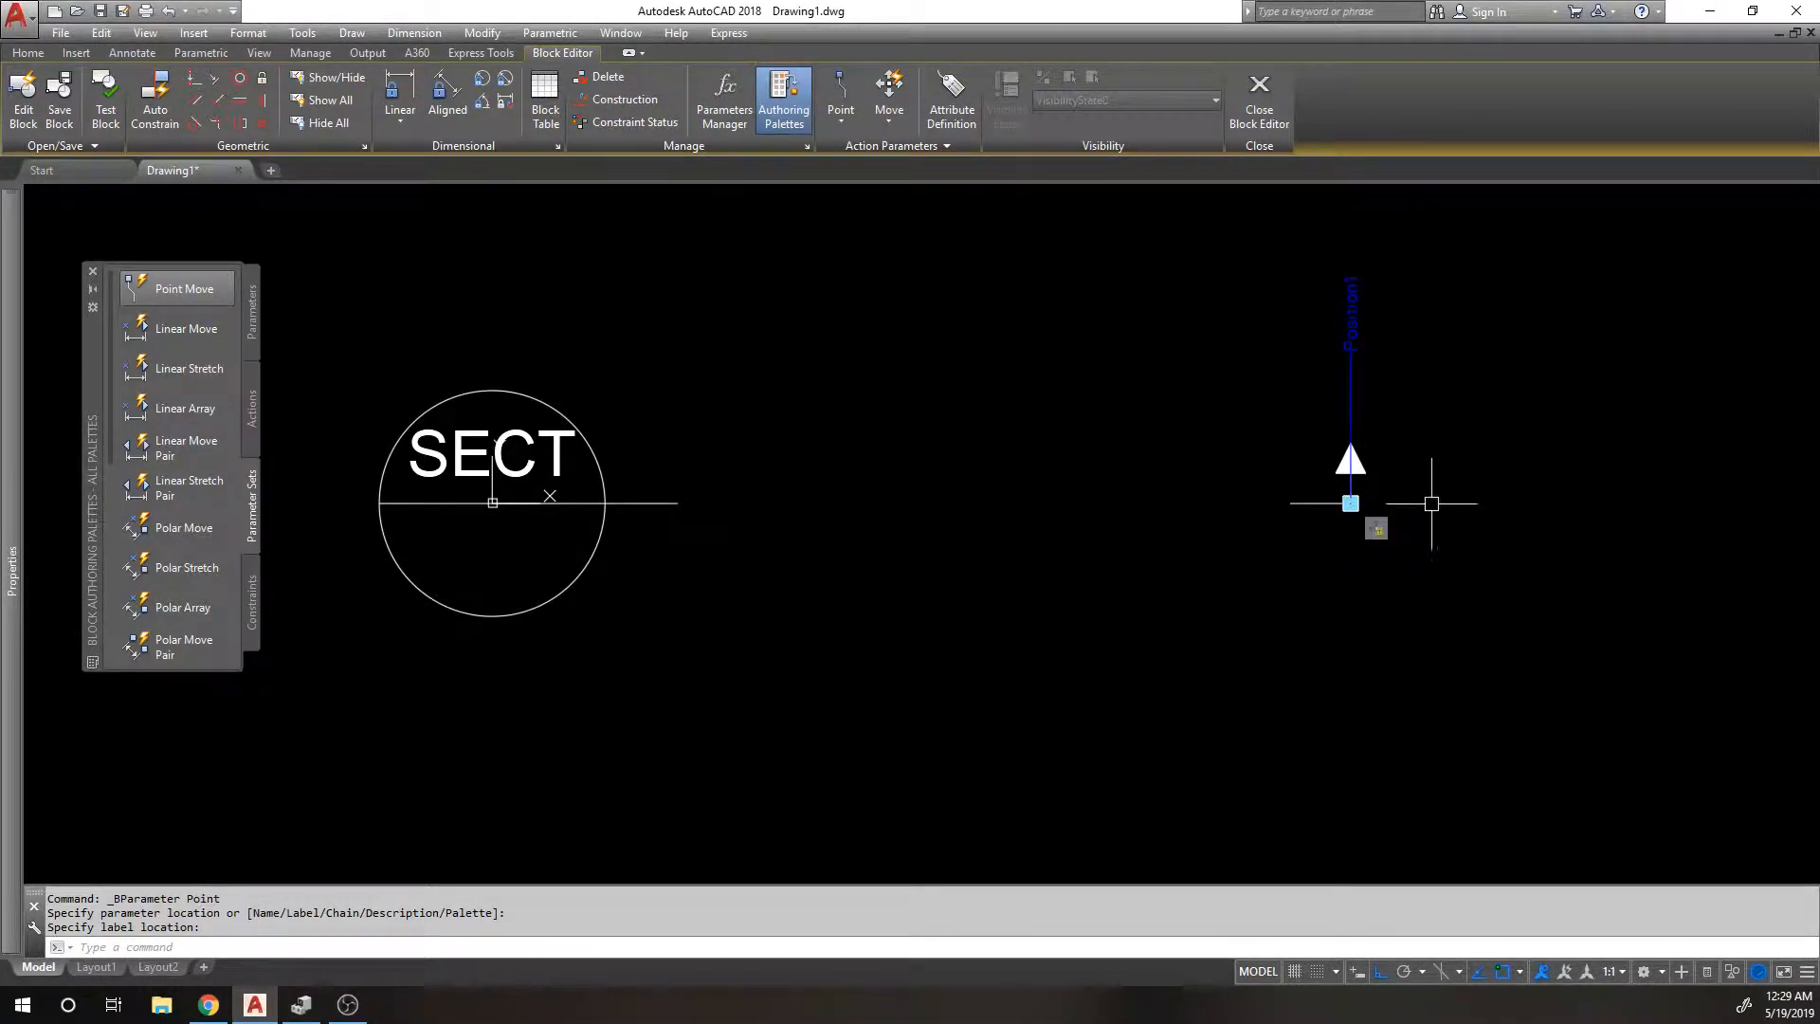
{"action": "mouse_move", "coordinate": [1440, 514]}
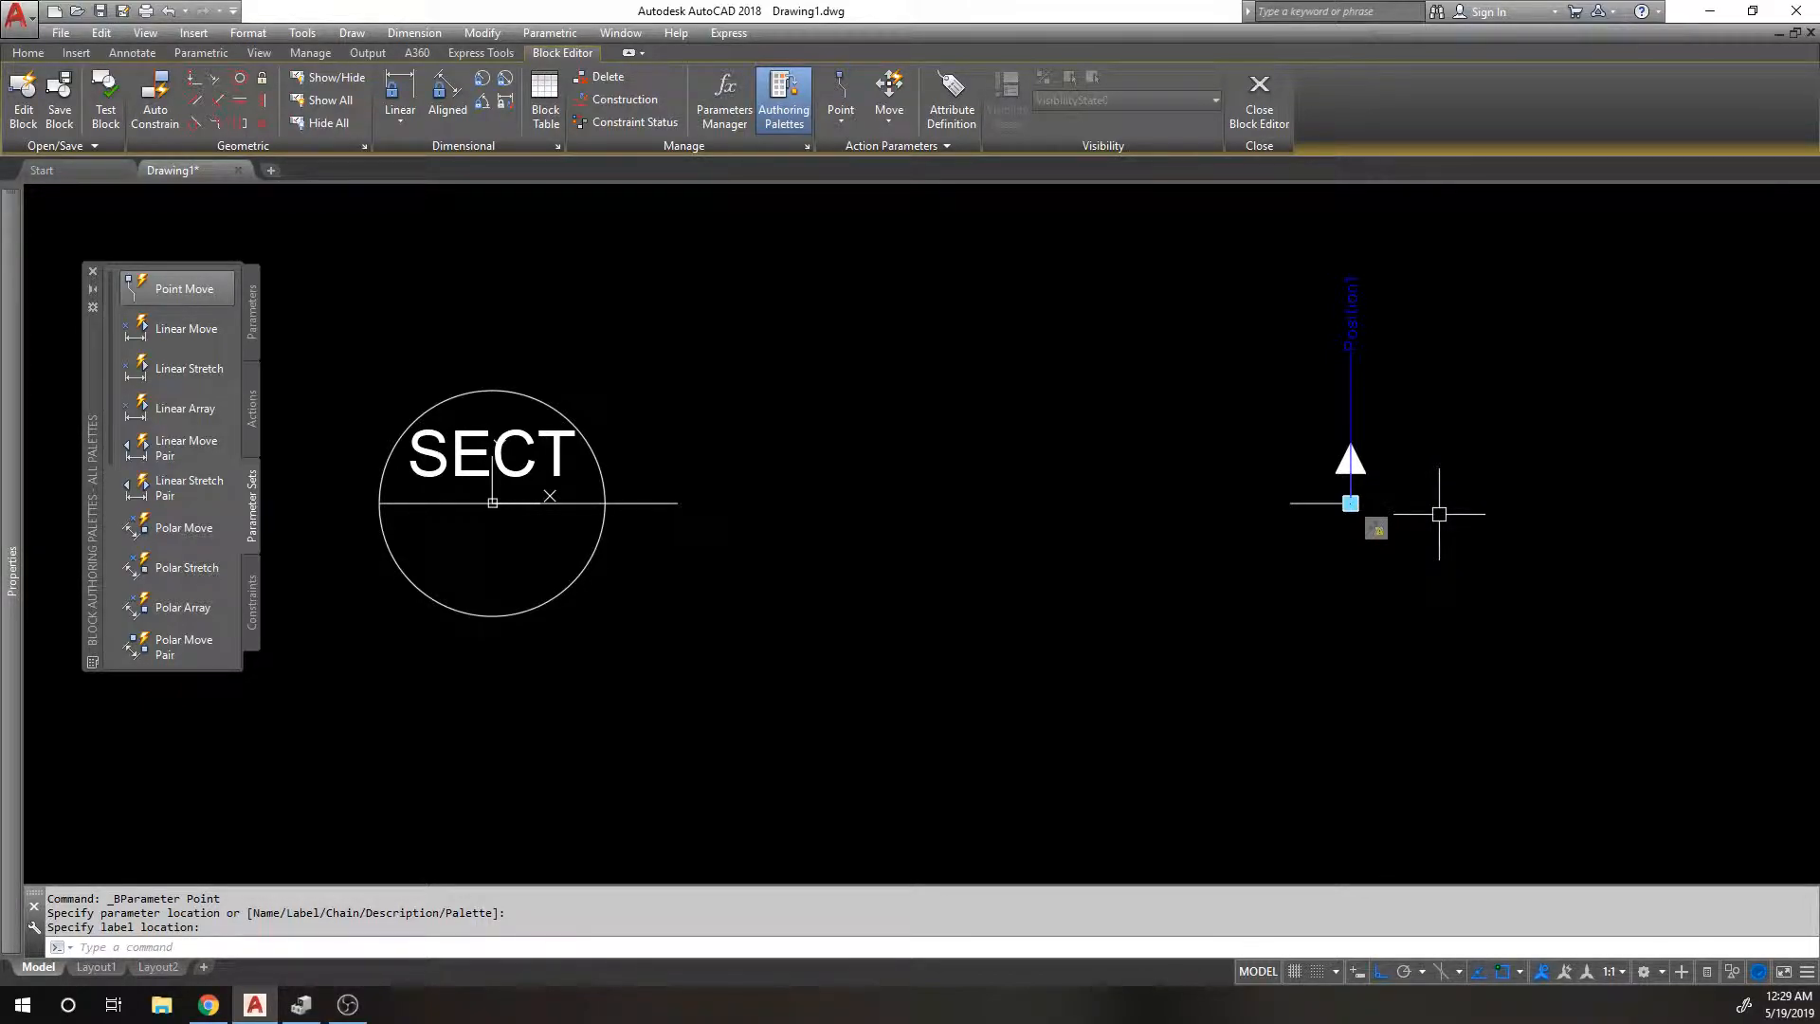
{"action": "mouse_move", "coordinate": [1414, 524]}
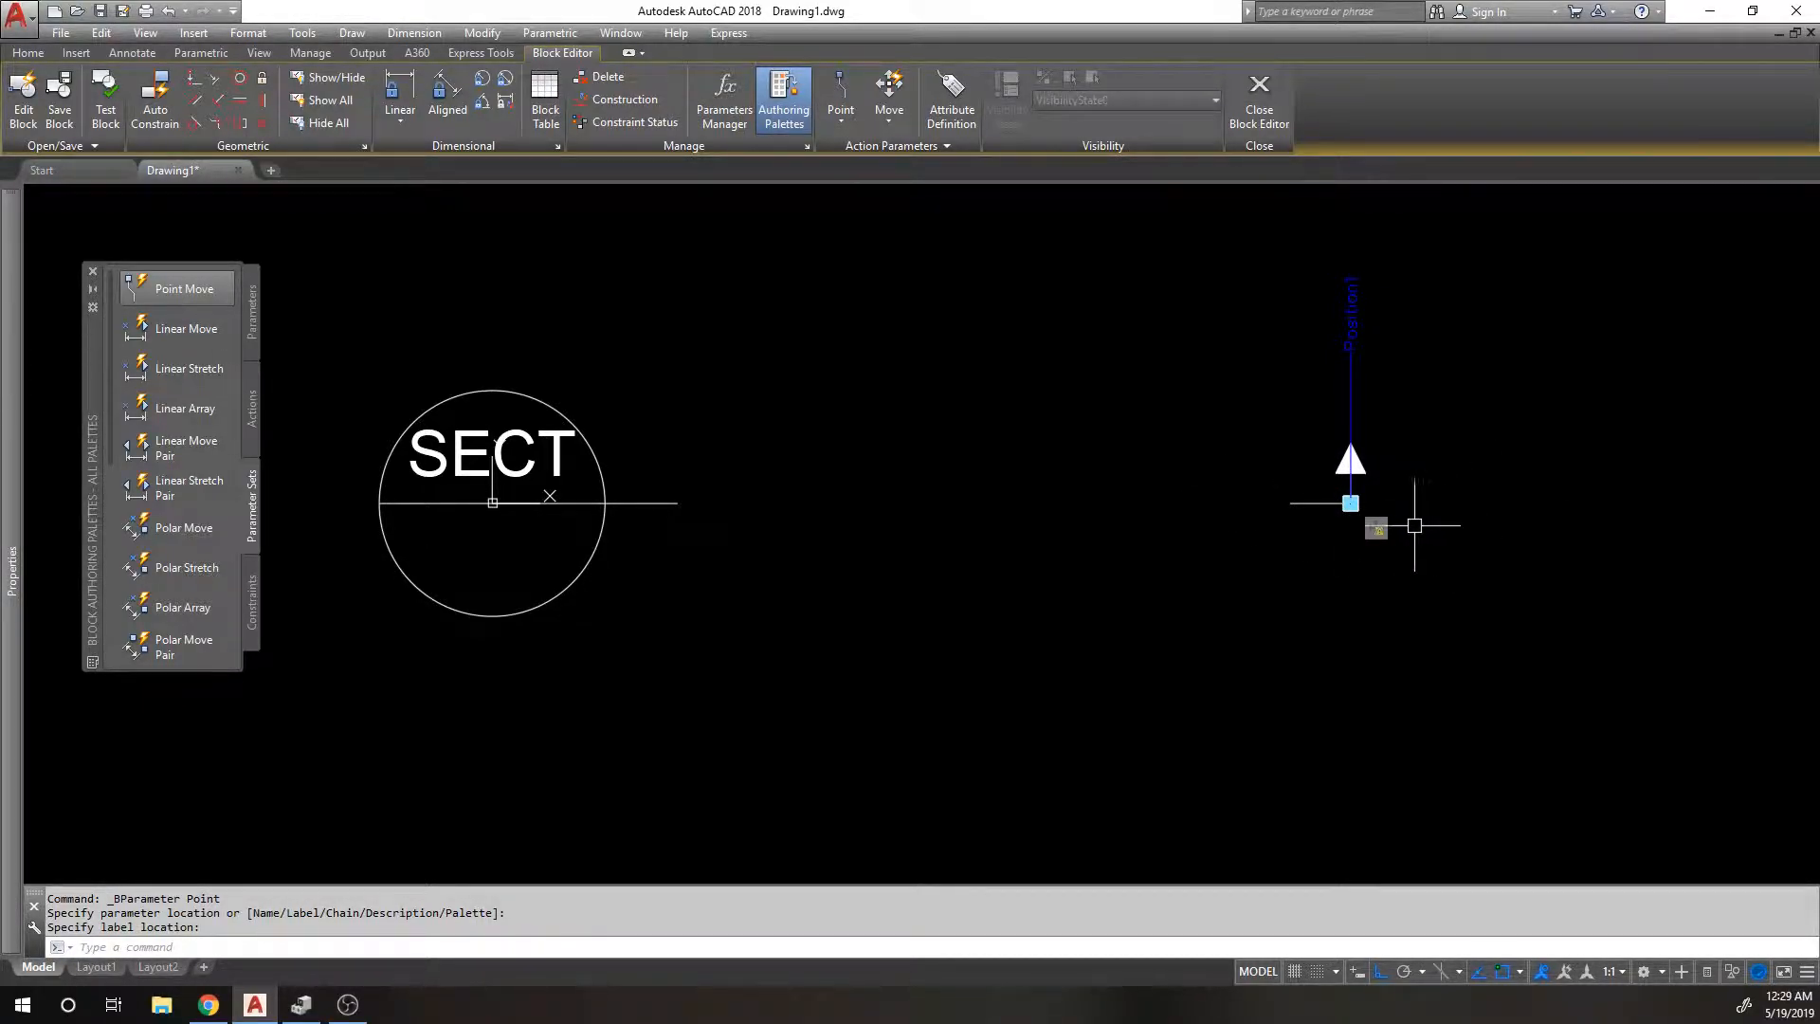
Give the move action a new selection set enclosing the arrow and its line.
{"action": "right_click", "coordinate": [1350, 503]}
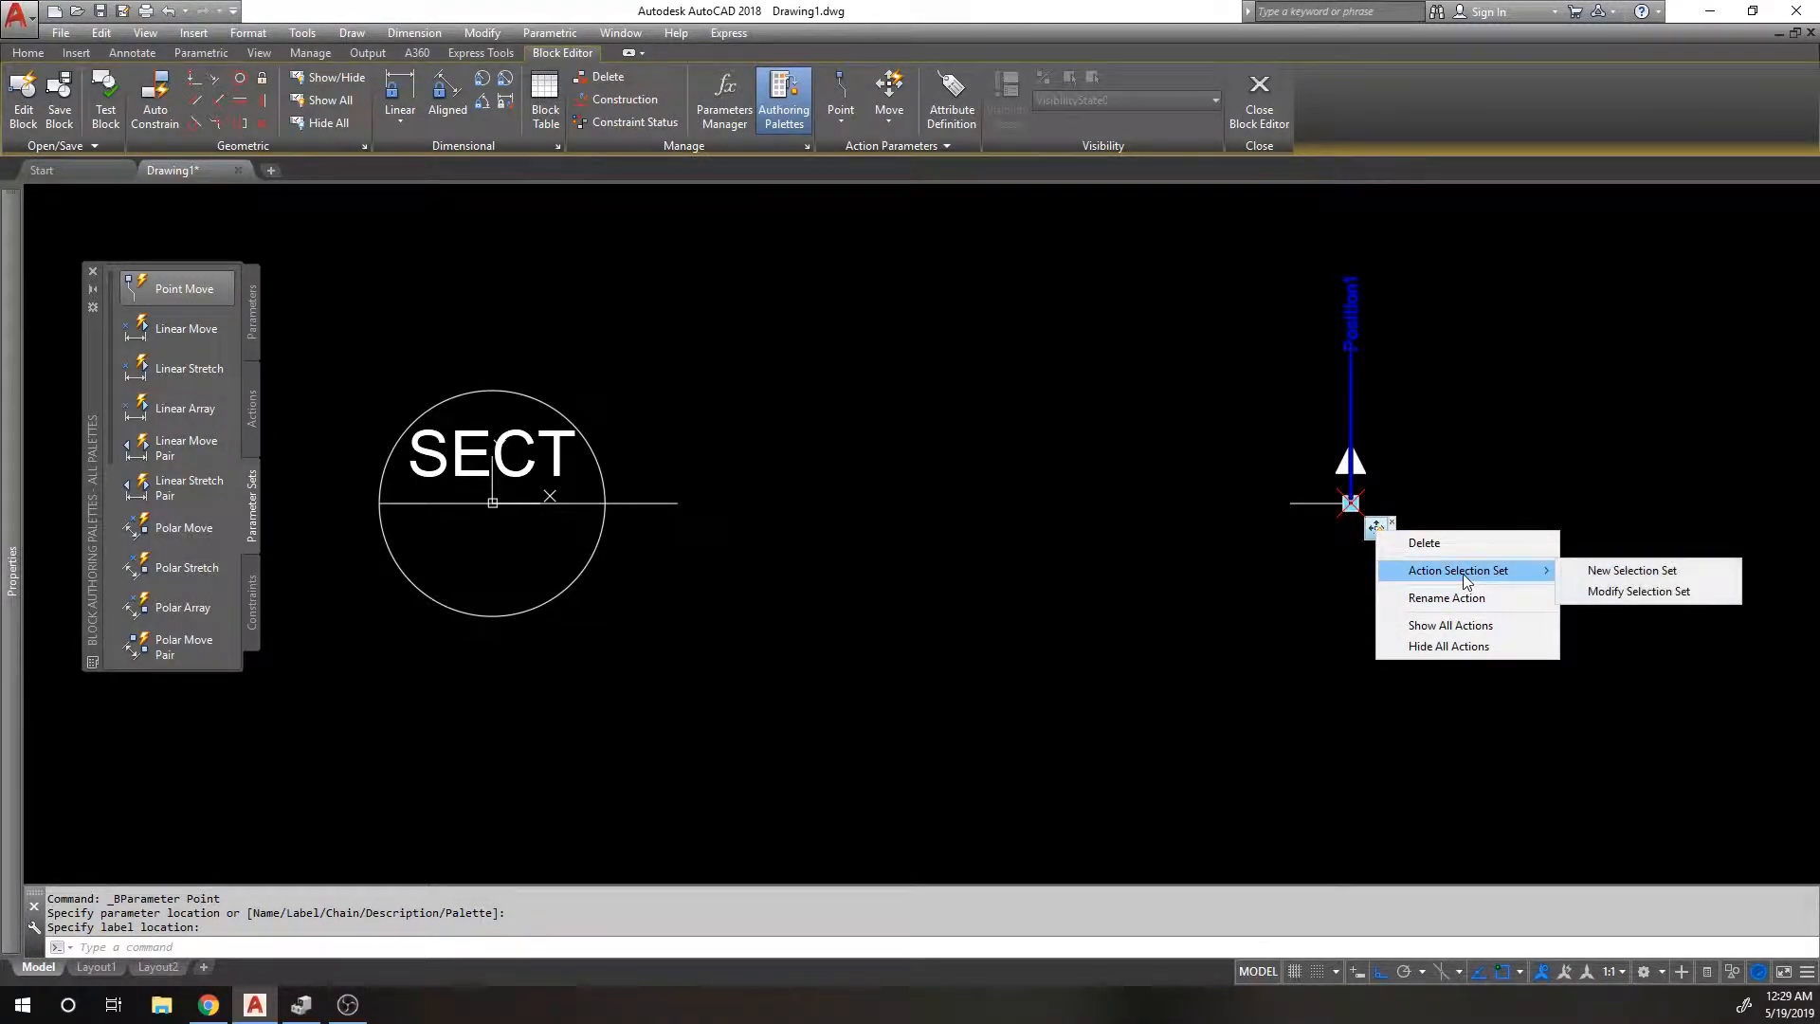
{"action": "left_click", "coordinate": [1632, 570]}
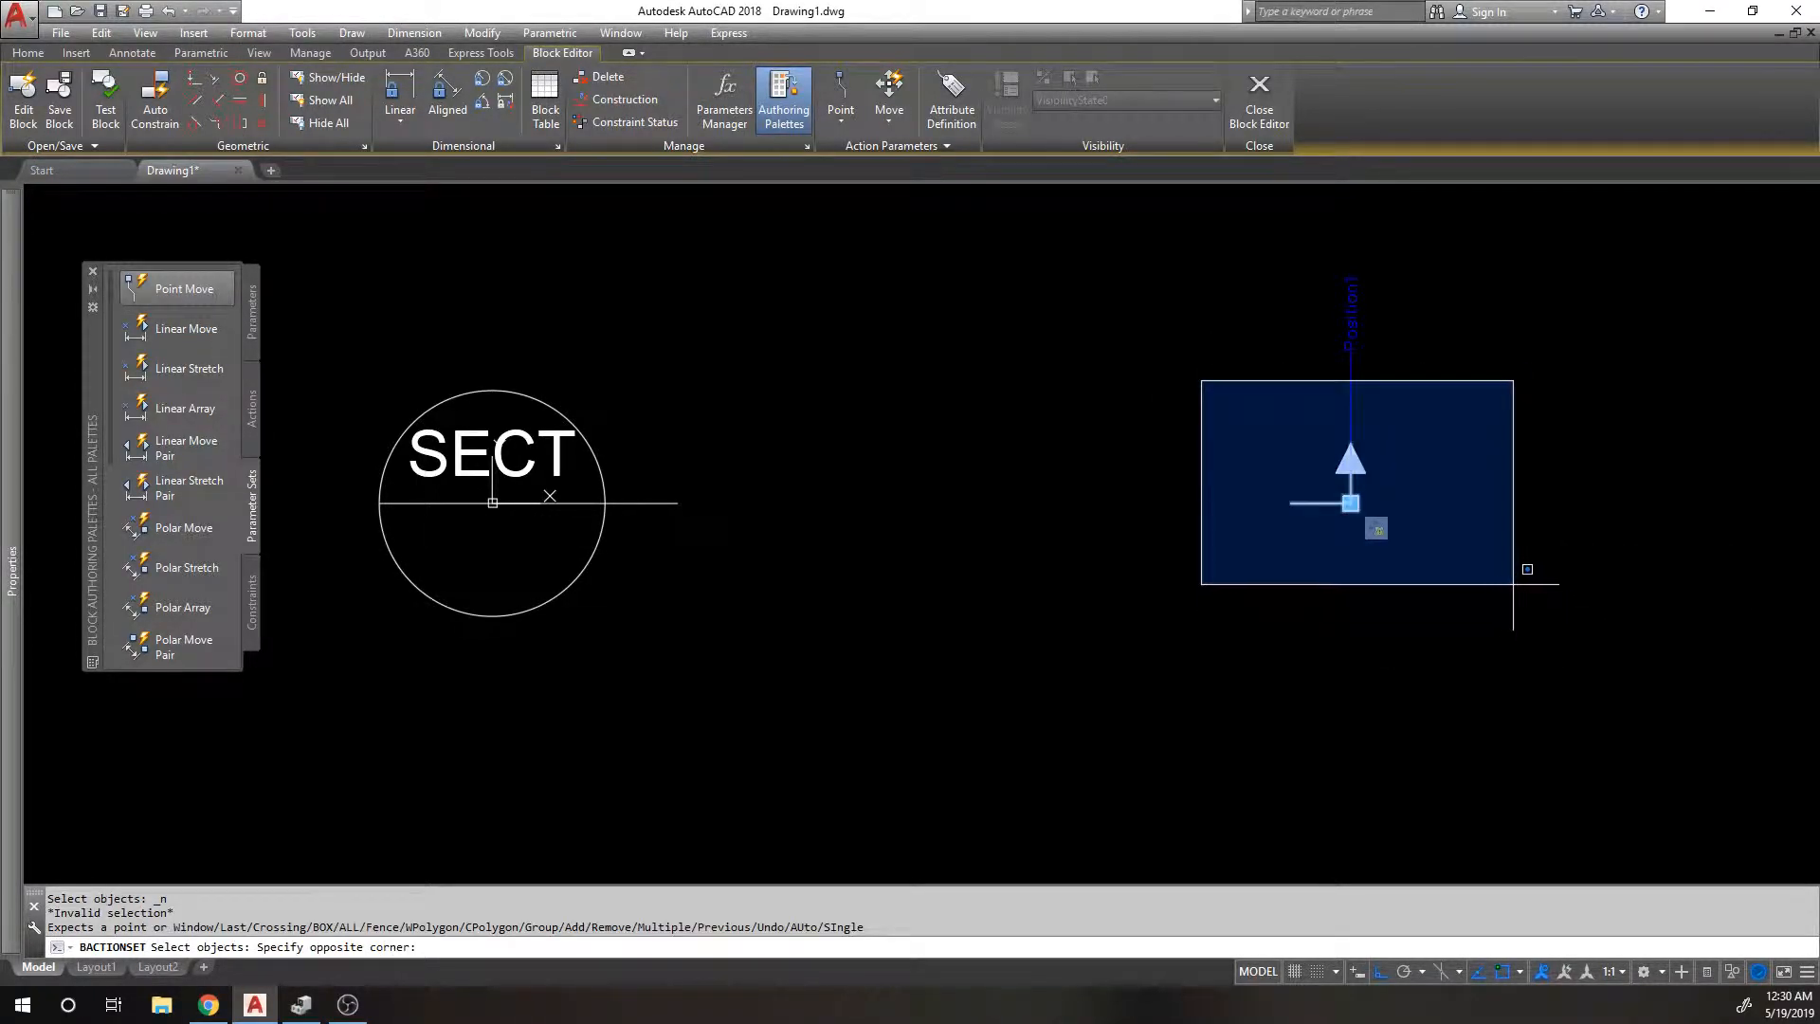
{"action": "left_click", "coordinate": [1237, 470]}
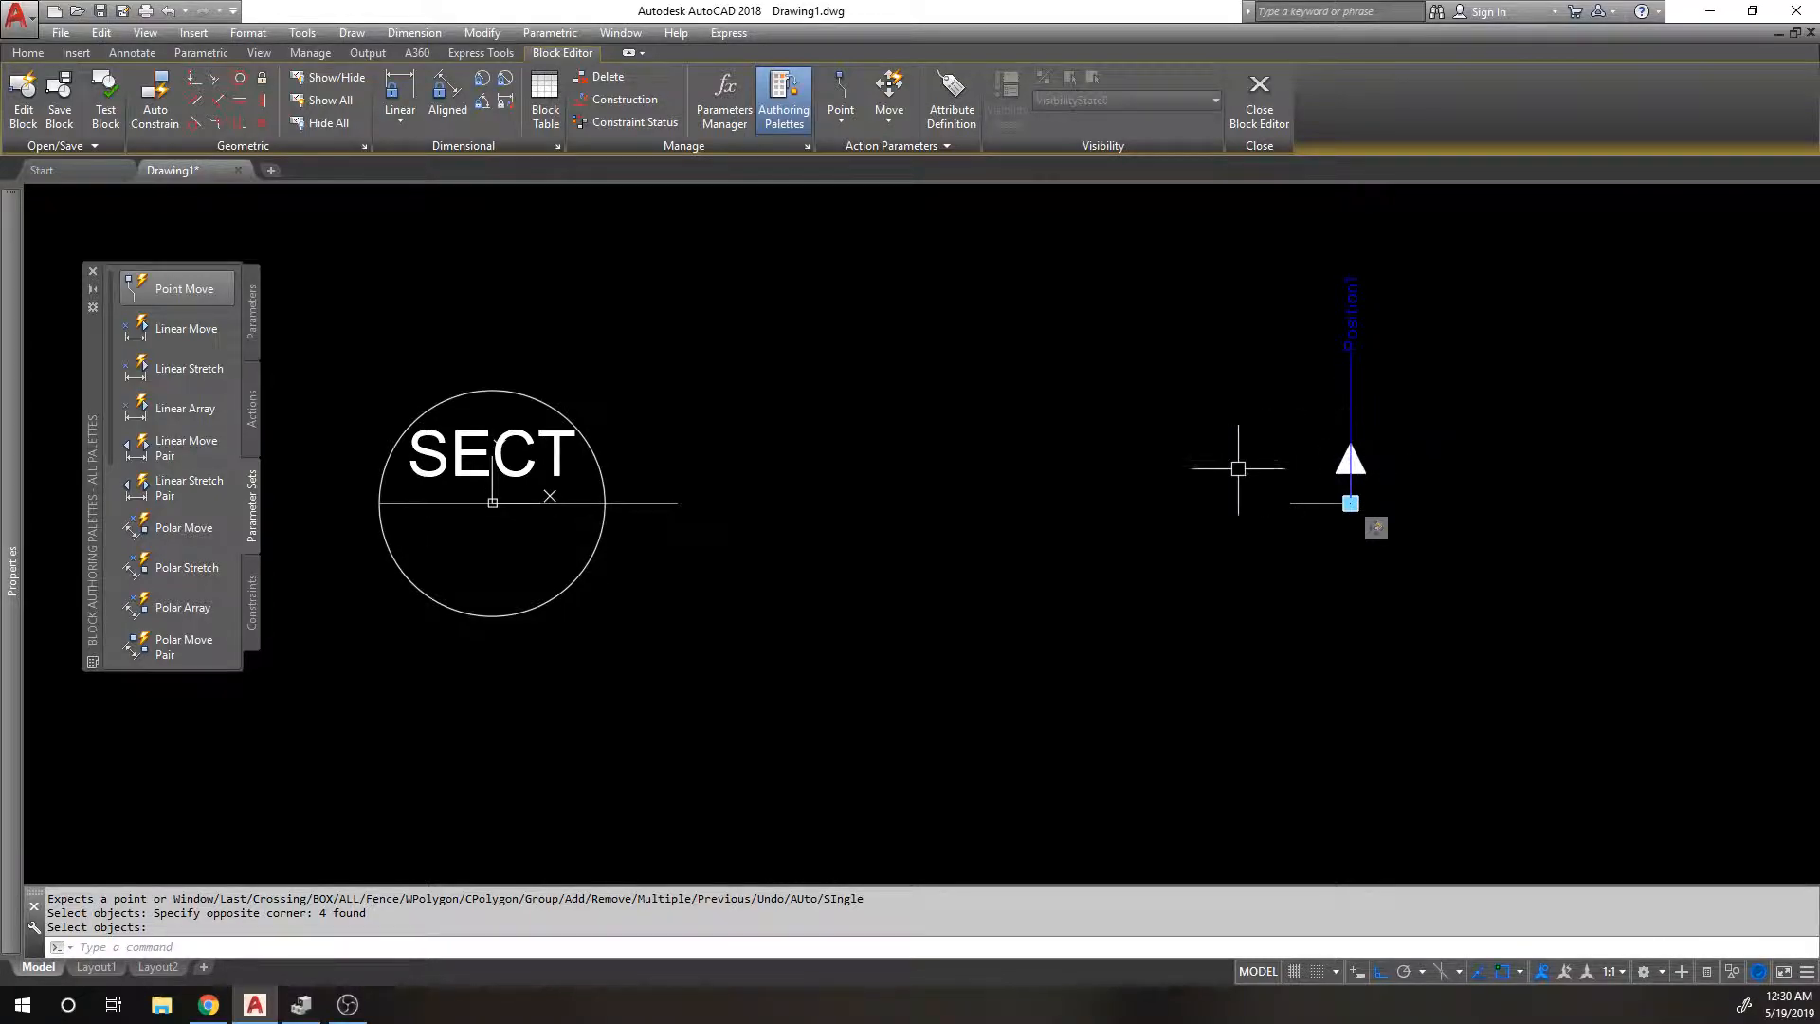
{"action": "mouse_move", "coordinate": [644, 273]}
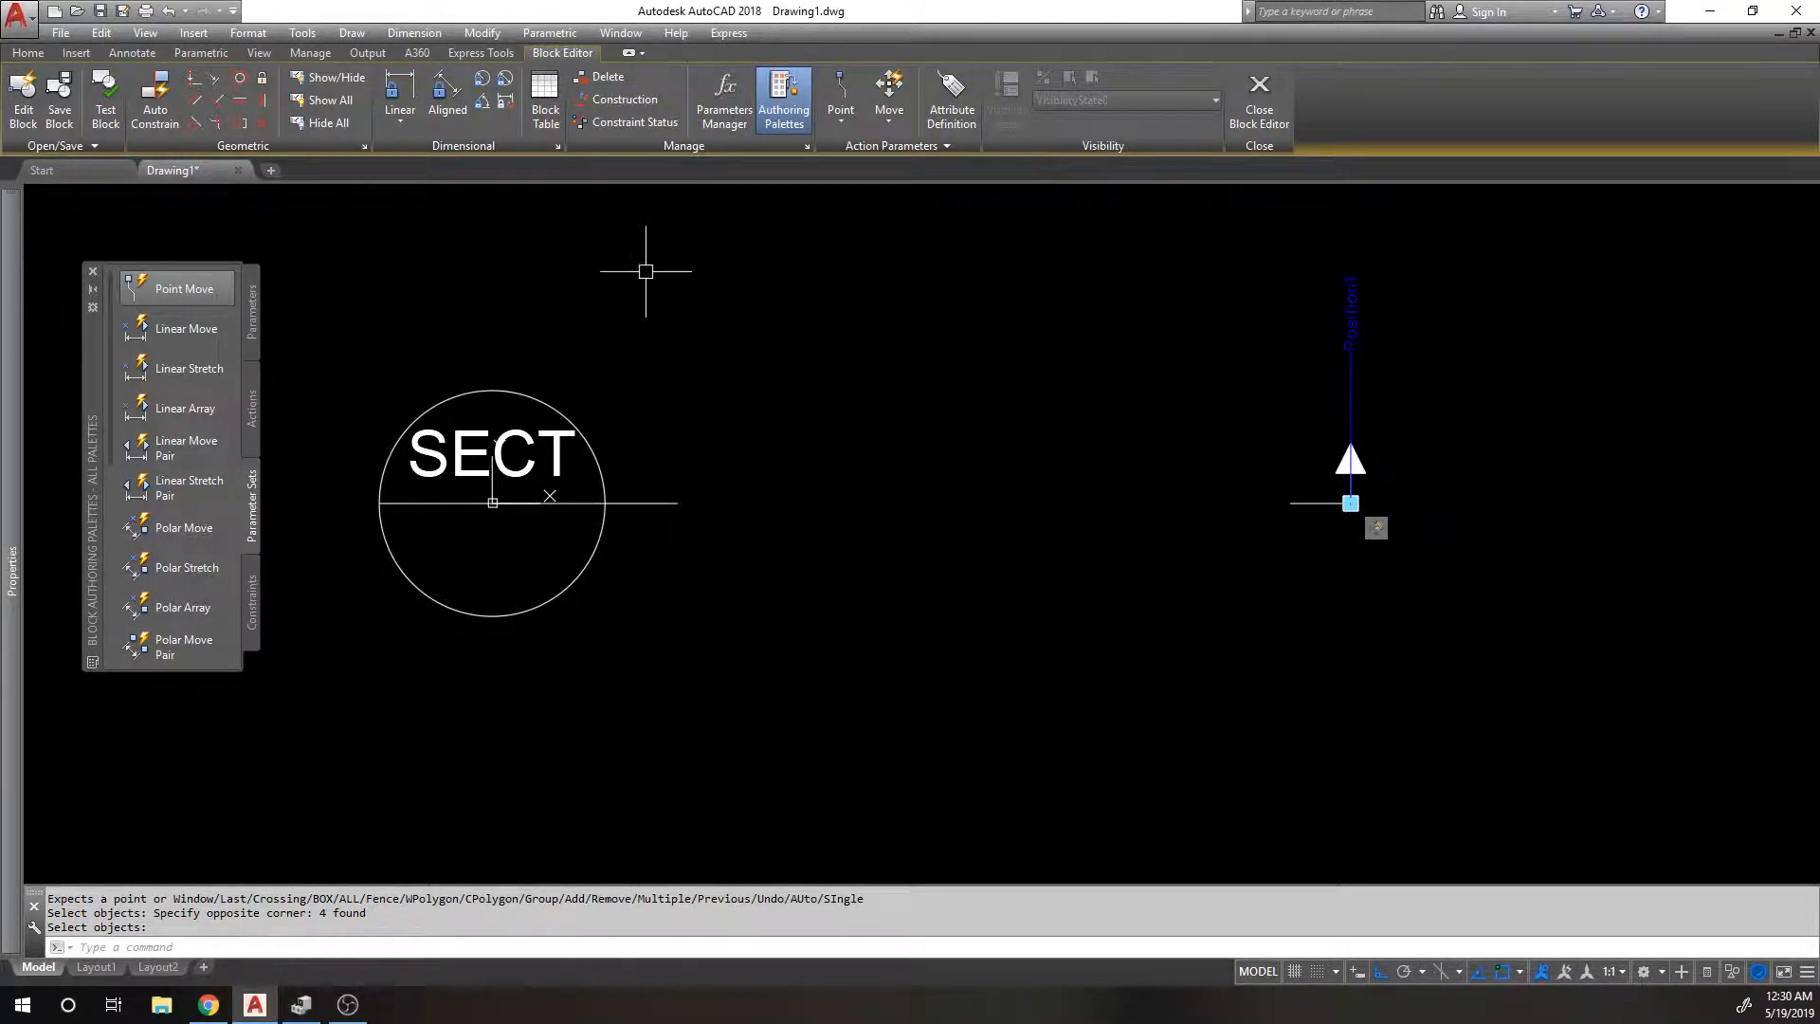
{"action": "mouse_move", "coordinate": [553, 346]}
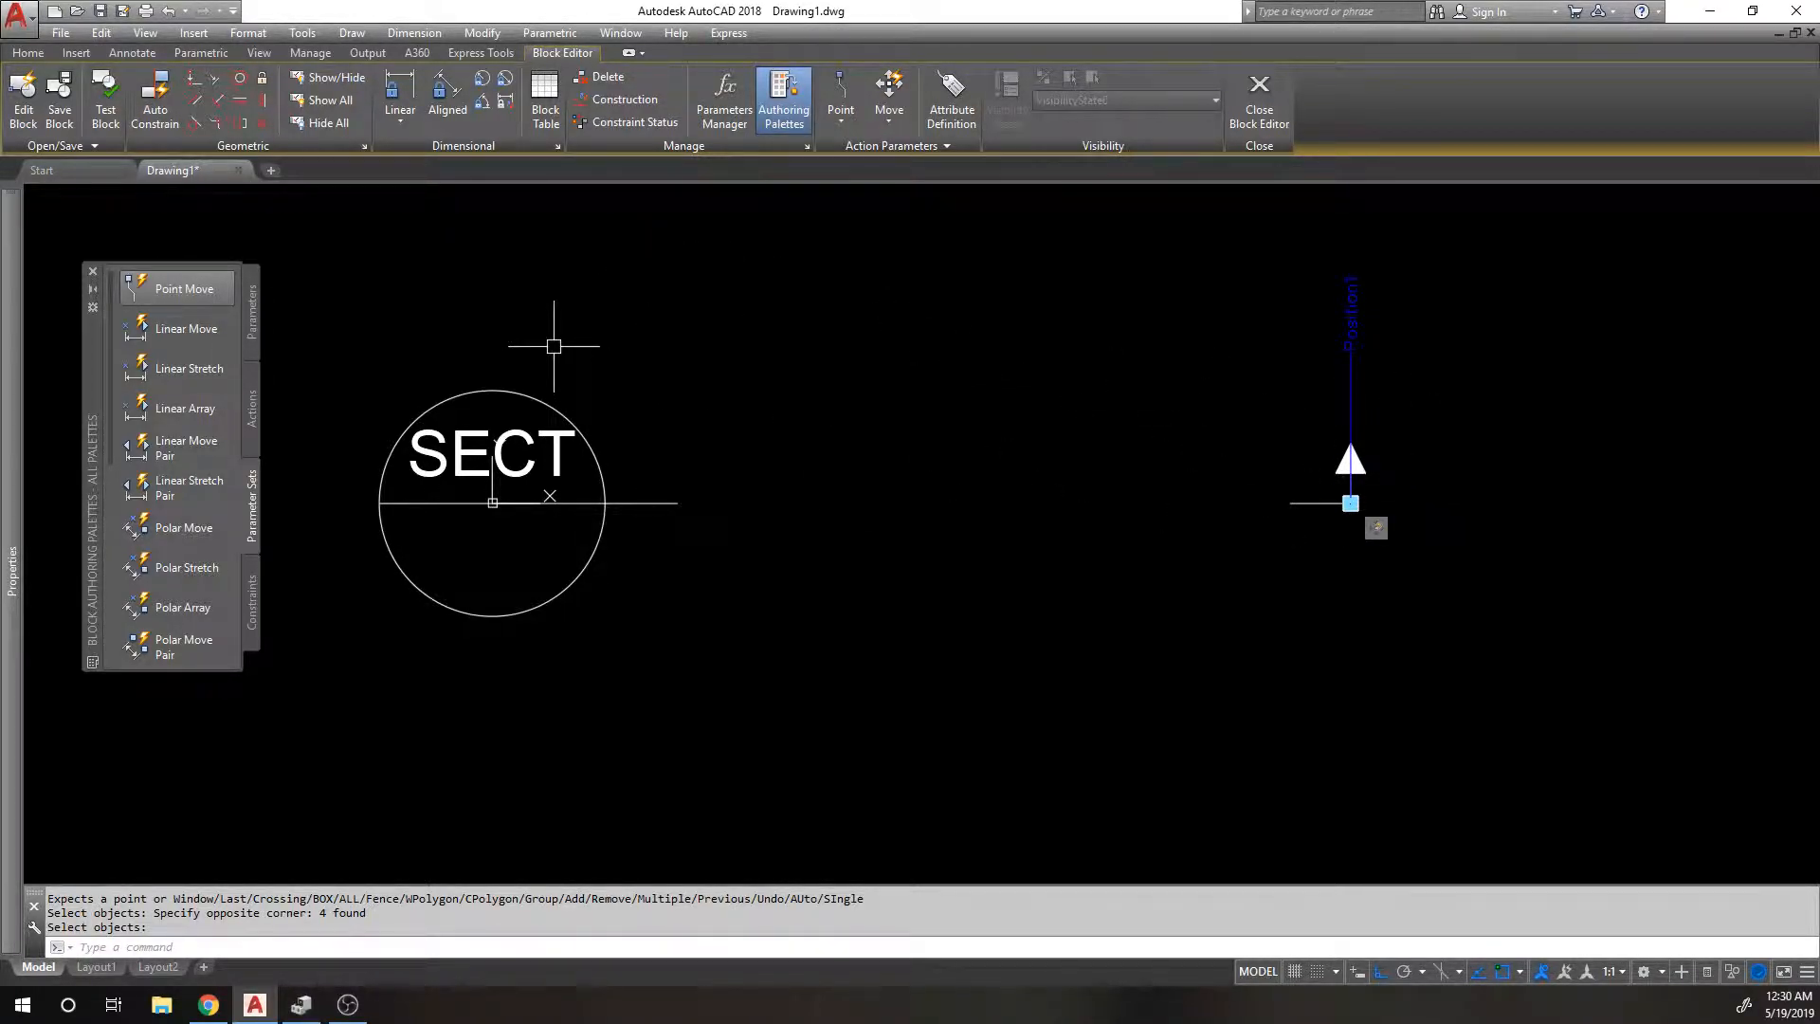
{"action": "mouse_move", "coordinate": [533, 327]}
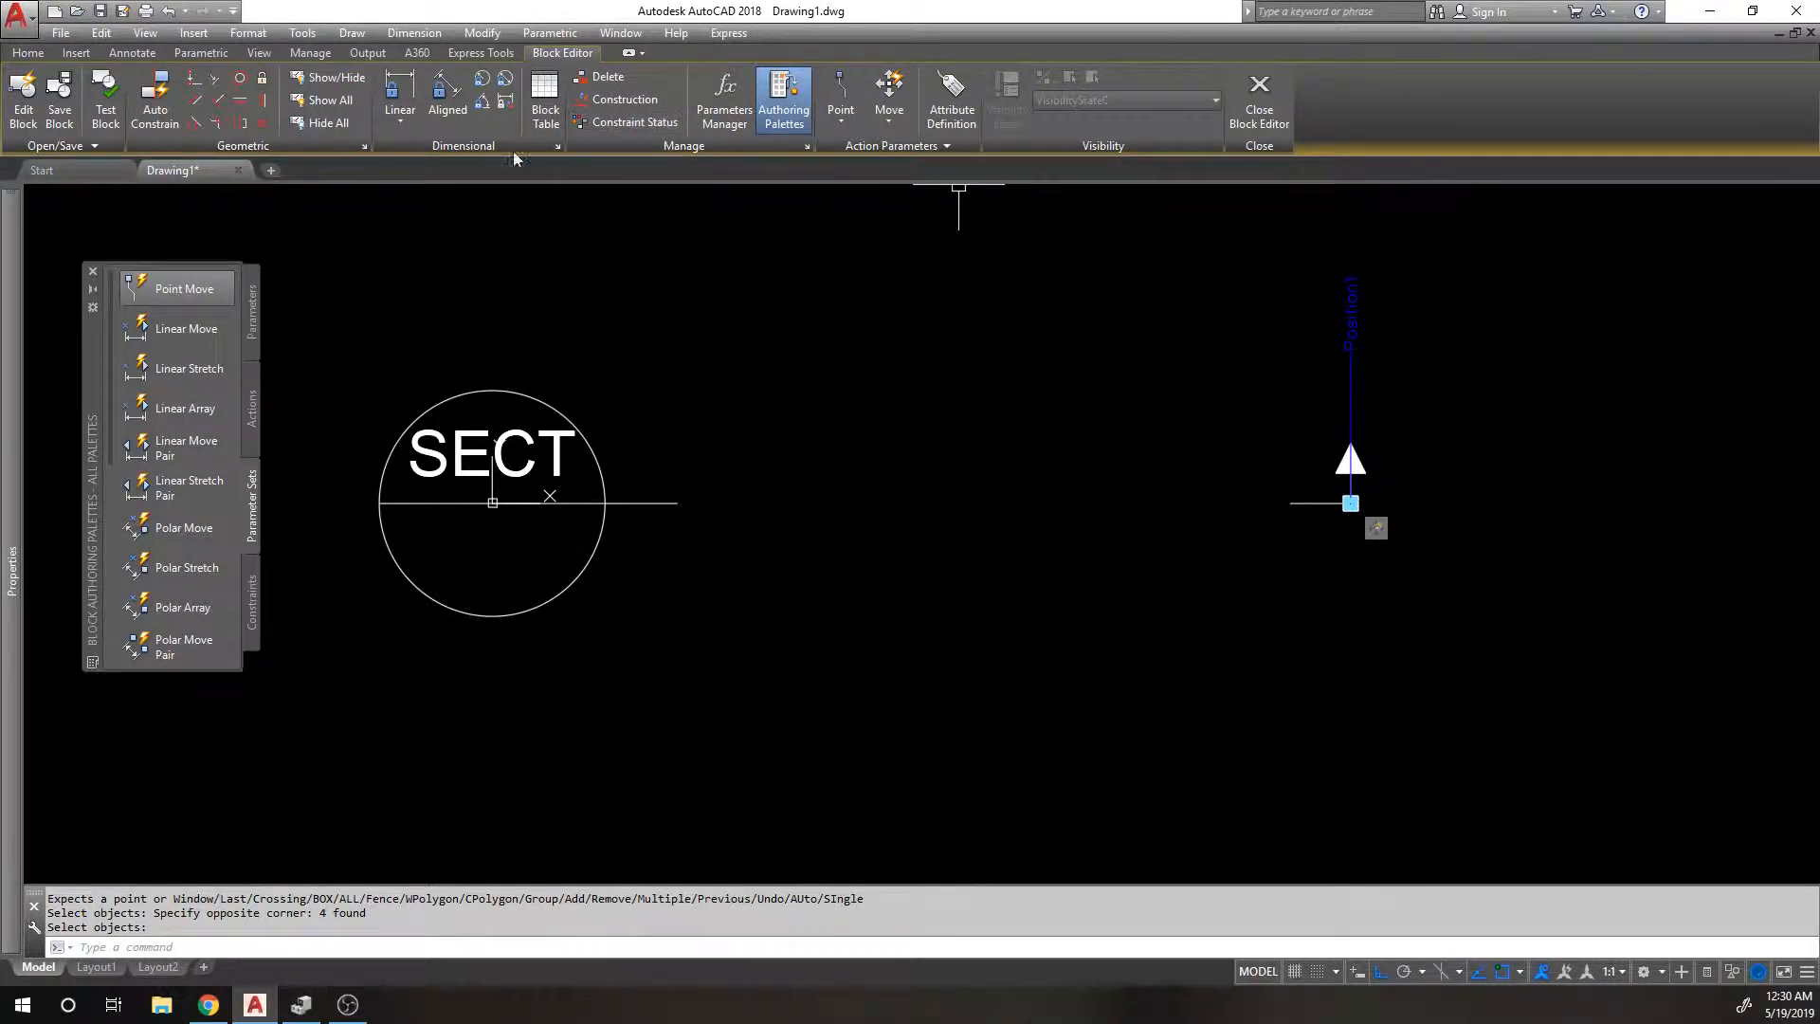
{"action": "mouse_move", "coordinate": [1097, 271]}
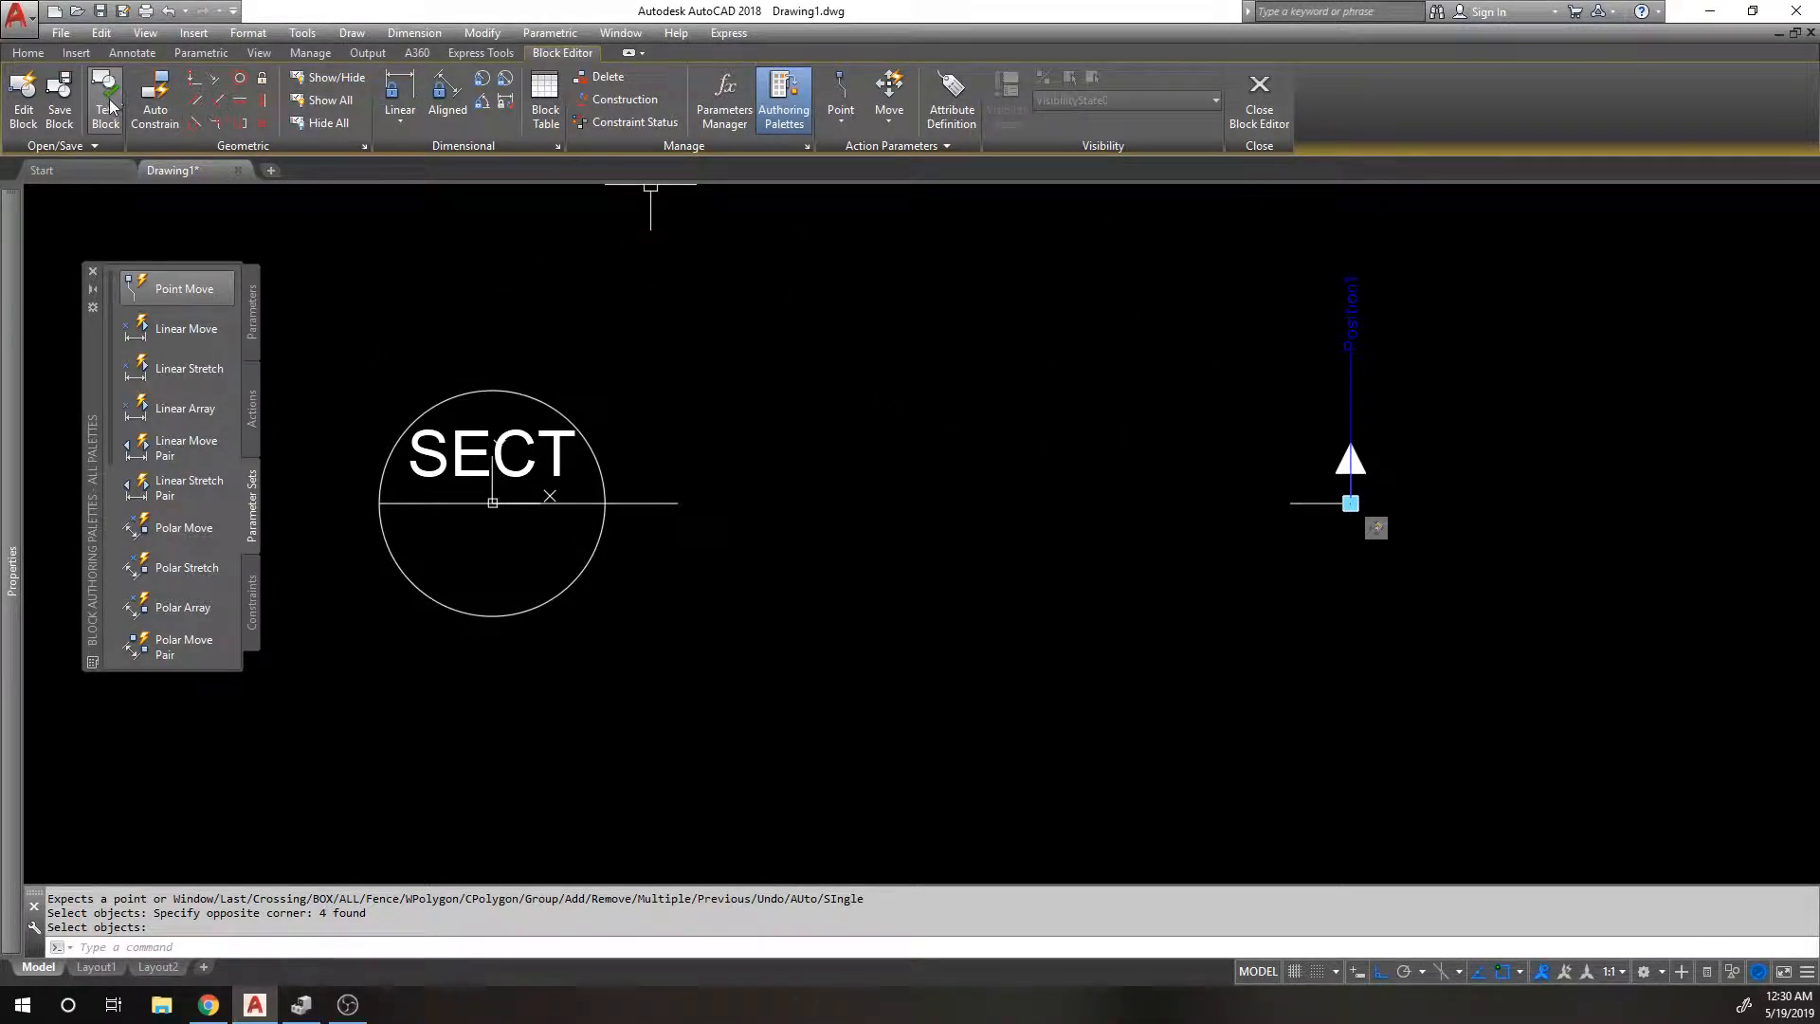
{"action": "mouse_move", "coordinate": [103, 93]}
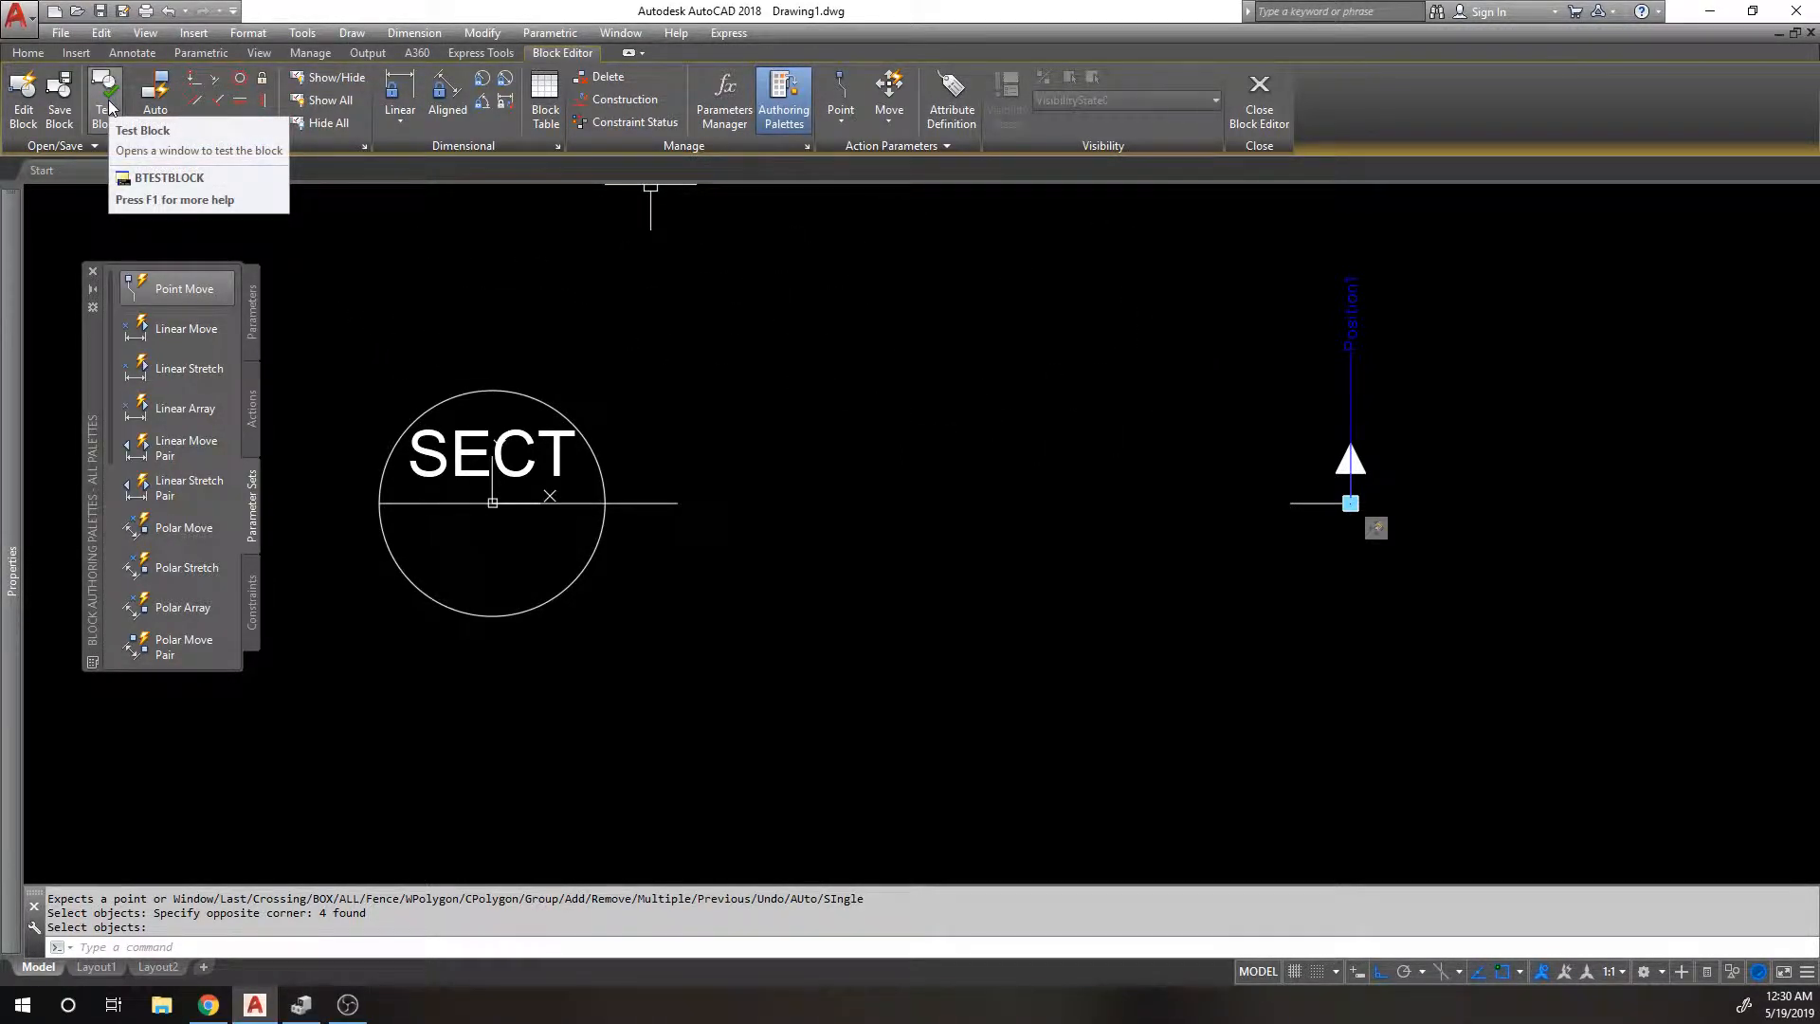
Launch Test Block from the Block Editor ribbon.
{"action": "left_click", "coordinate": [104, 98]}
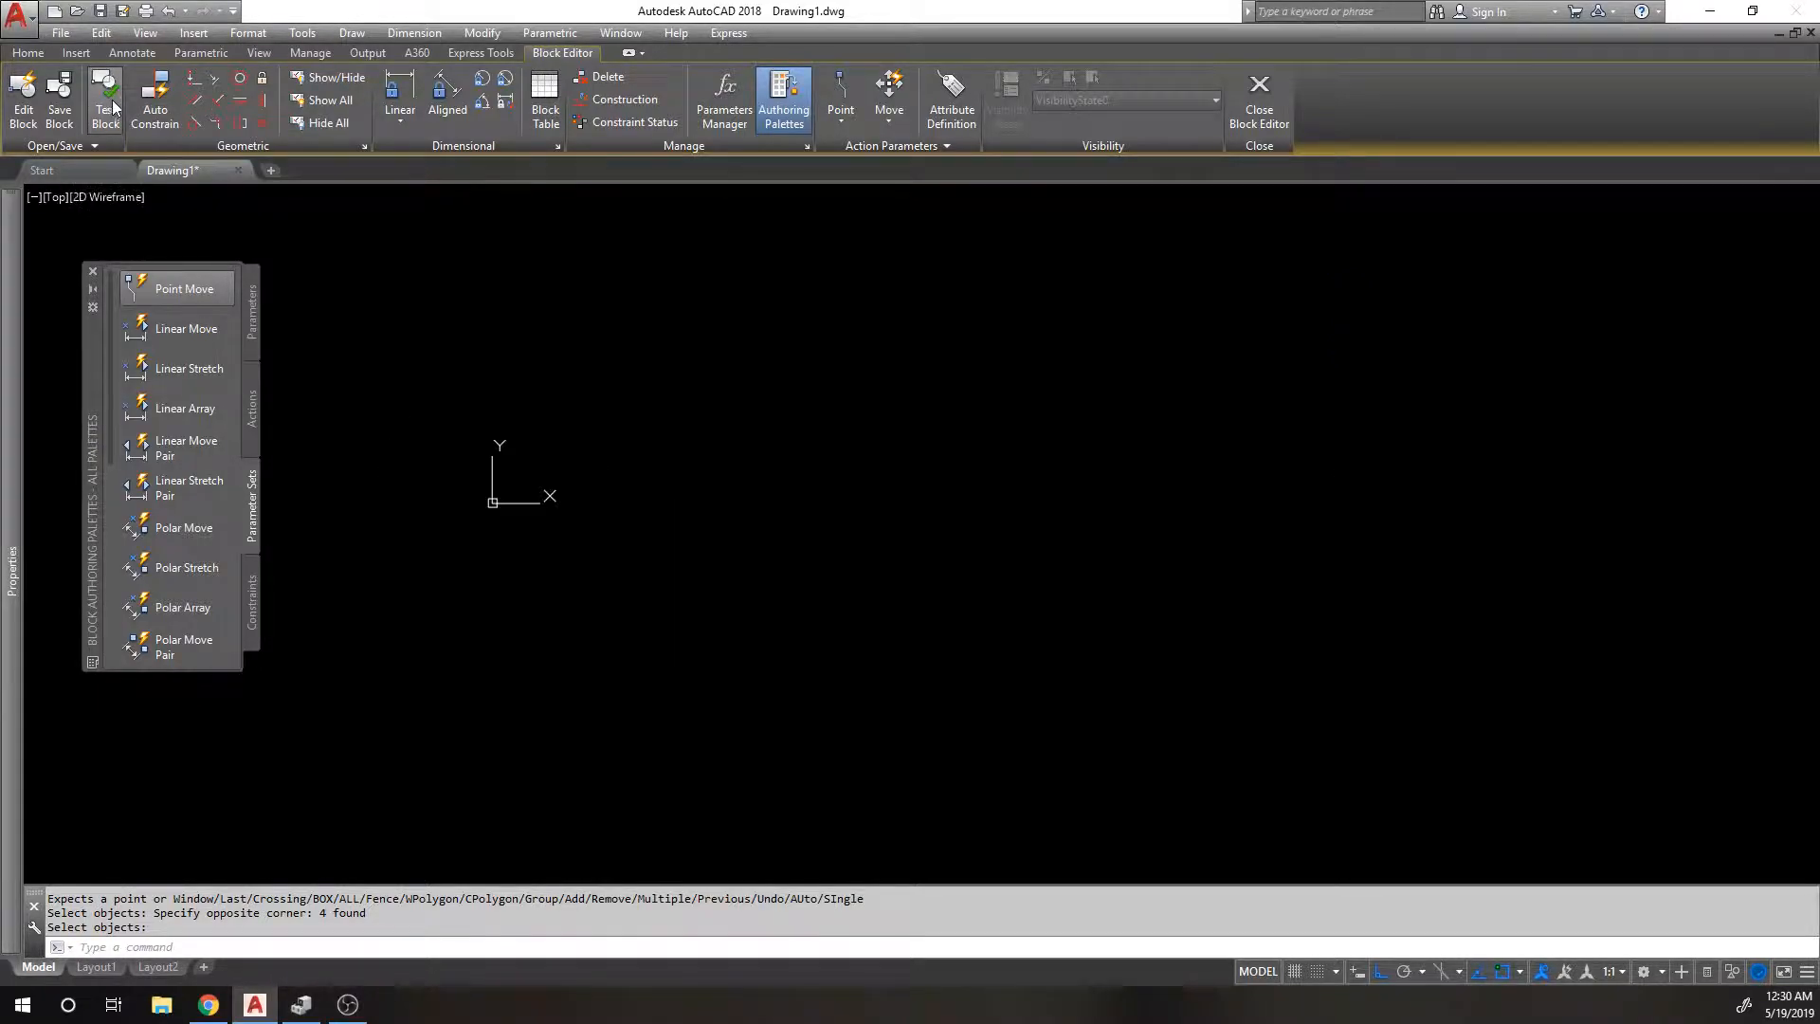
{"action": "mouse_move", "coordinate": [376, 169]}
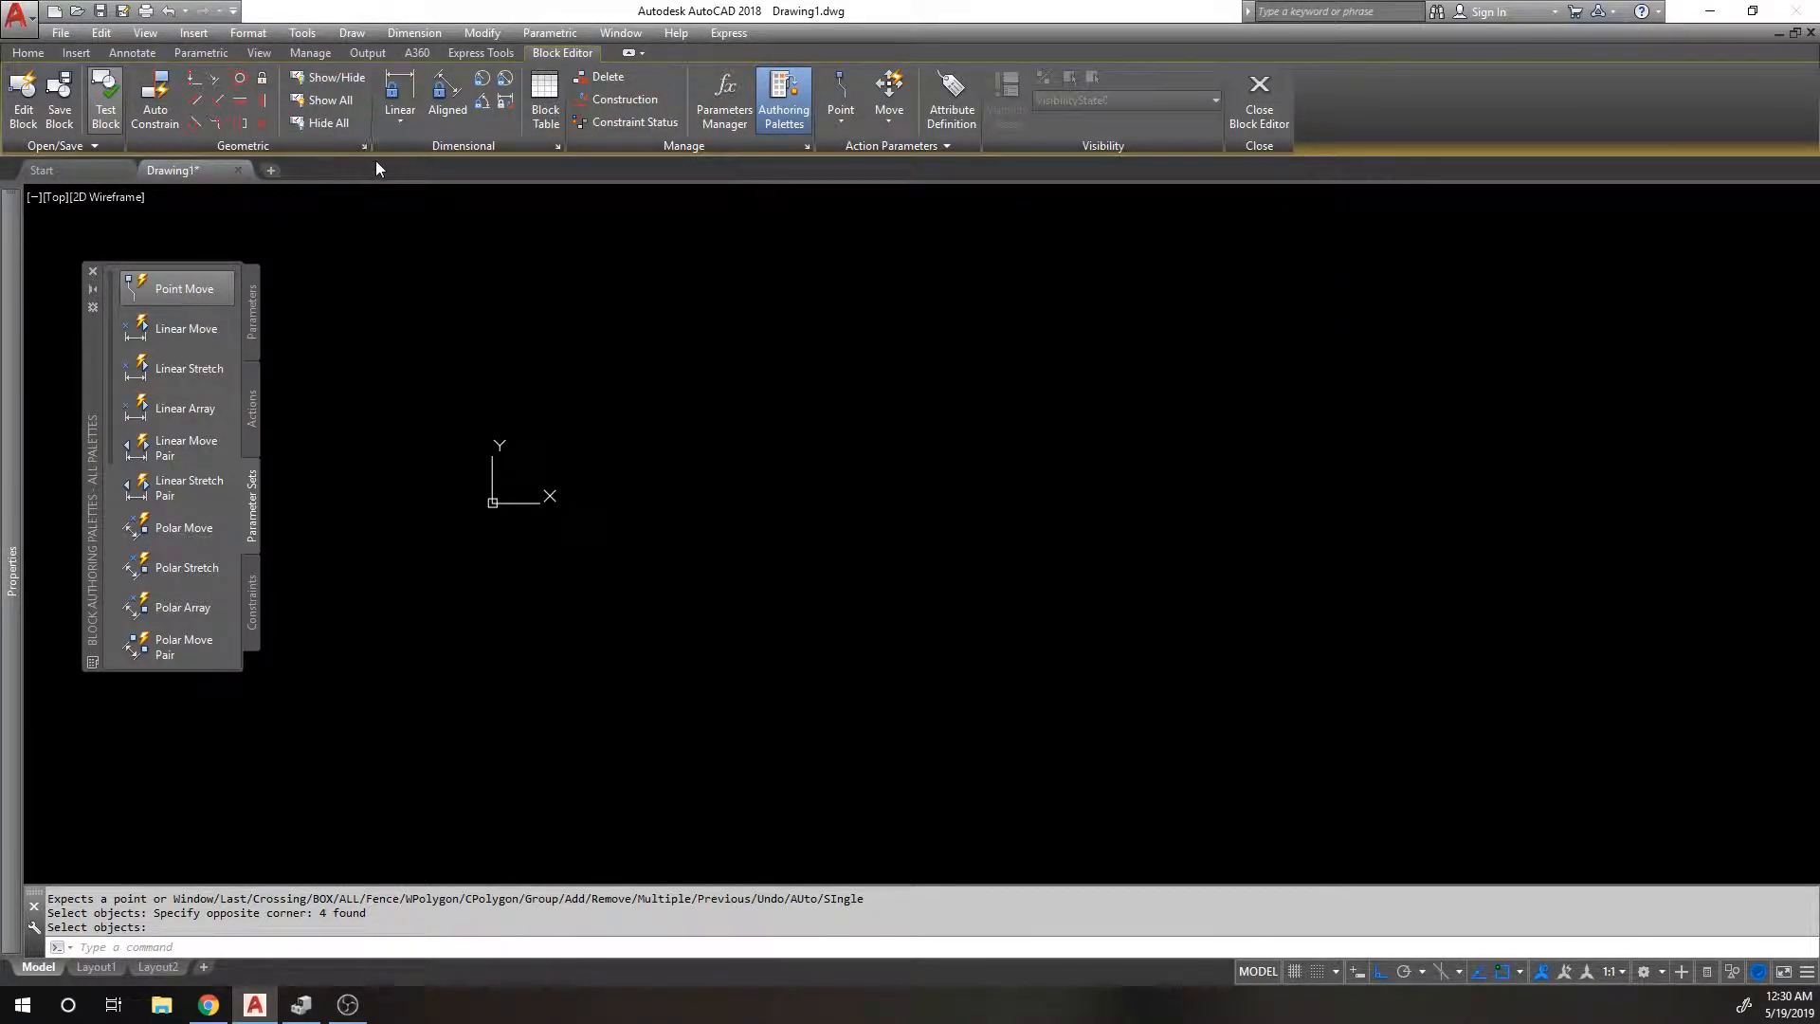
{"action": "mouse_move", "coordinate": [394, 450]}
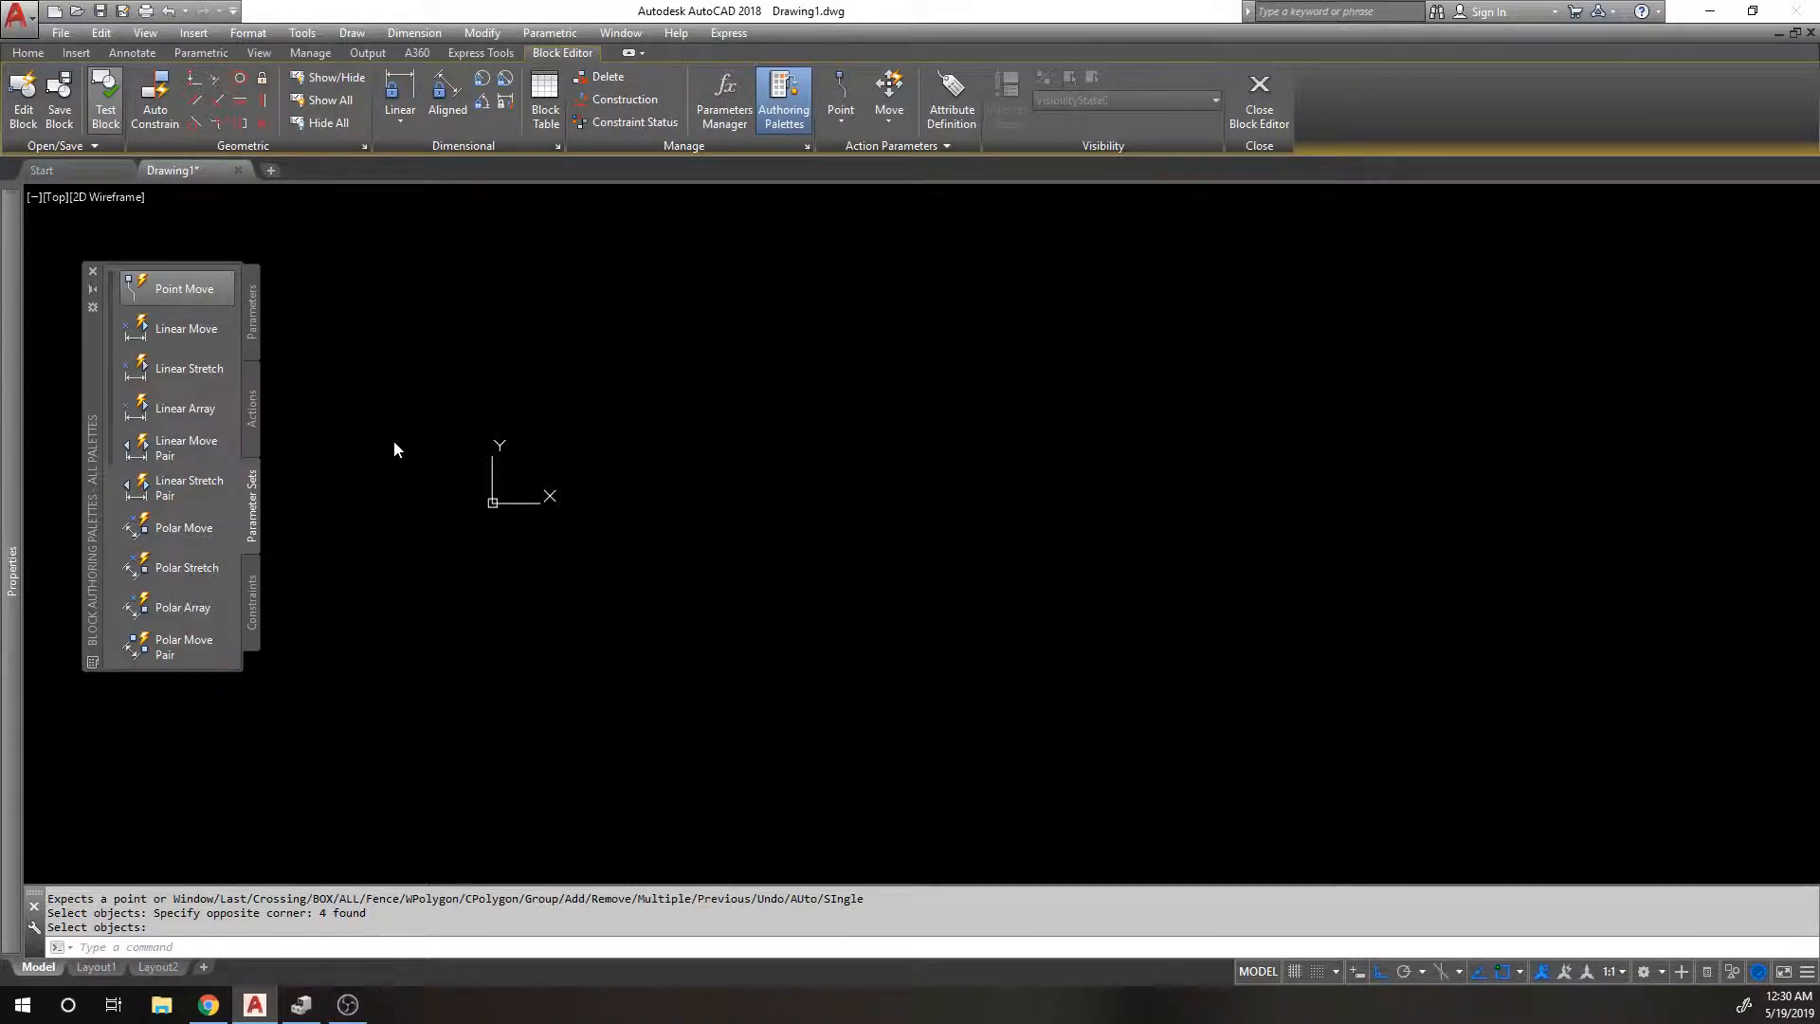
{"action": "mouse_move", "coordinate": [157, 329]}
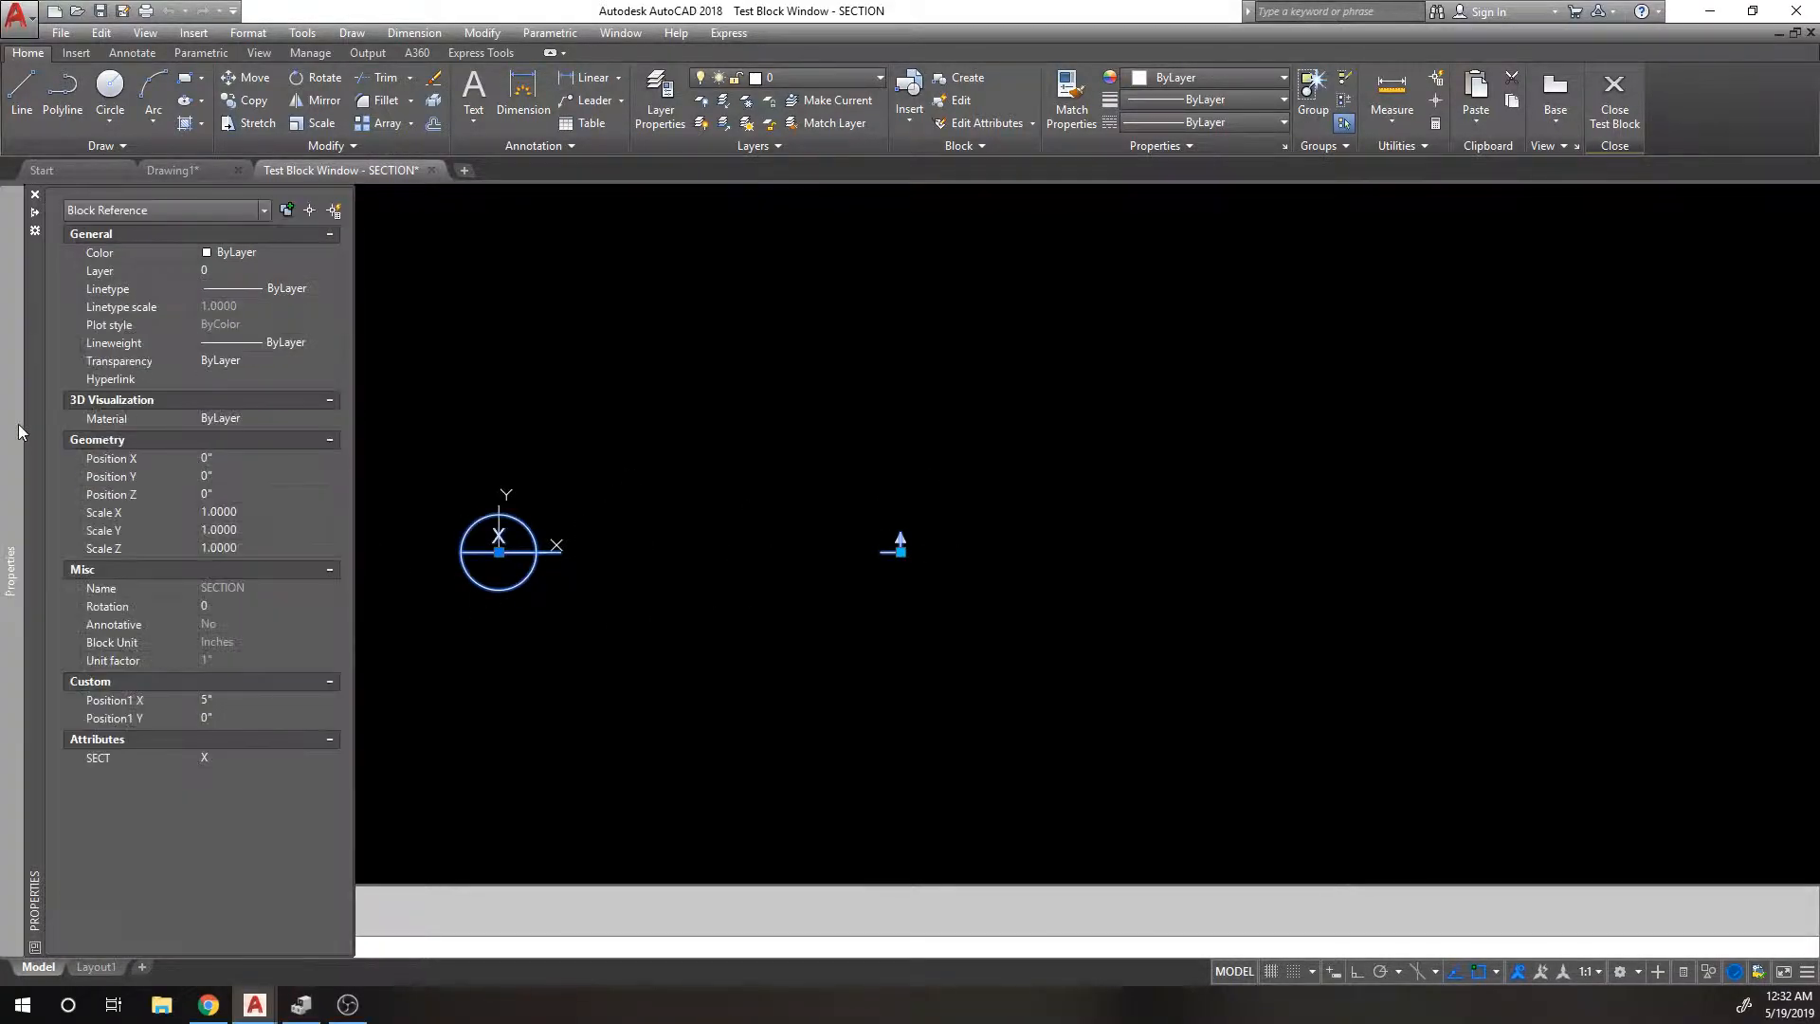
{"action": "mouse_move", "coordinate": [1257, 714]}
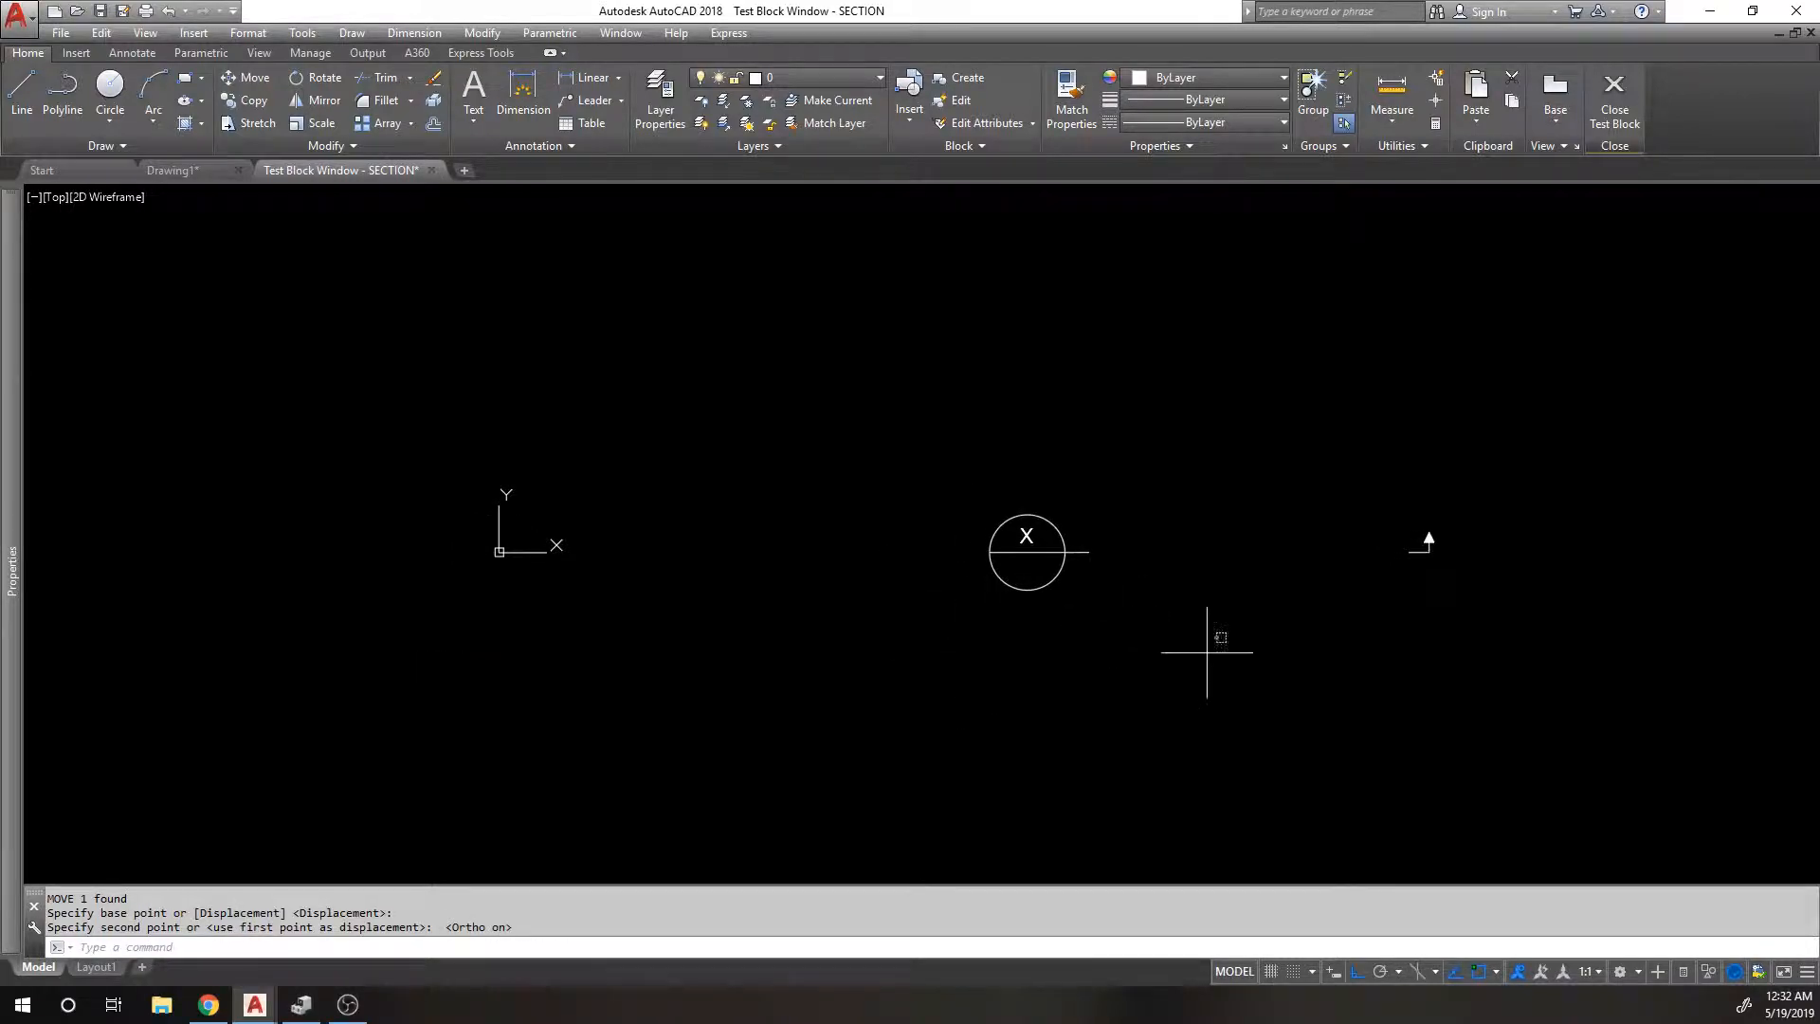
Move the SECTION block to a point further right in the test window.
{"action": "left_click", "coordinate": [1026, 551]}
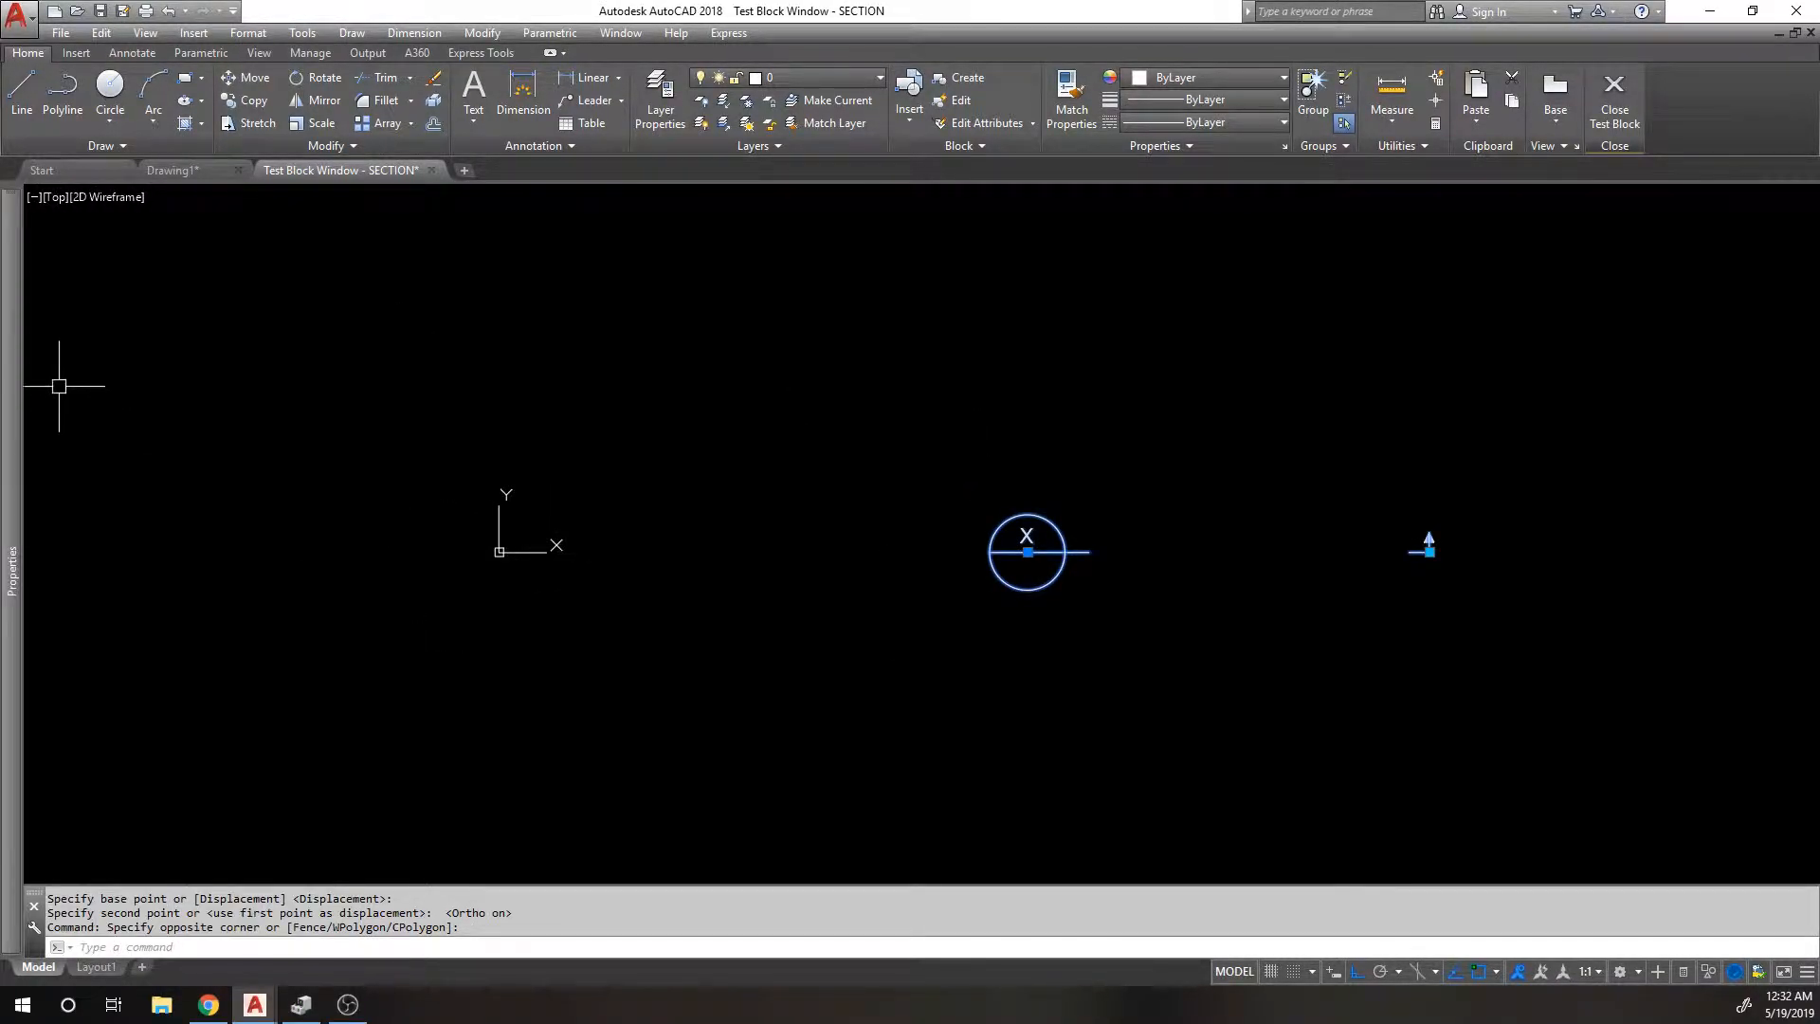
{"action": "mouse_move", "coordinate": [1089, 554]}
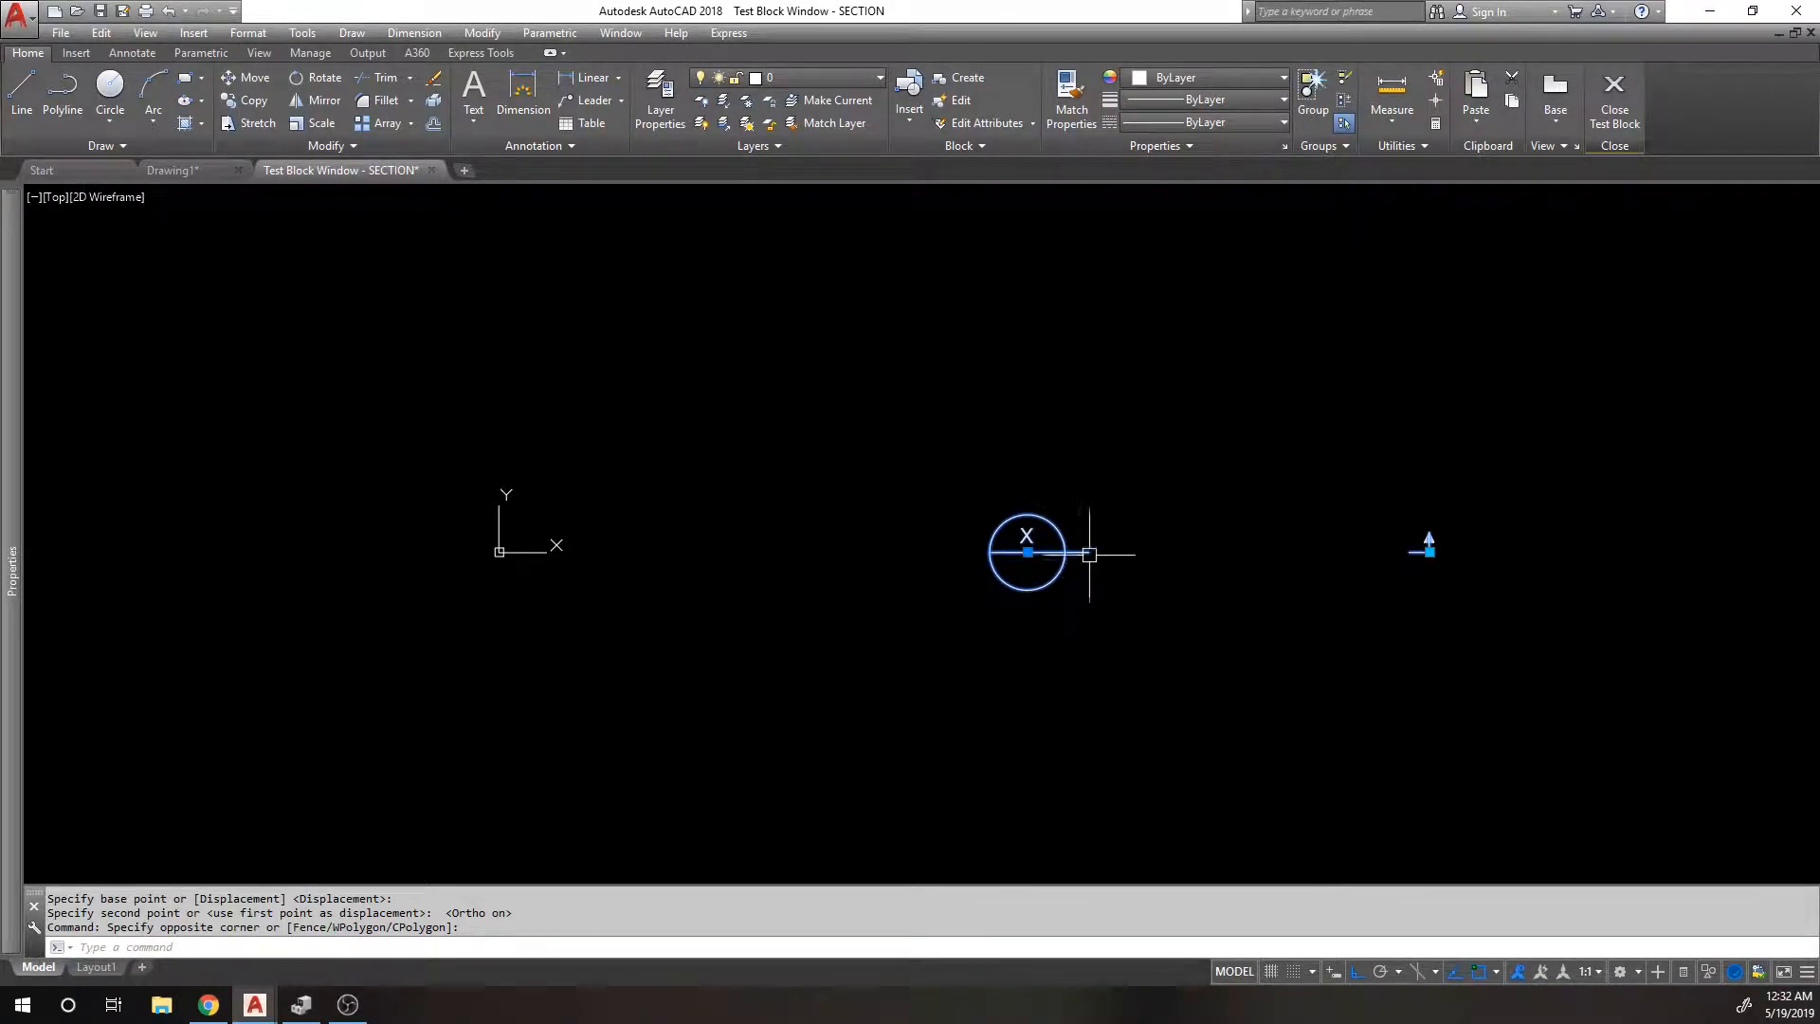
{"action": "mouse_move", "coordinate": [1026, 553]}
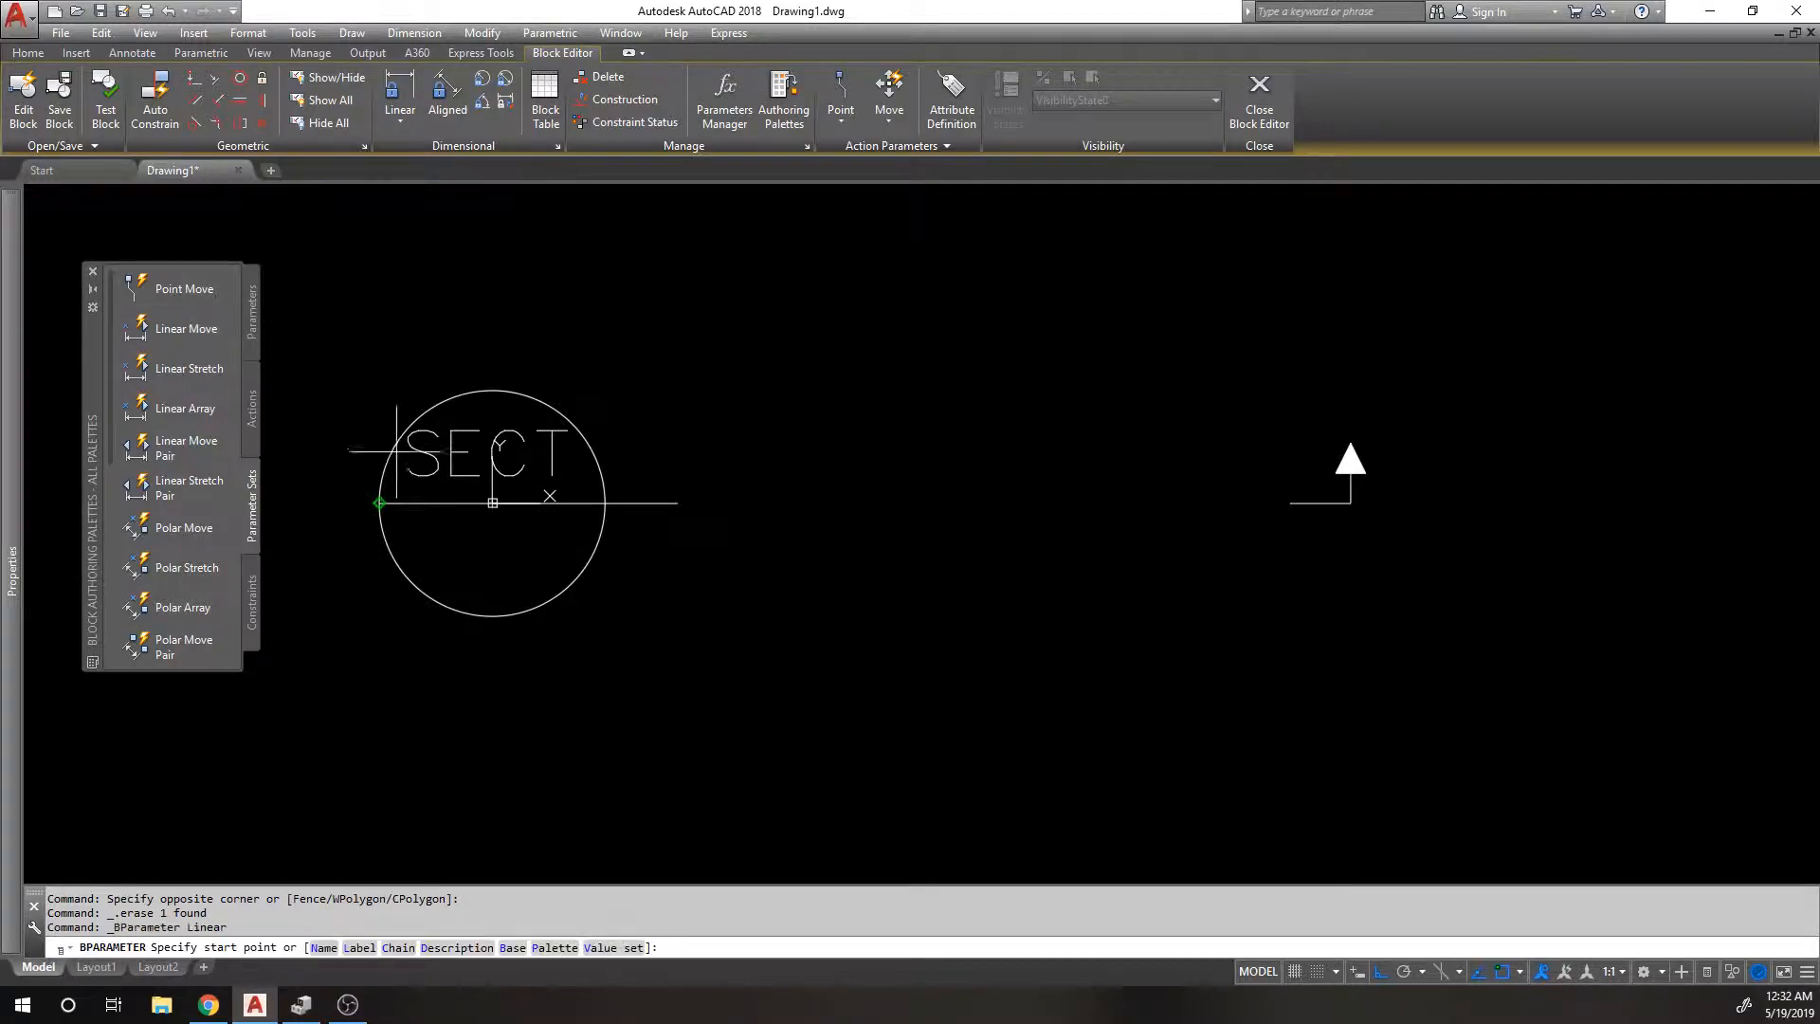
Add a circle-to-arrow Distance1 linear parameter with a Move action on the arrow objects.
{"action": "left_click", "coordinate": [1359, 418]}
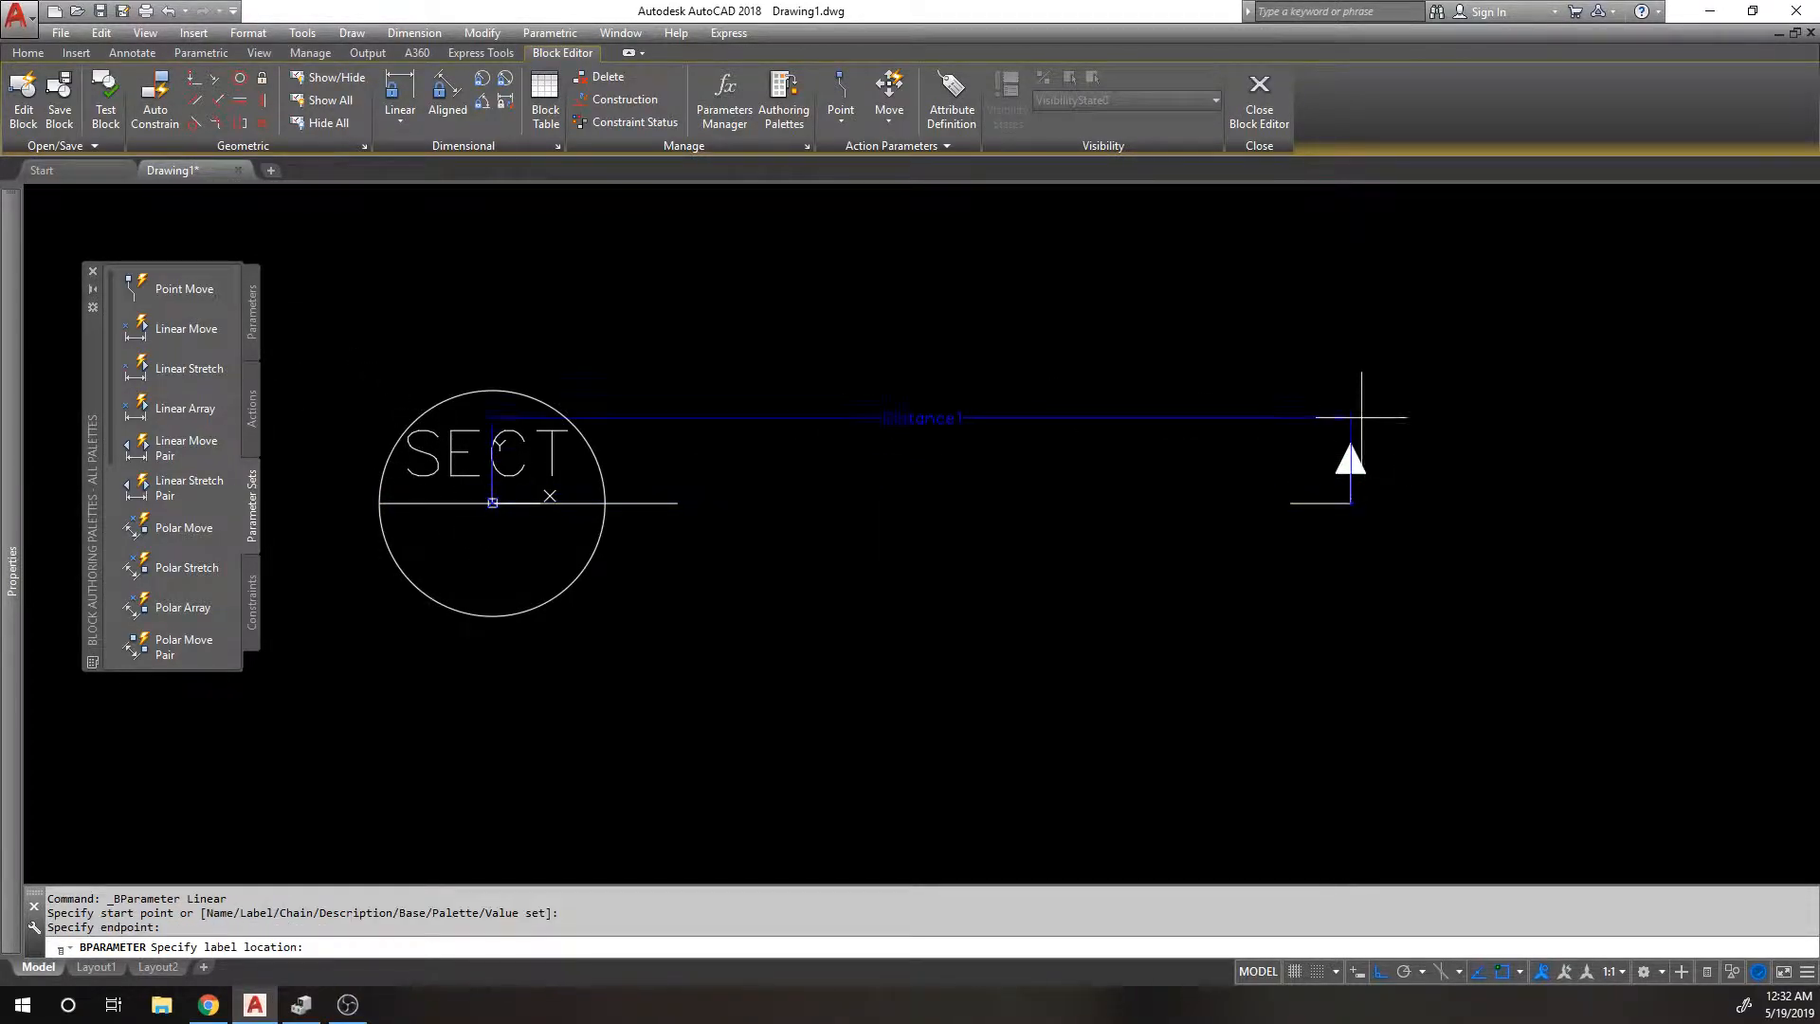
{"action": "left_click", "coordinate": [955, 363]}
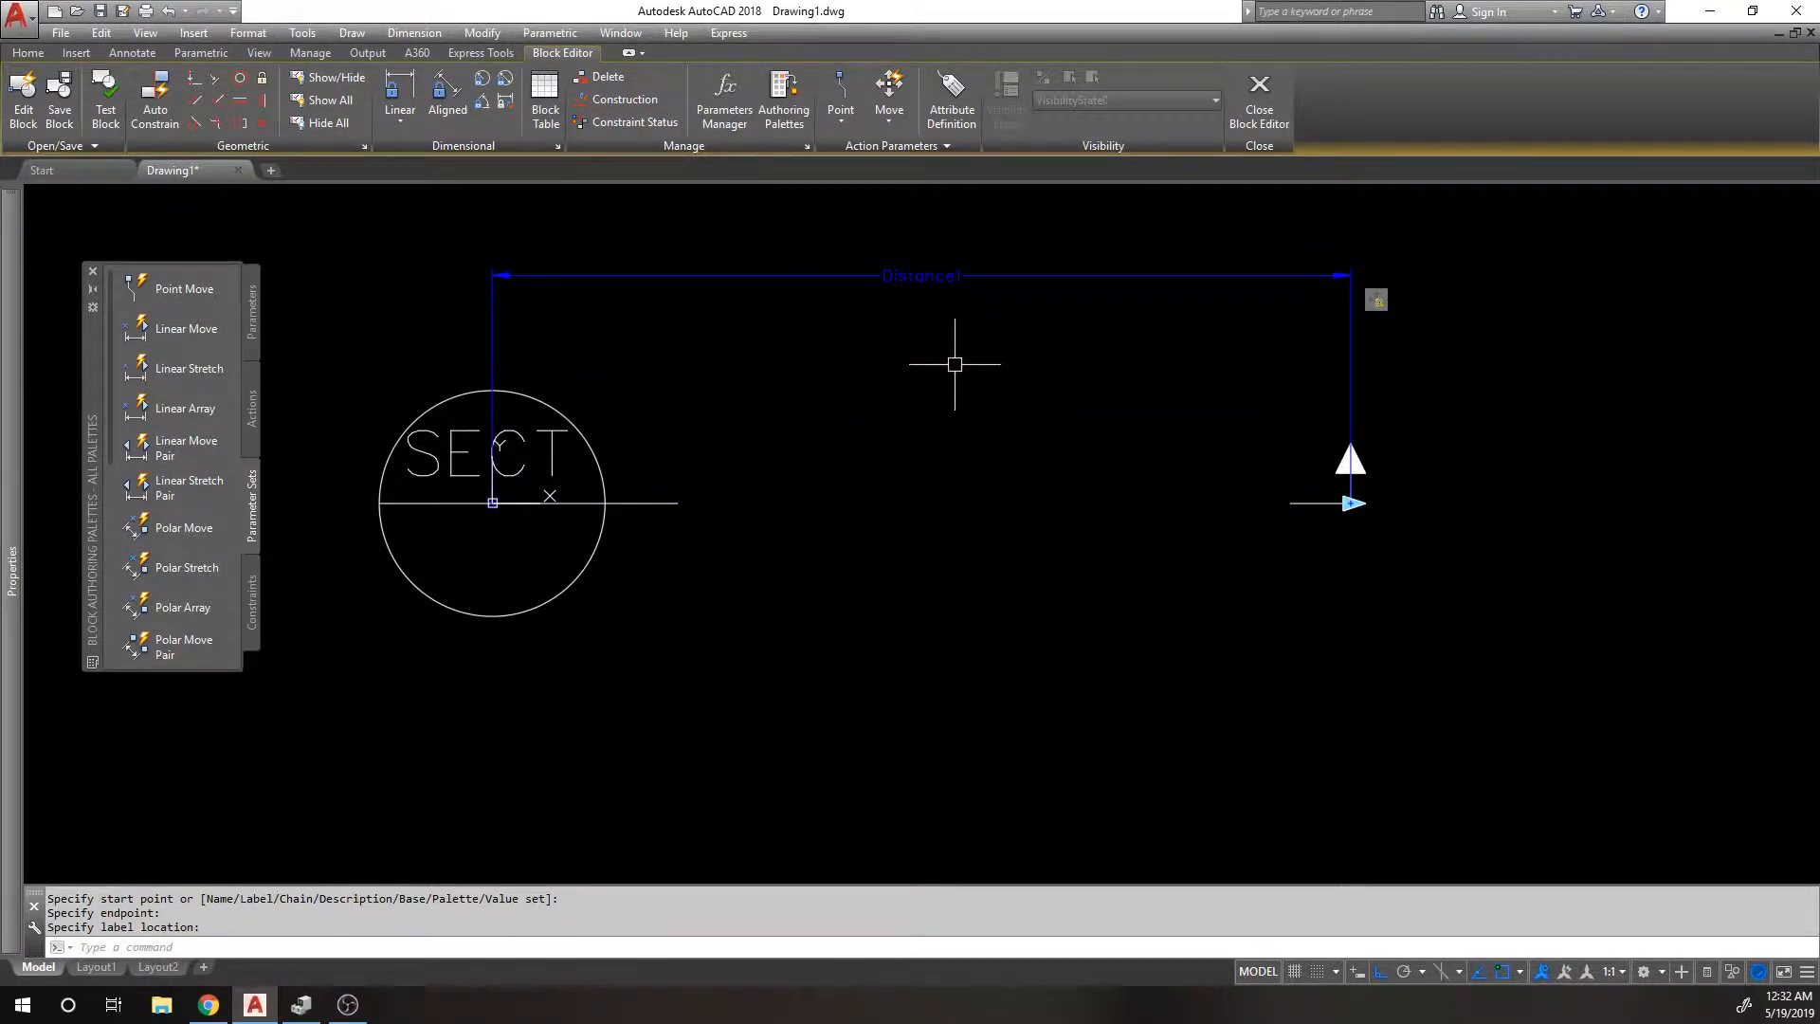
{"action": "mouse_move", "coordinate": [932, 311]}
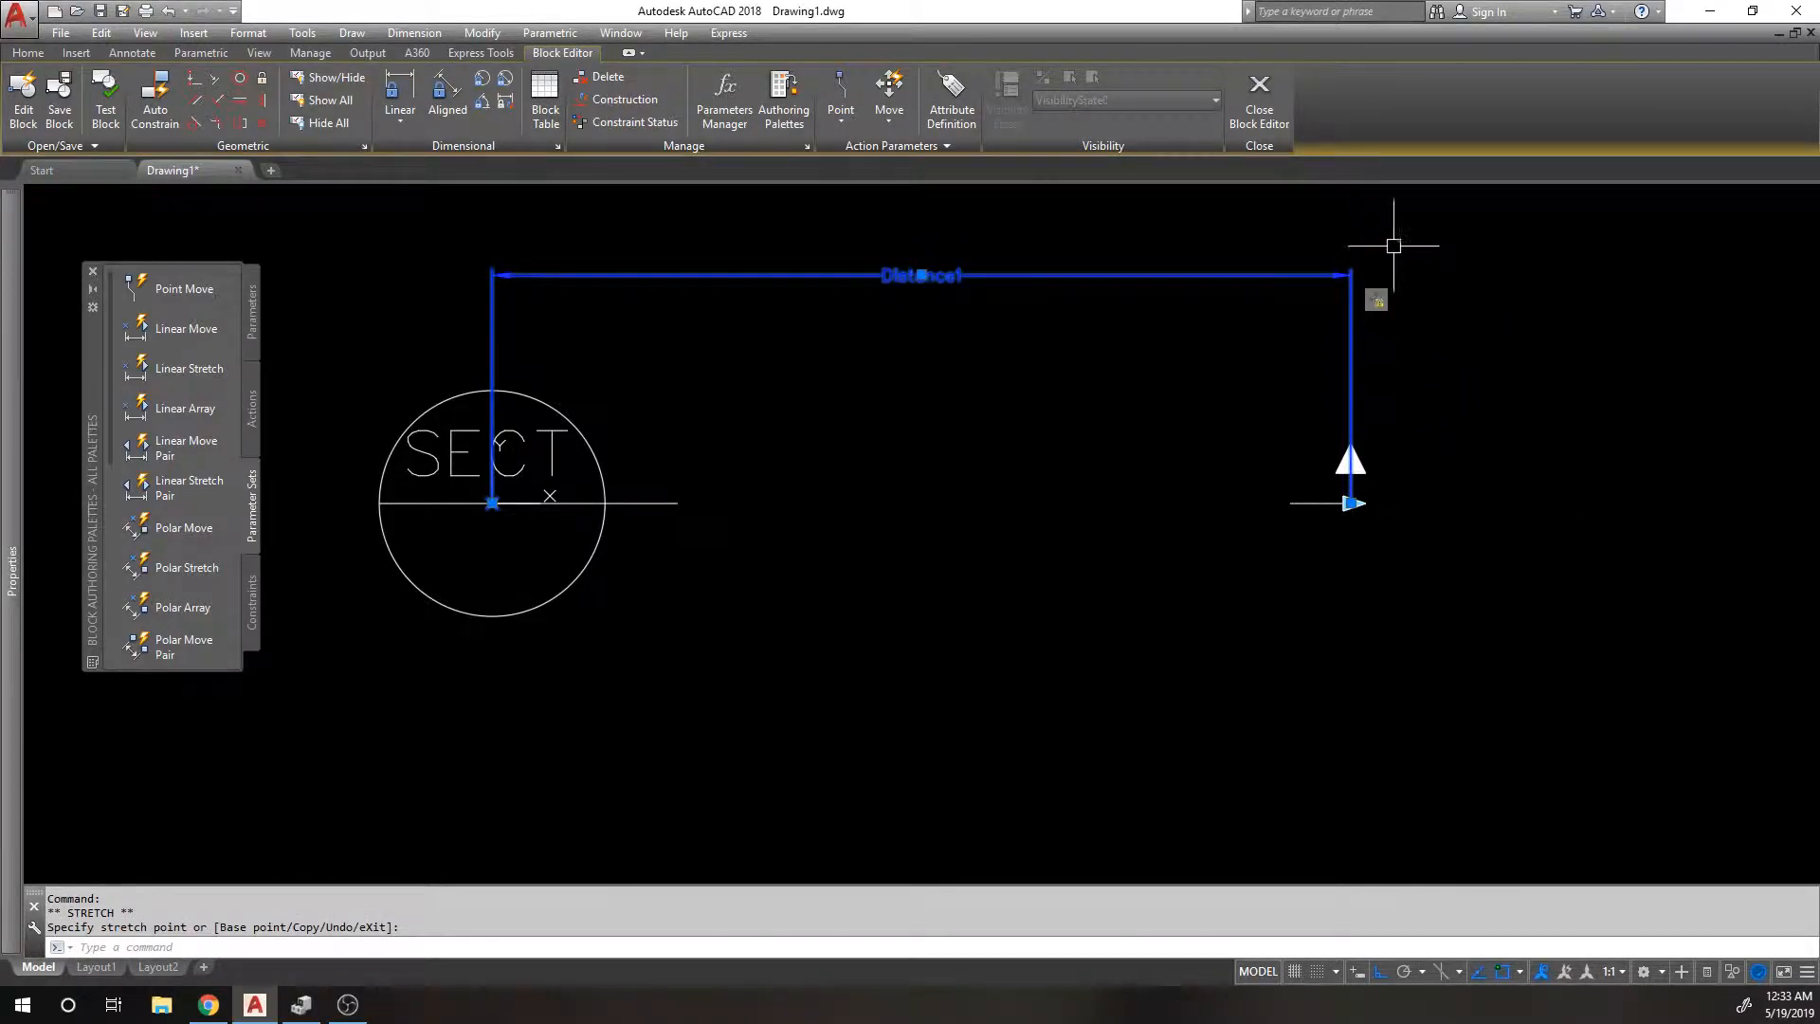
{"action": "mouse_move", "coordinate": [1377, 299]}
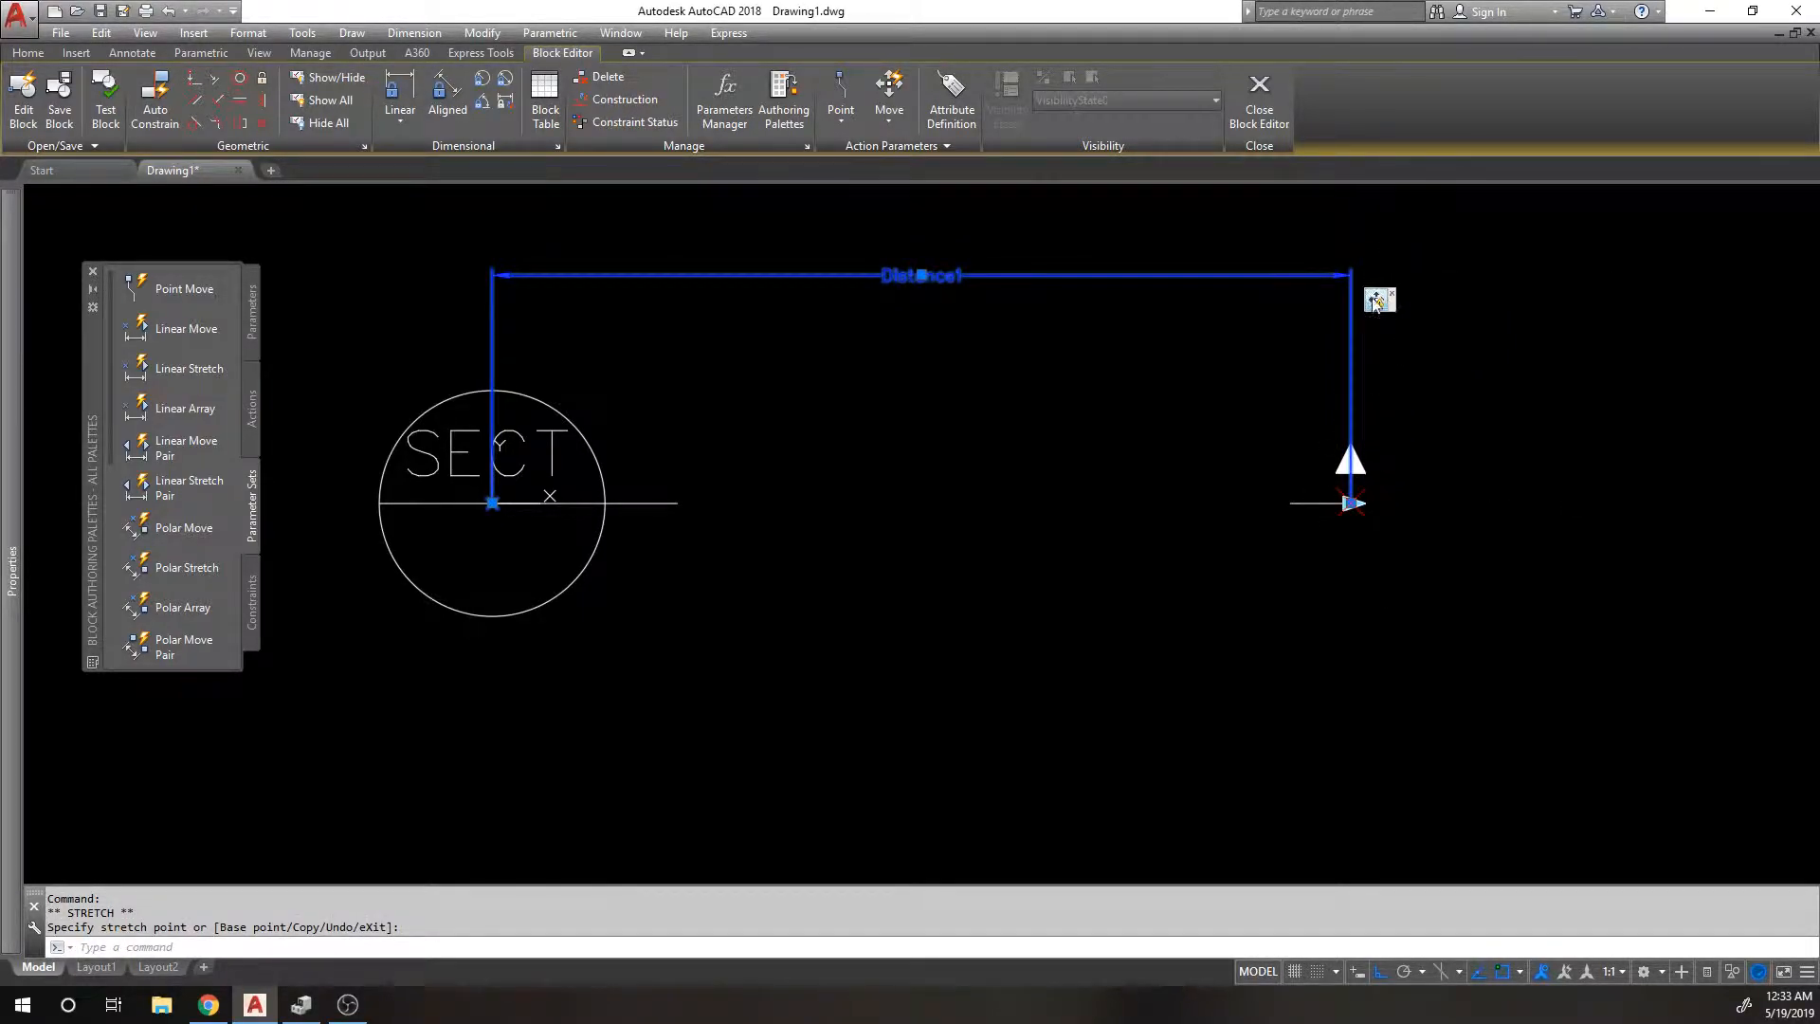
{"action": "right_click", "coordinate": [1379, 299]}
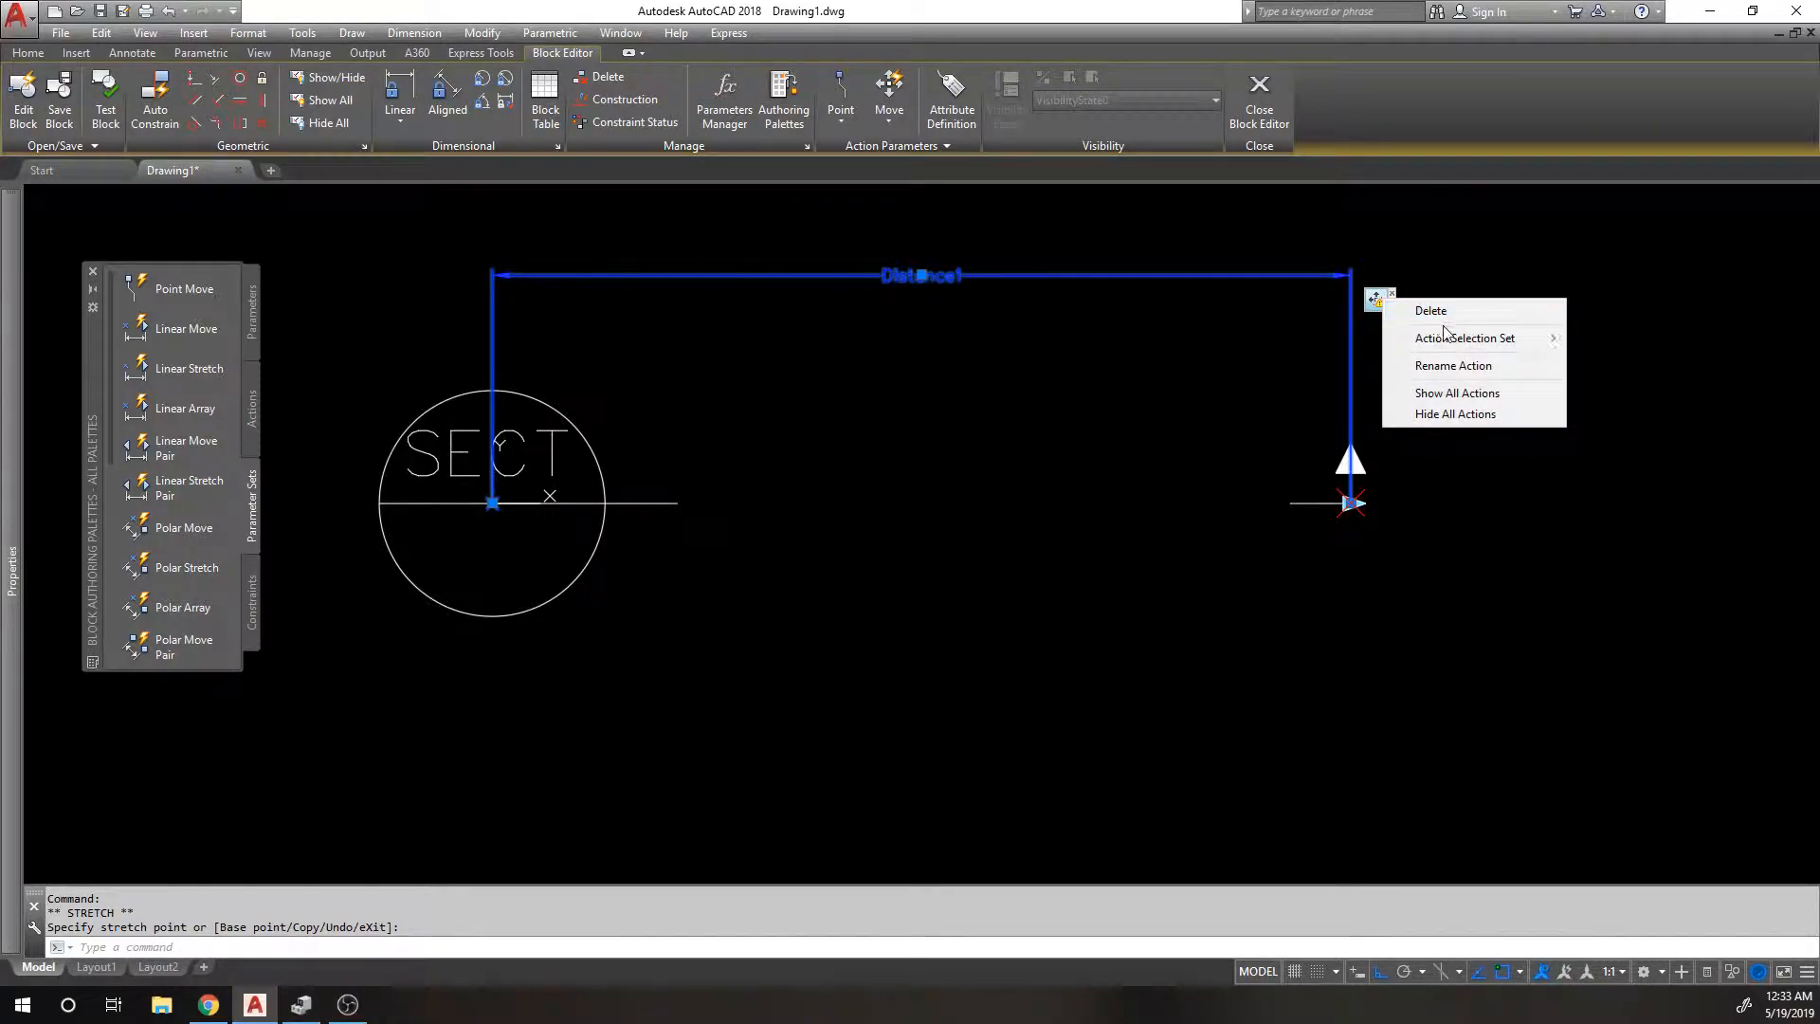
{"action": "left_click", "coordinate": [1466, 338]}
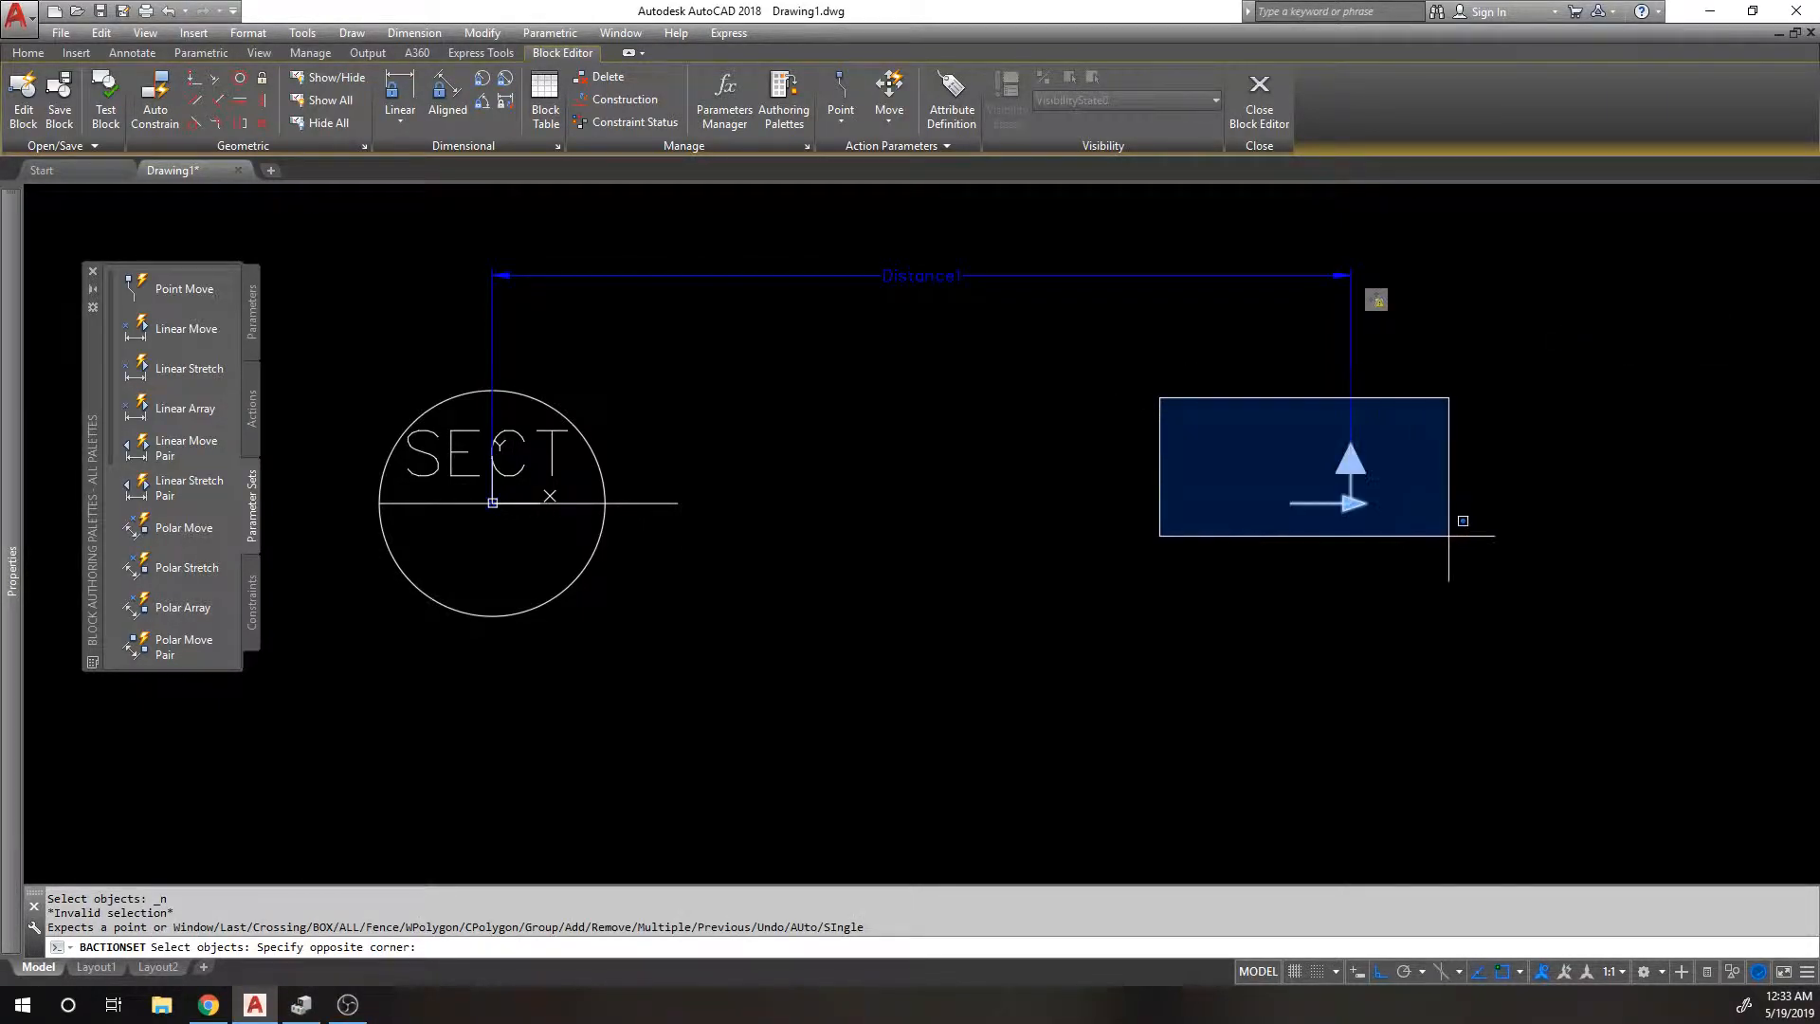
{"action": "left_click", "coordinate": [1151, 390]}
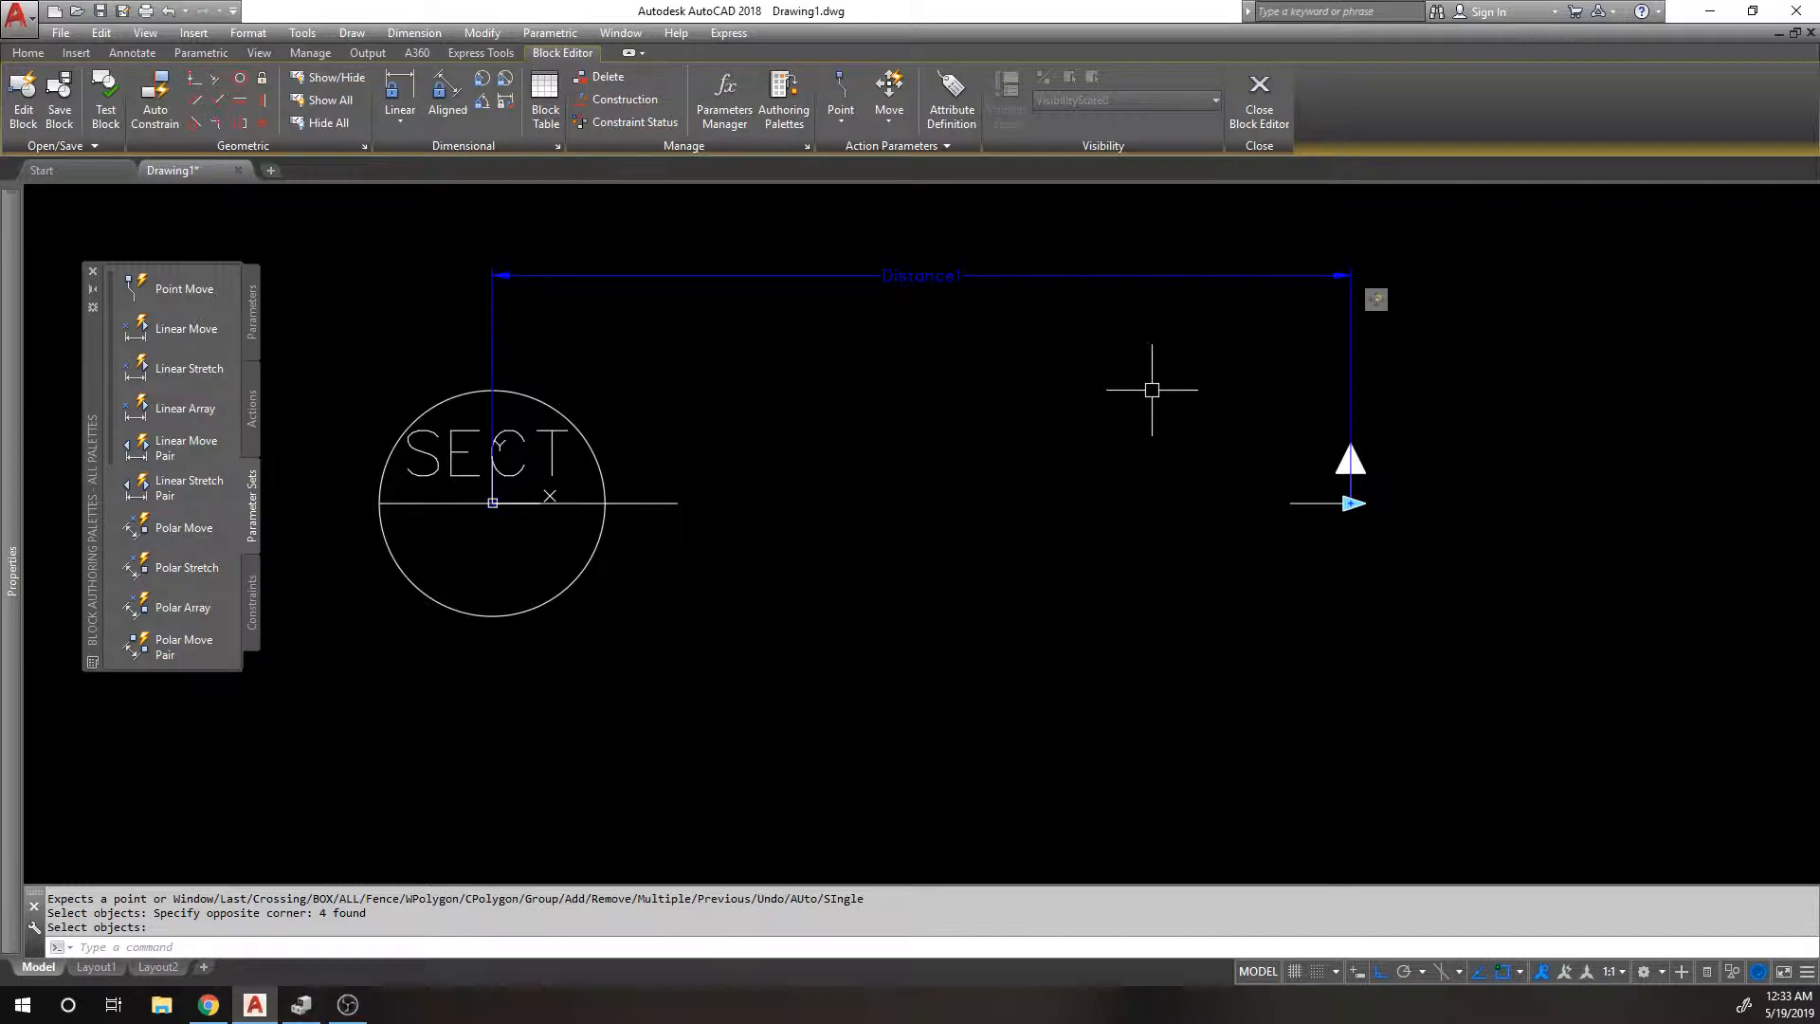
{"action": "mouse_move", "coordinate": [580, 186]}
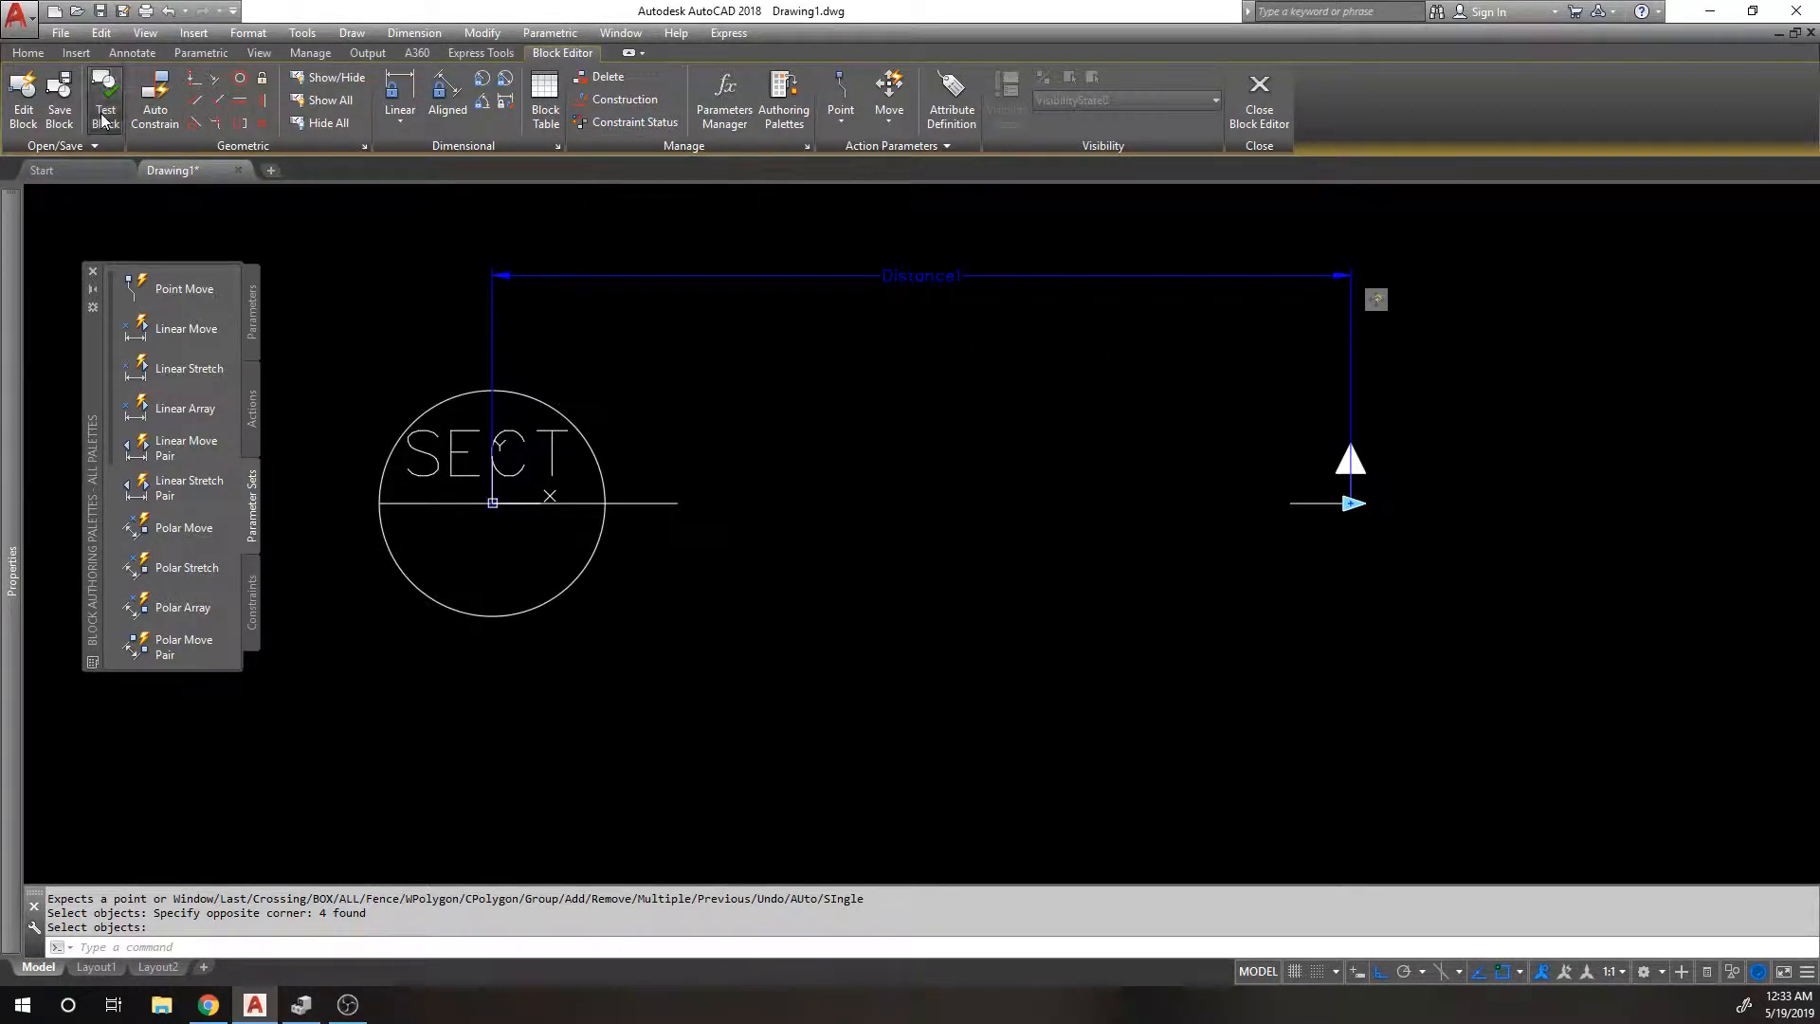
In a new test window, drag the block's linear grip so the arrow slides to 5 1/16".
{"action": "left_click", "coordinate": [104, 98]}
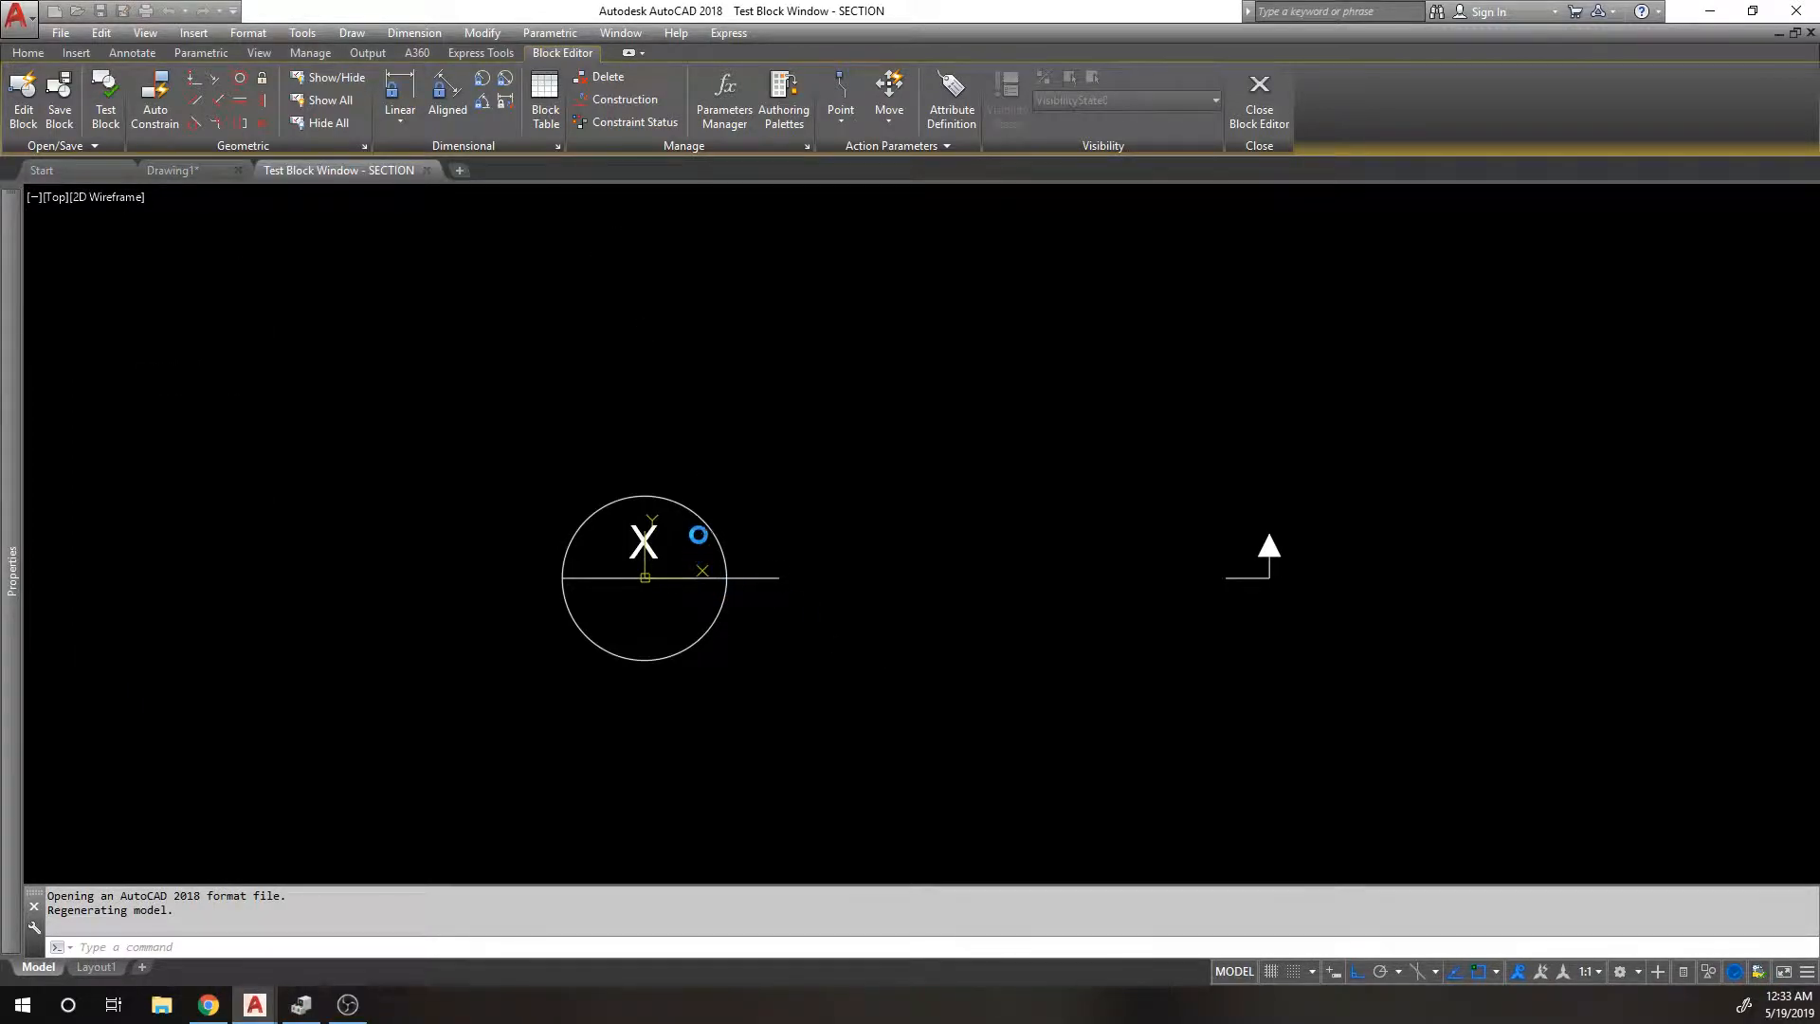
{"action": "left_click", "coordinate": [1258, 98]}
{"action": "type", "text": "M"}
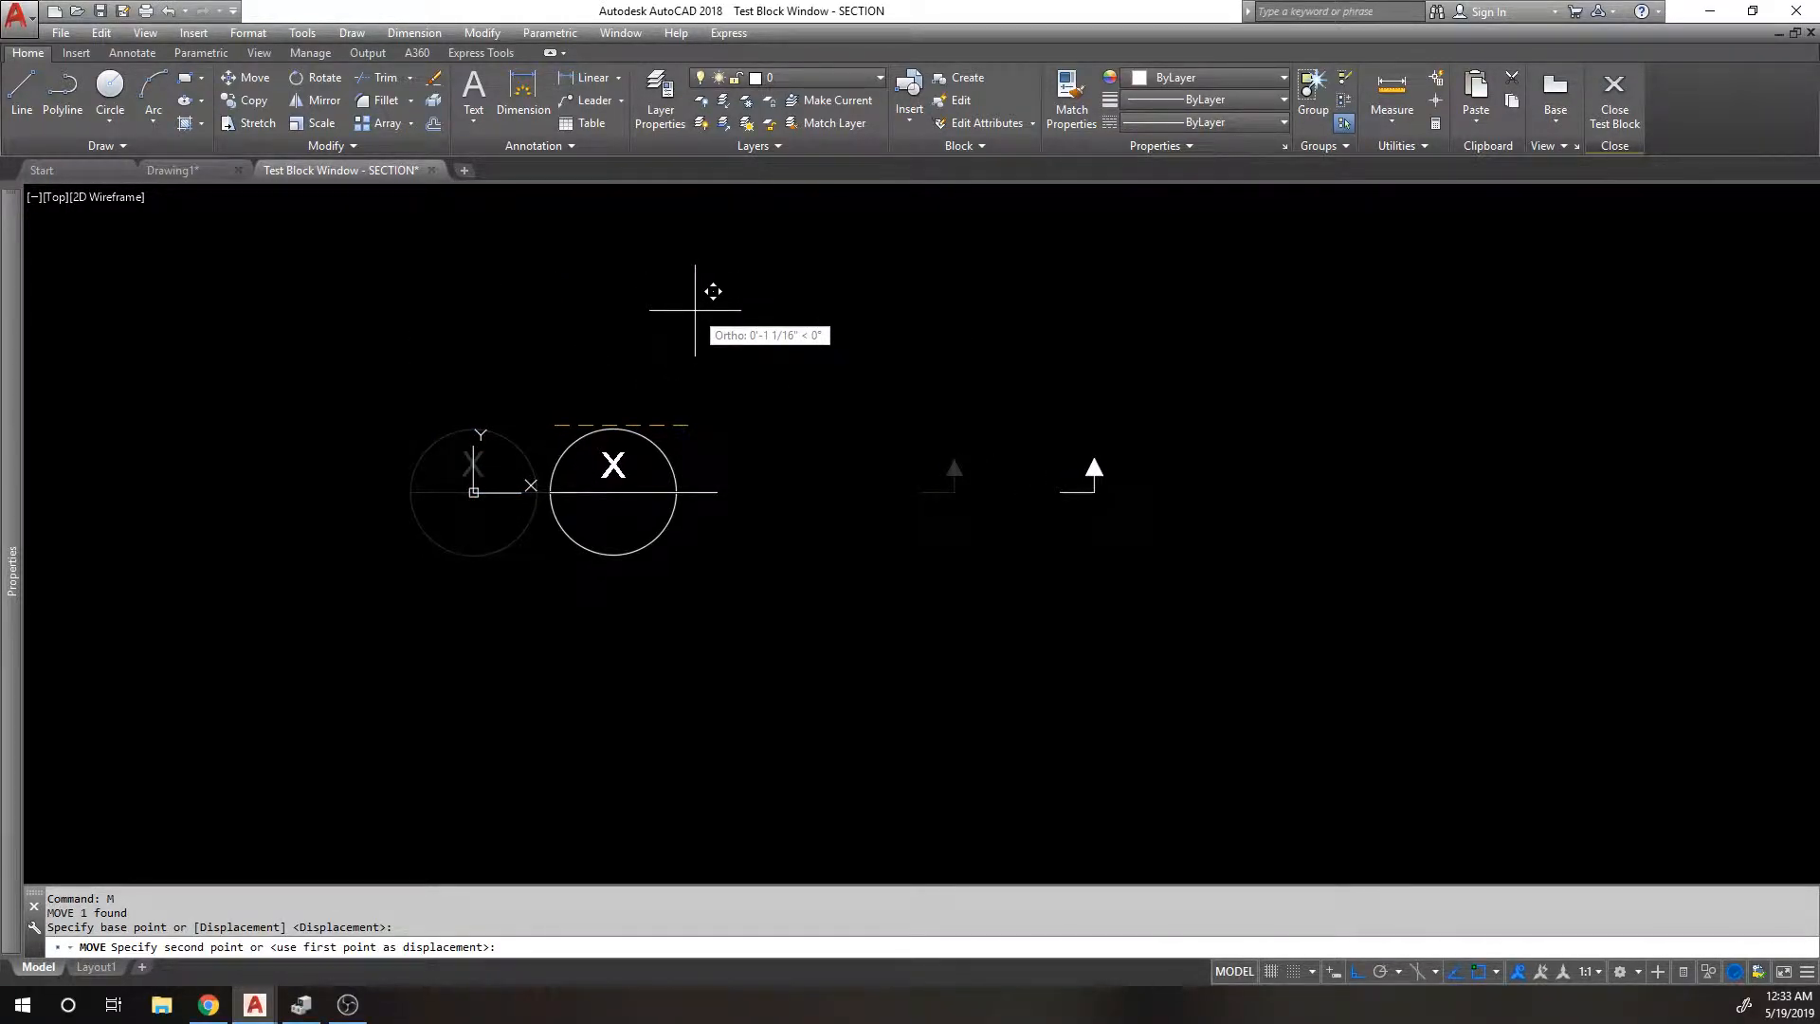
{"action": "left_click", "coordinate": [729, 296]}
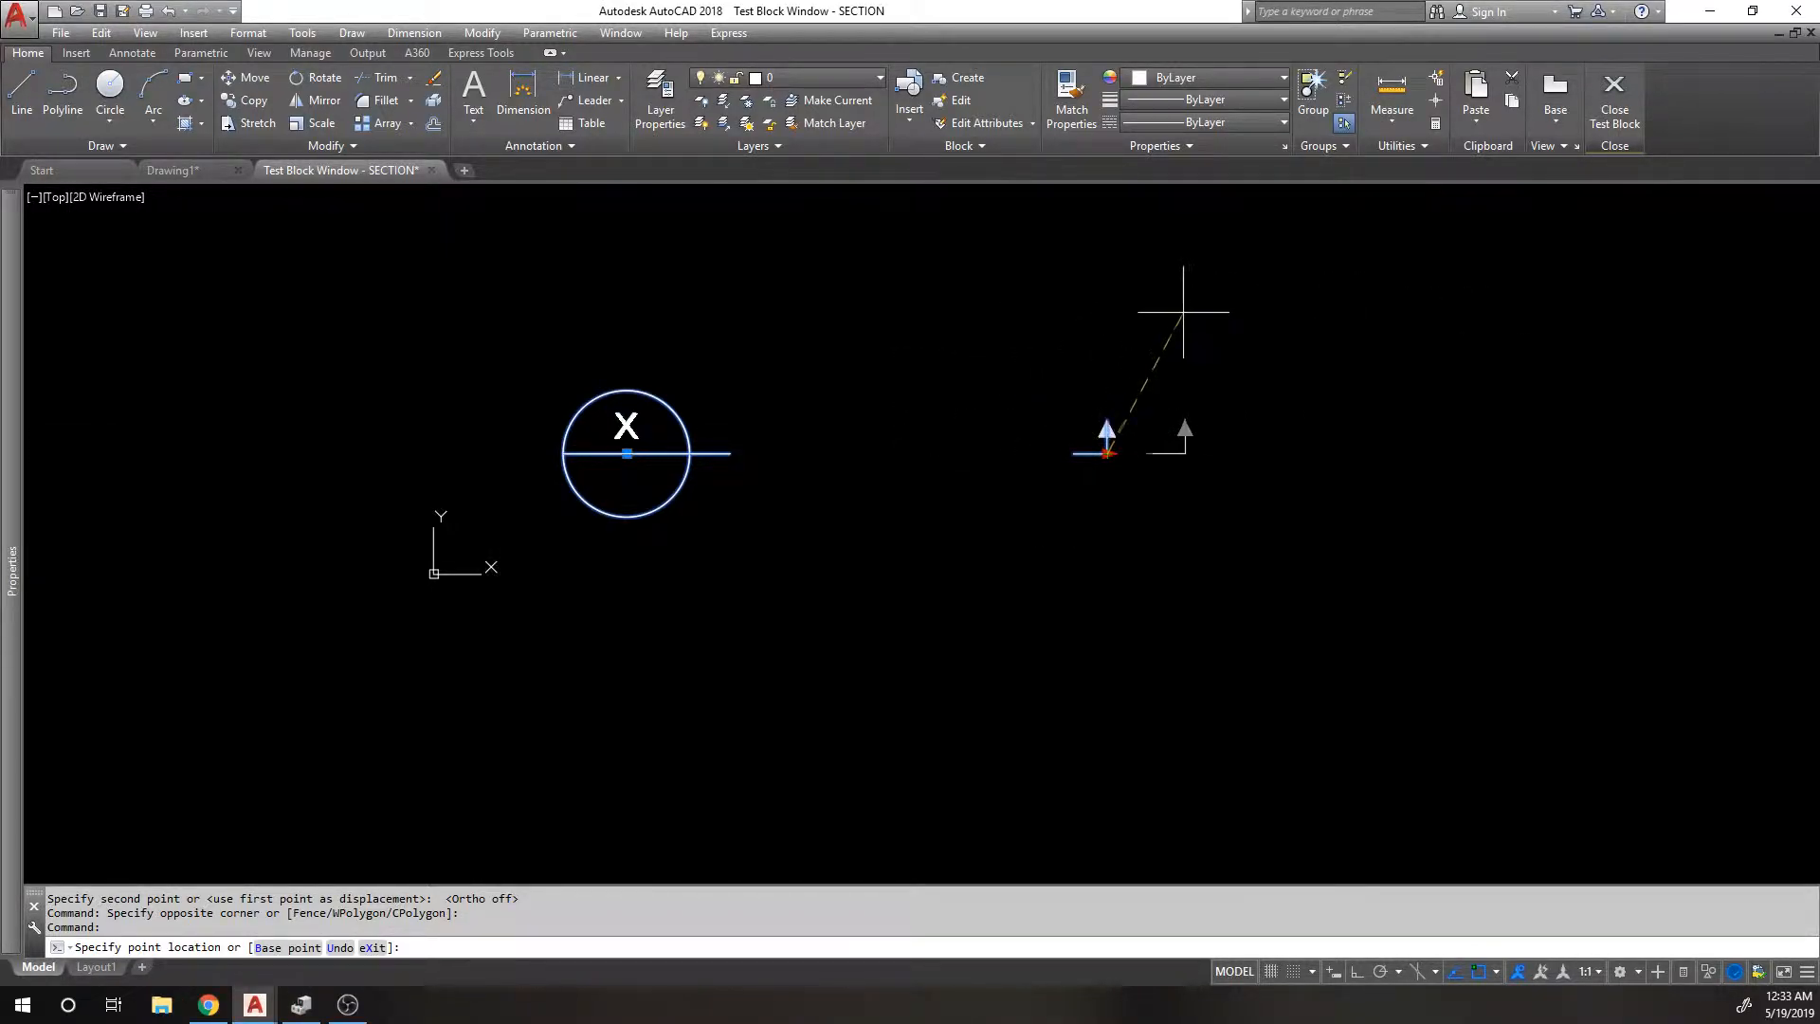
{"action": "mouse_move", "coordinate": [950, 369]}
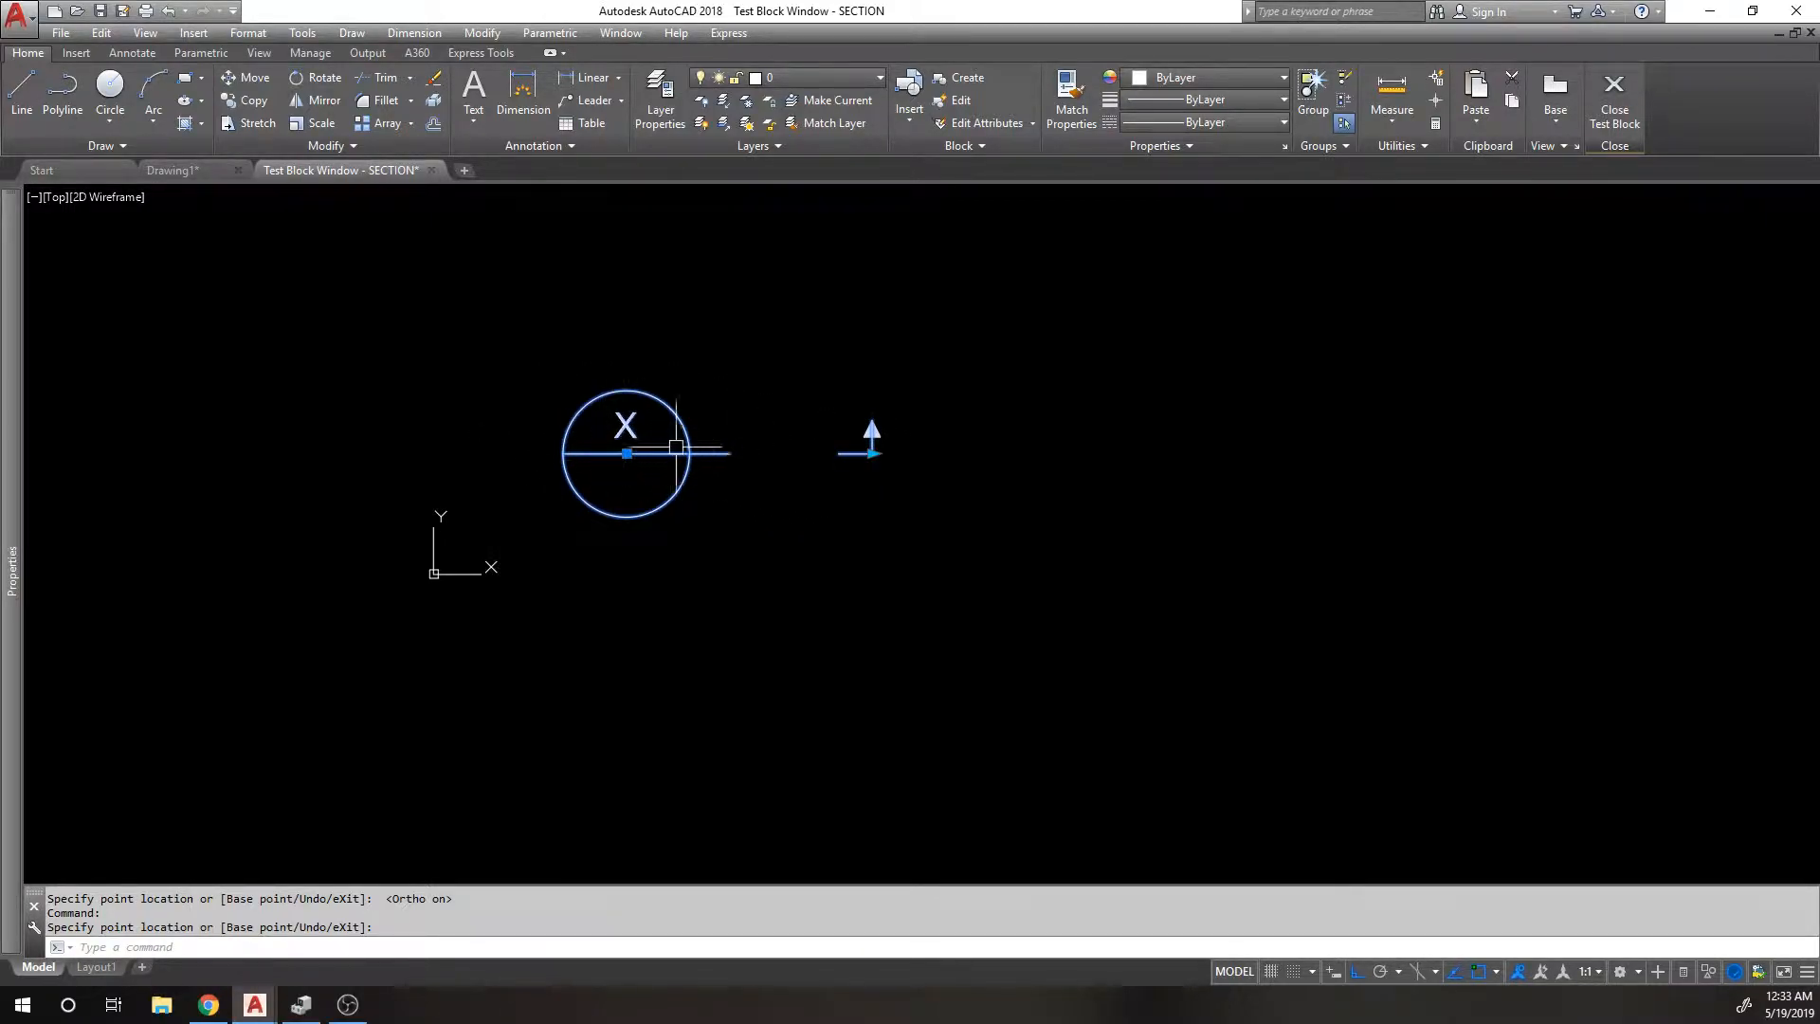
{"action": "mouse_move", "coordinate": [1472, 471]}
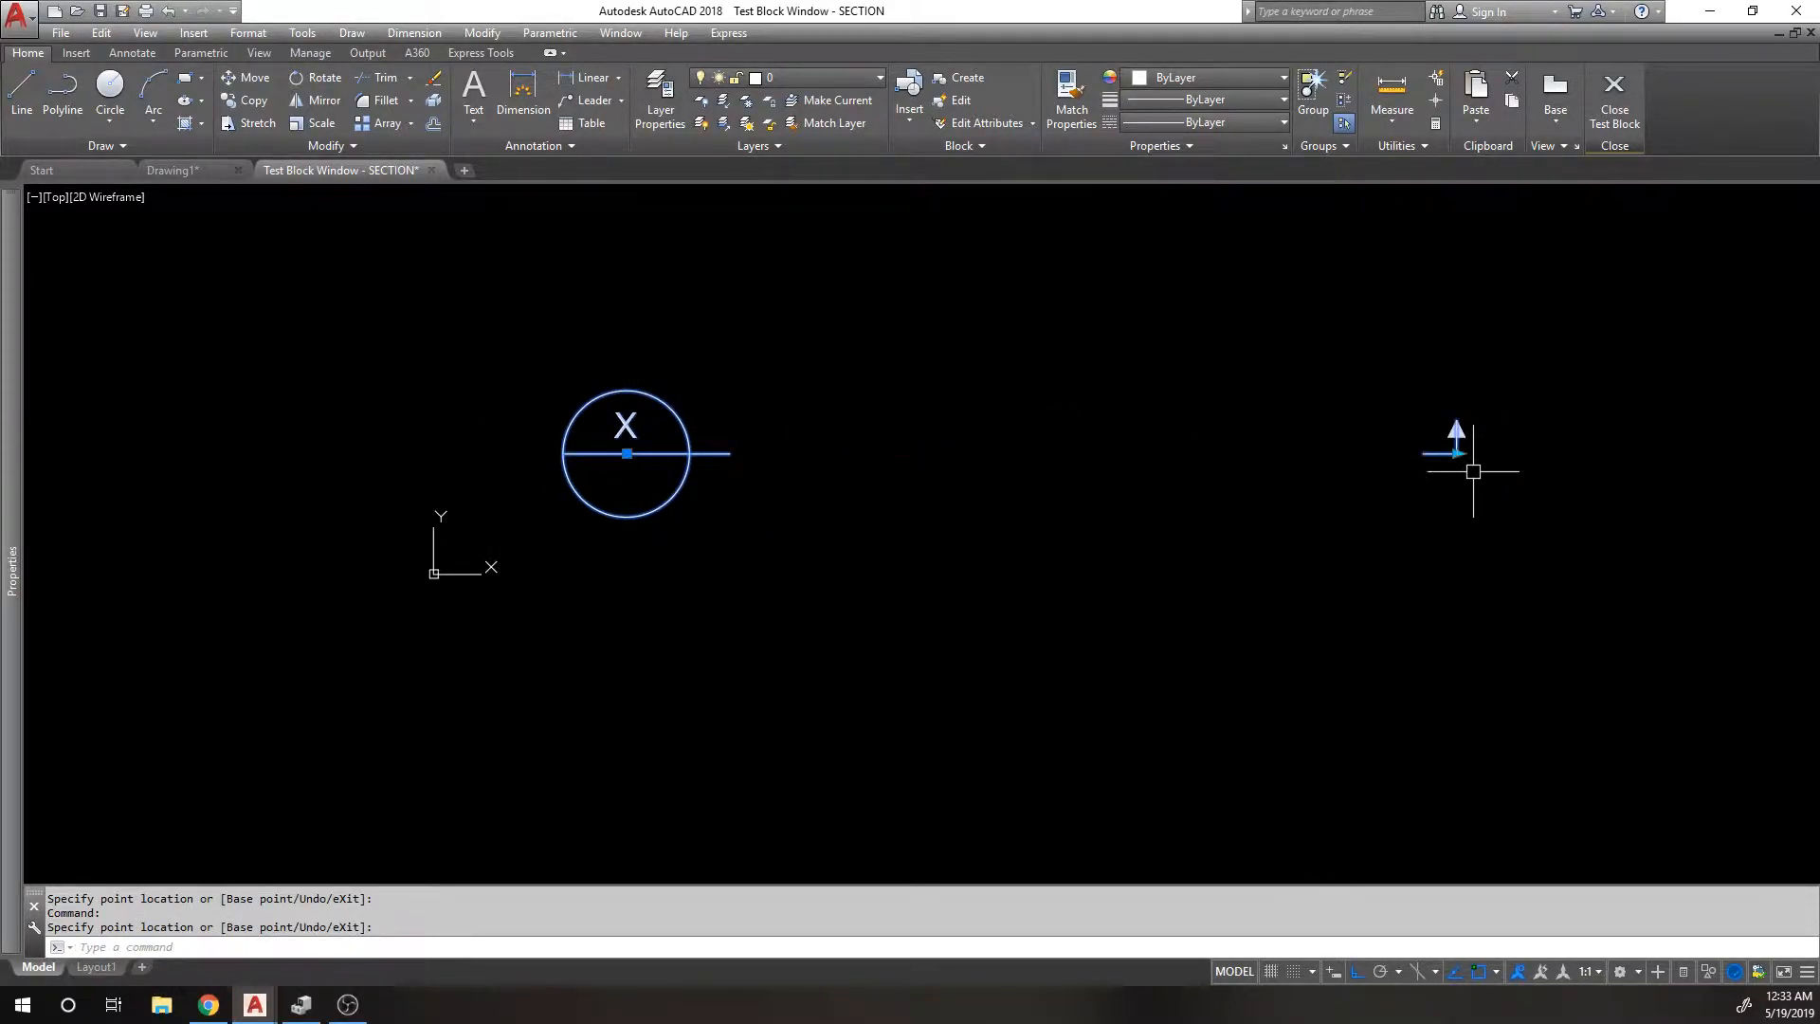
{"action": "mouse_move", "coordinate": [1334, 409]}
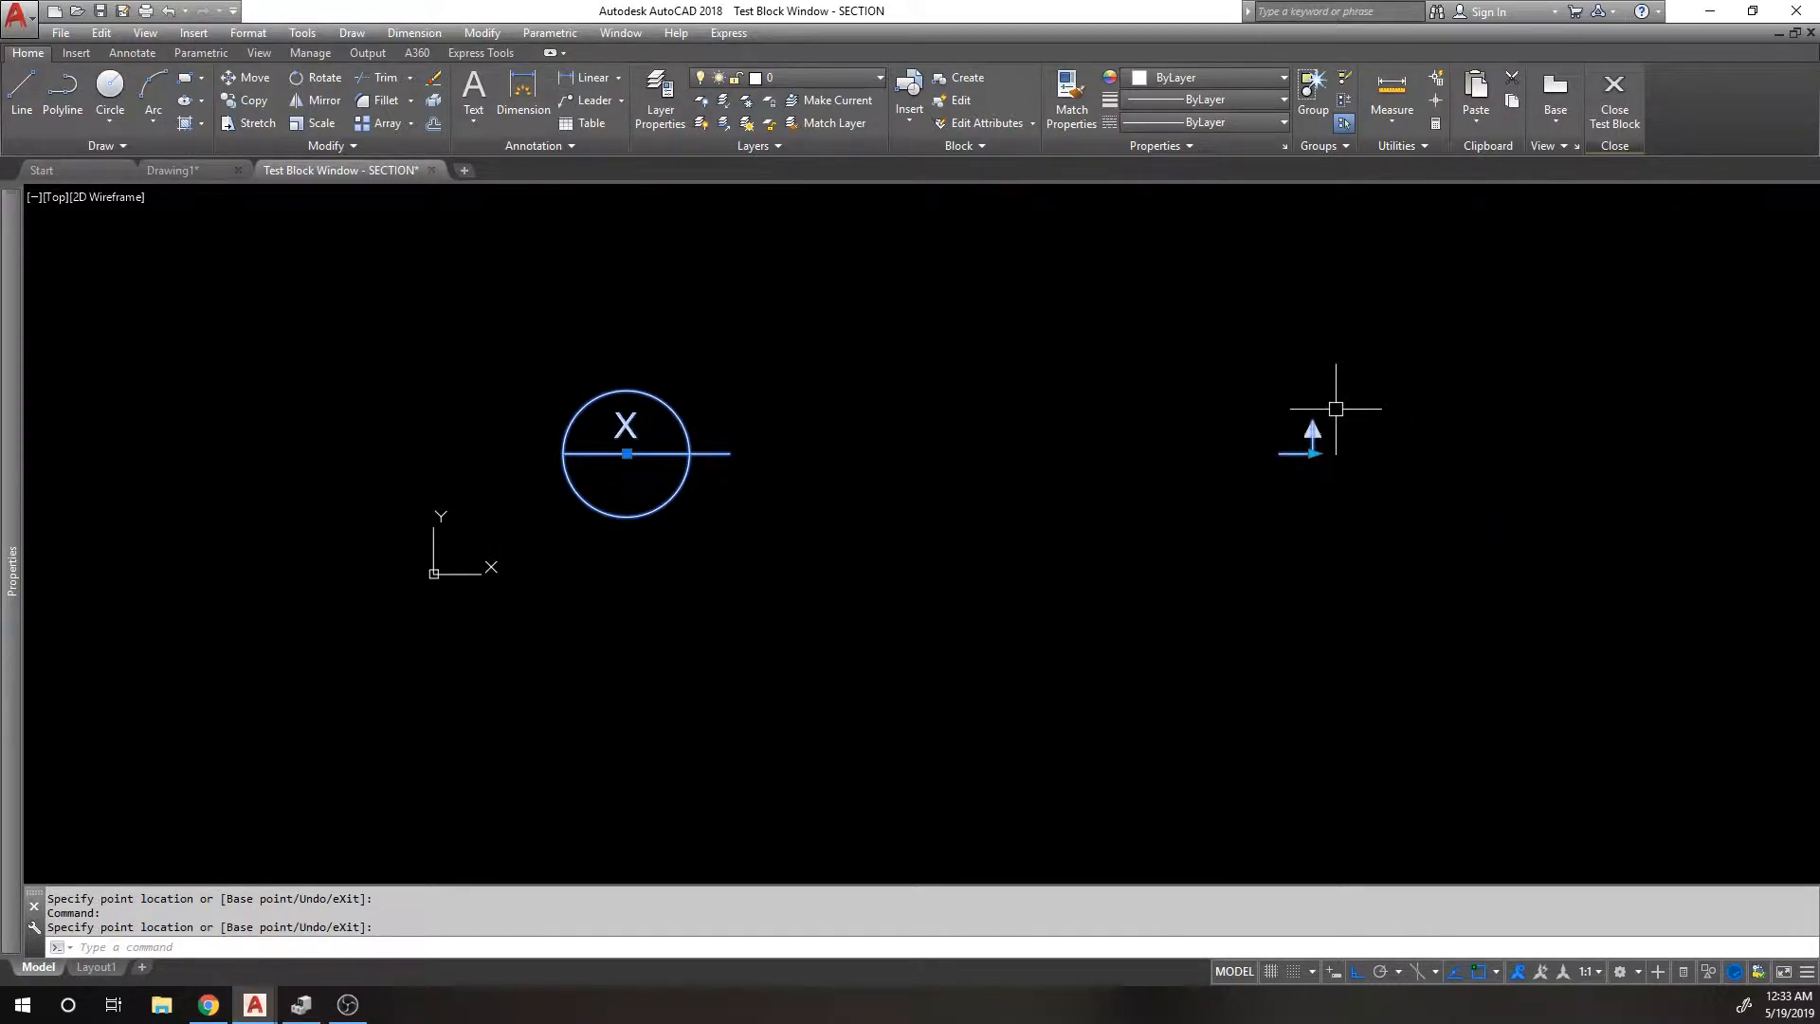
{"action": "mouse_move", "coordinate": [35, 523]}
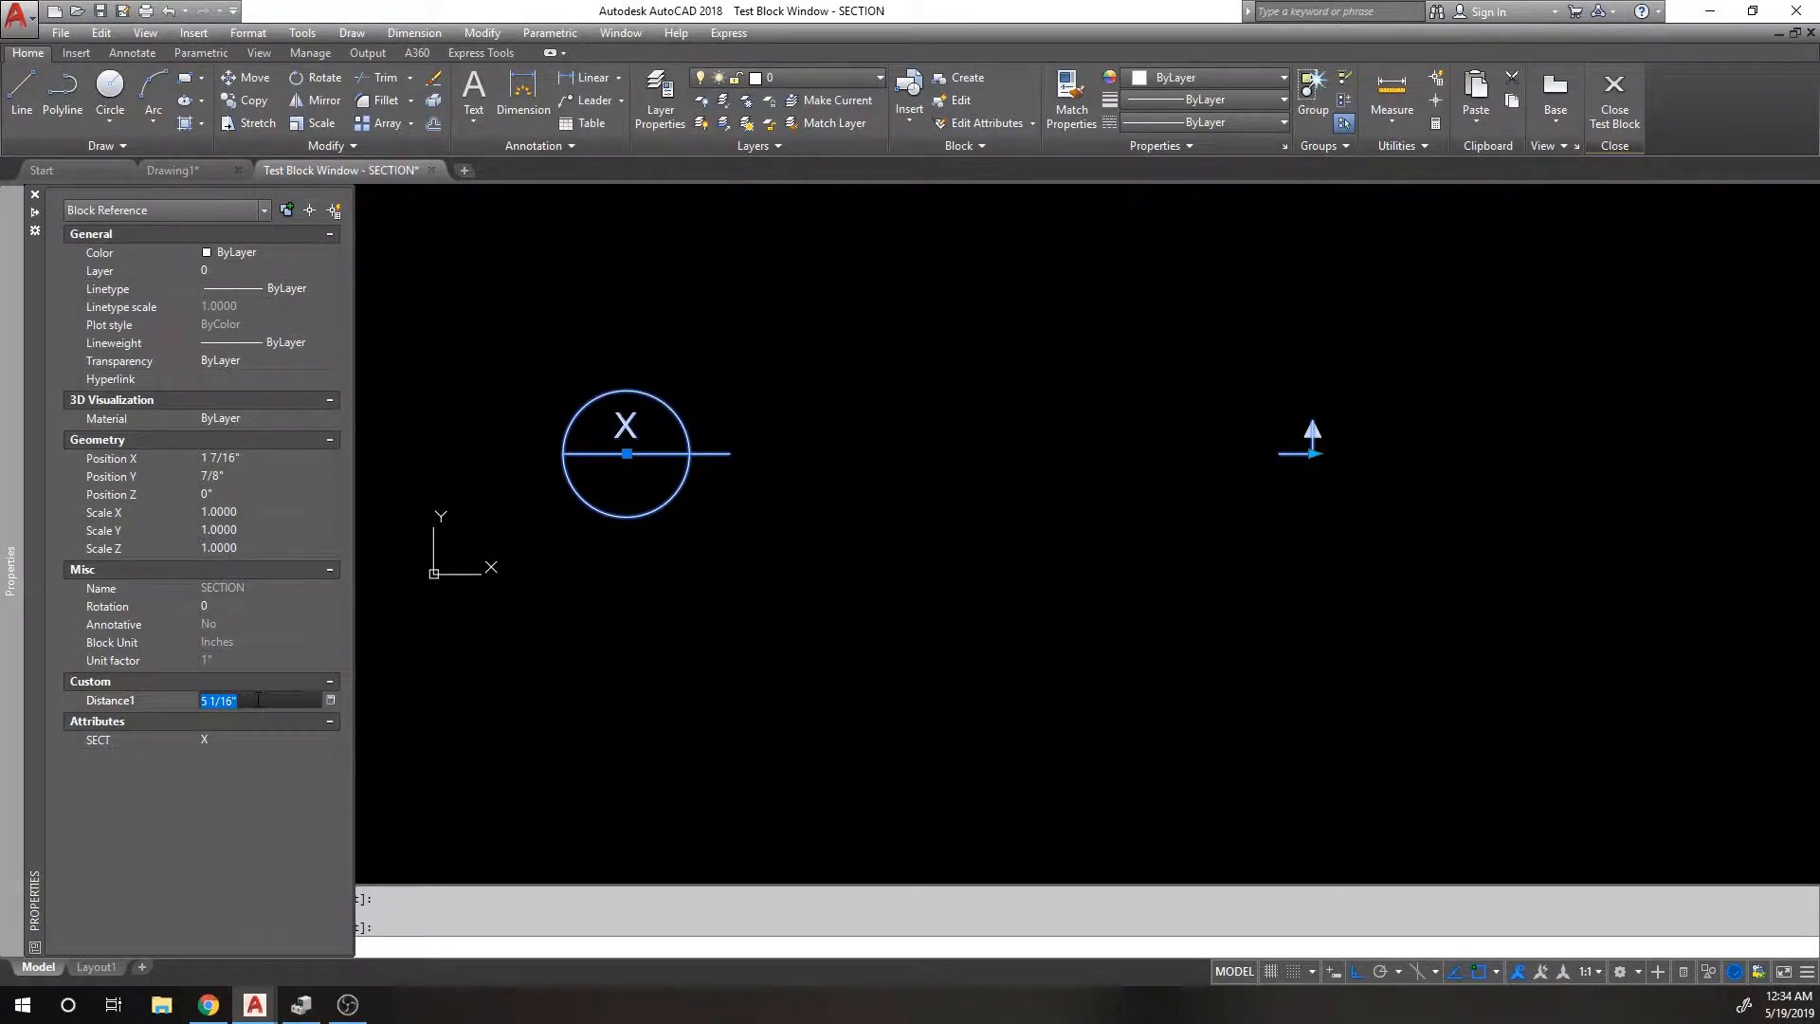
{"action": "left_click", "coordinate": [170, 171]}
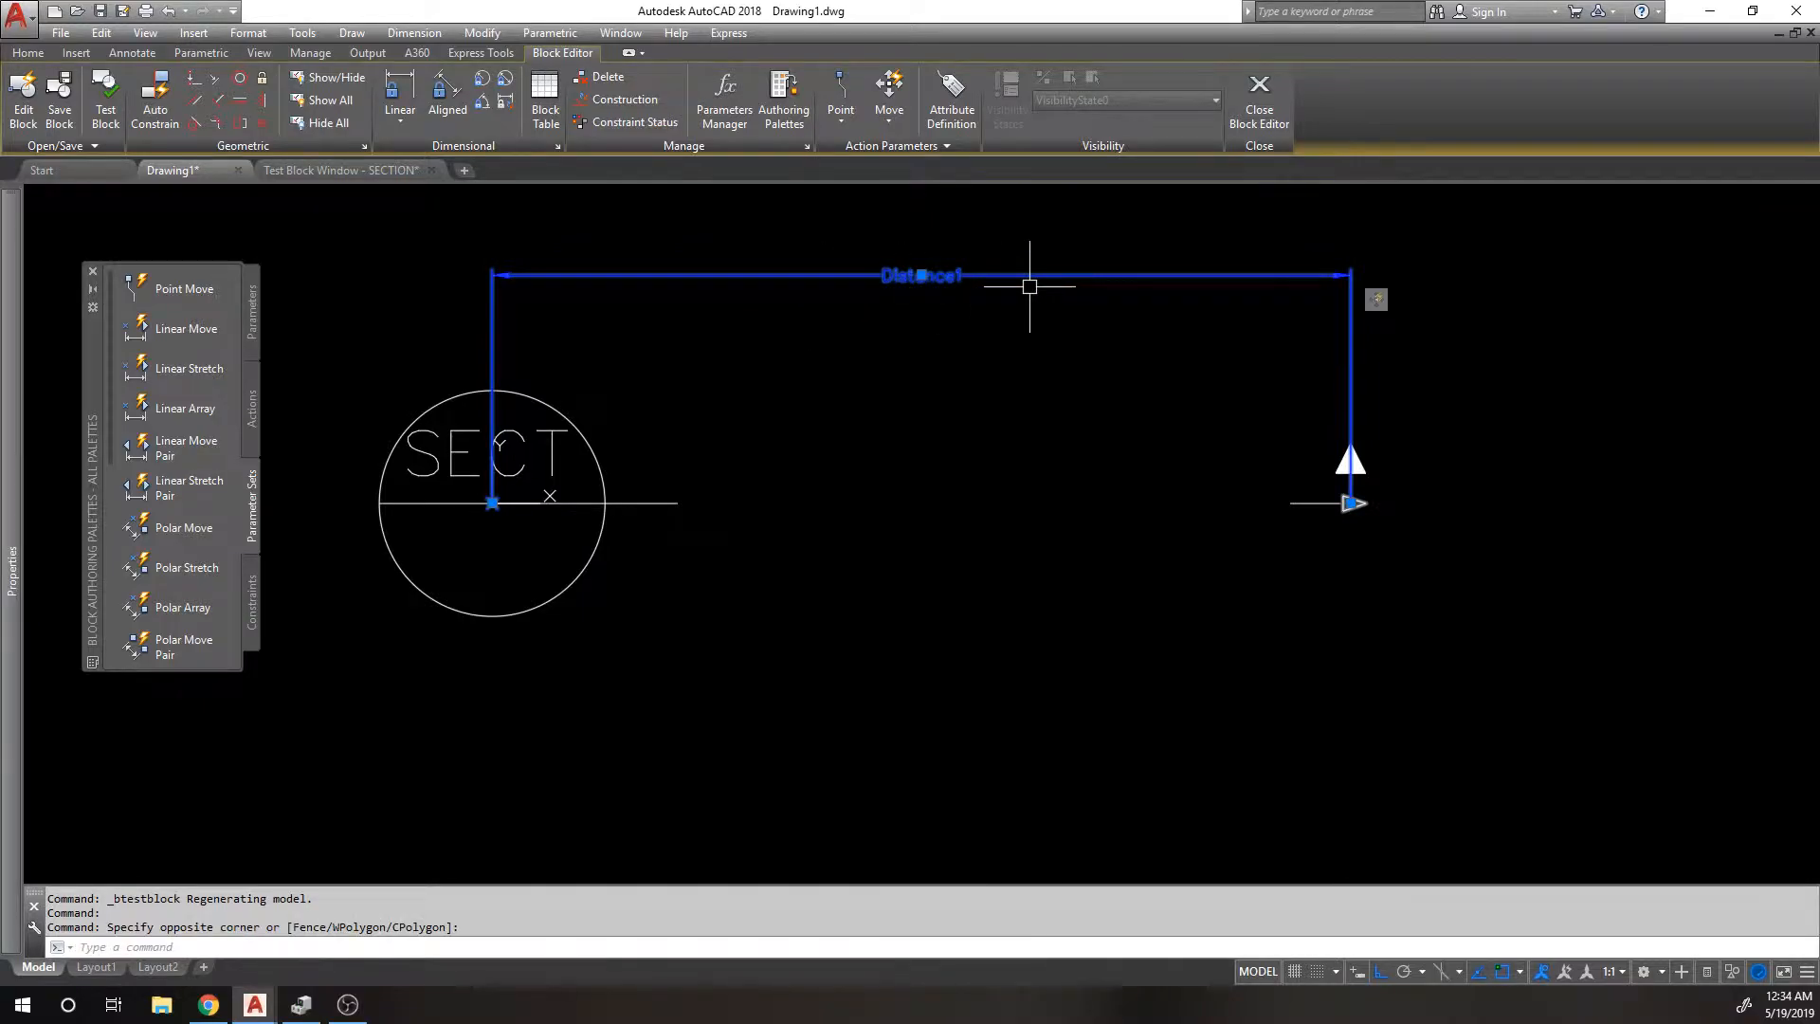
{"action": "key", "text": "Escape"}
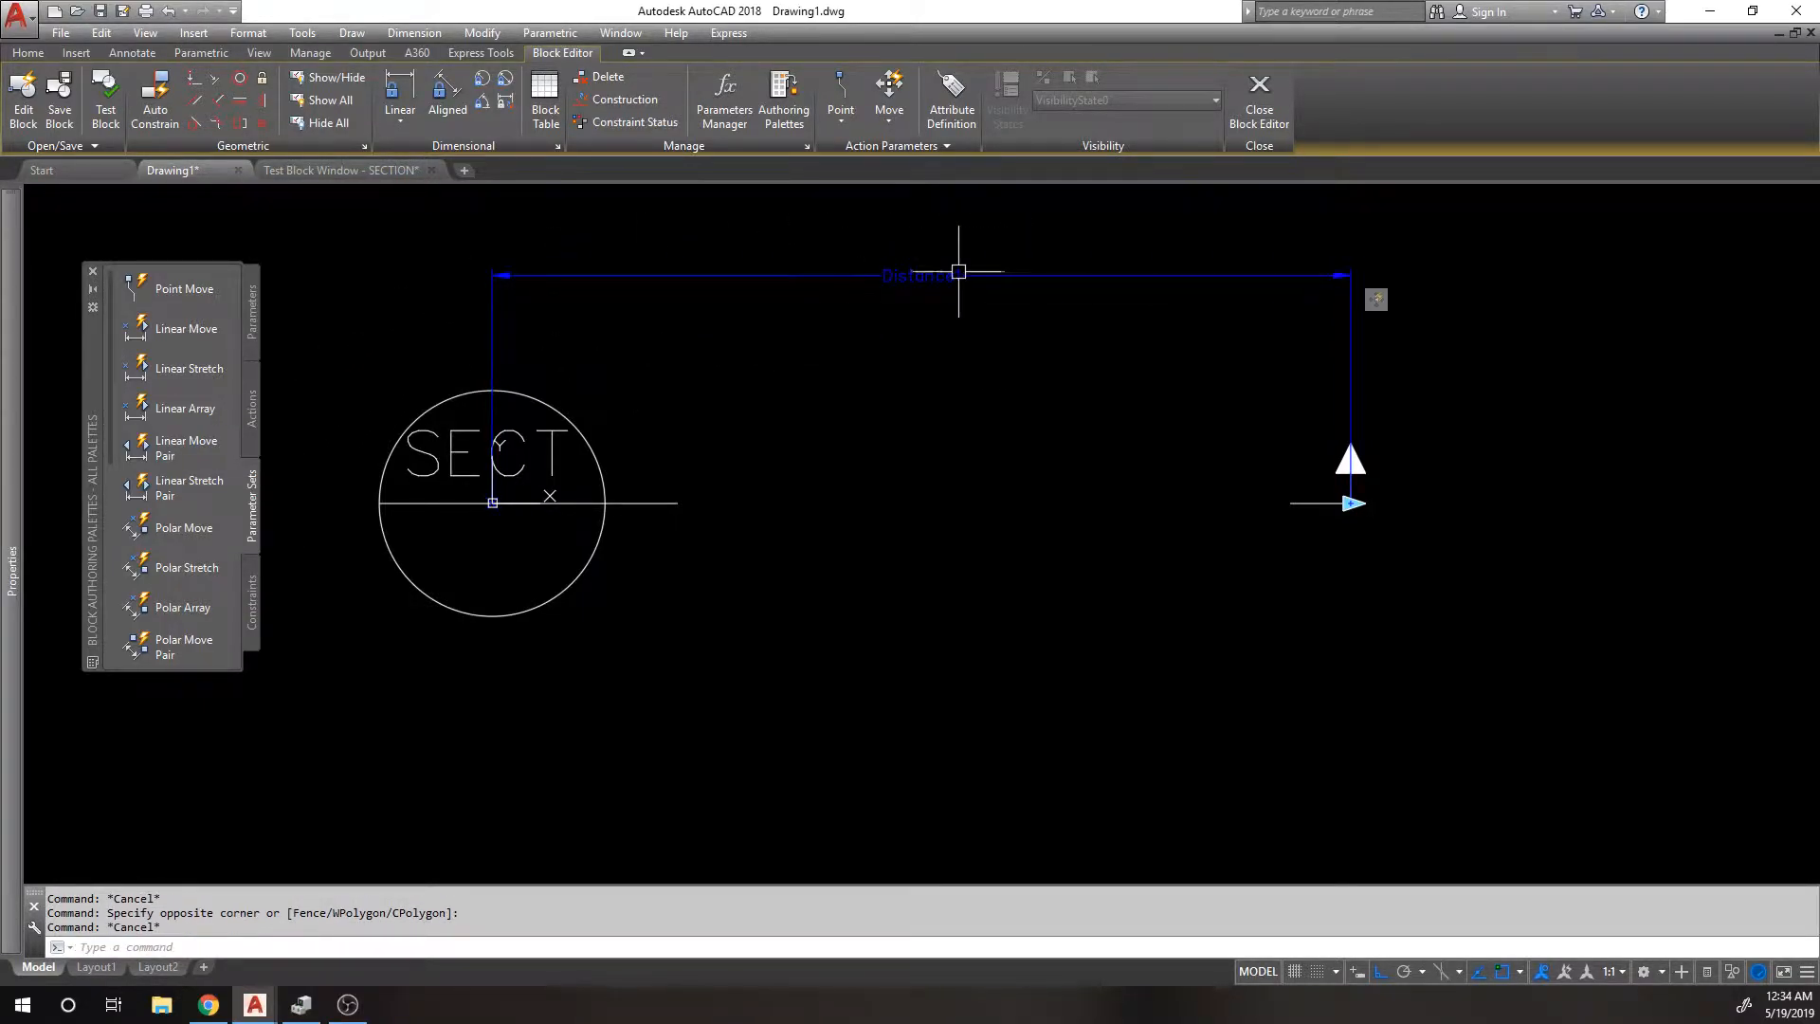
{"action": "mouse_move", "coordinate": [1057, 228]}
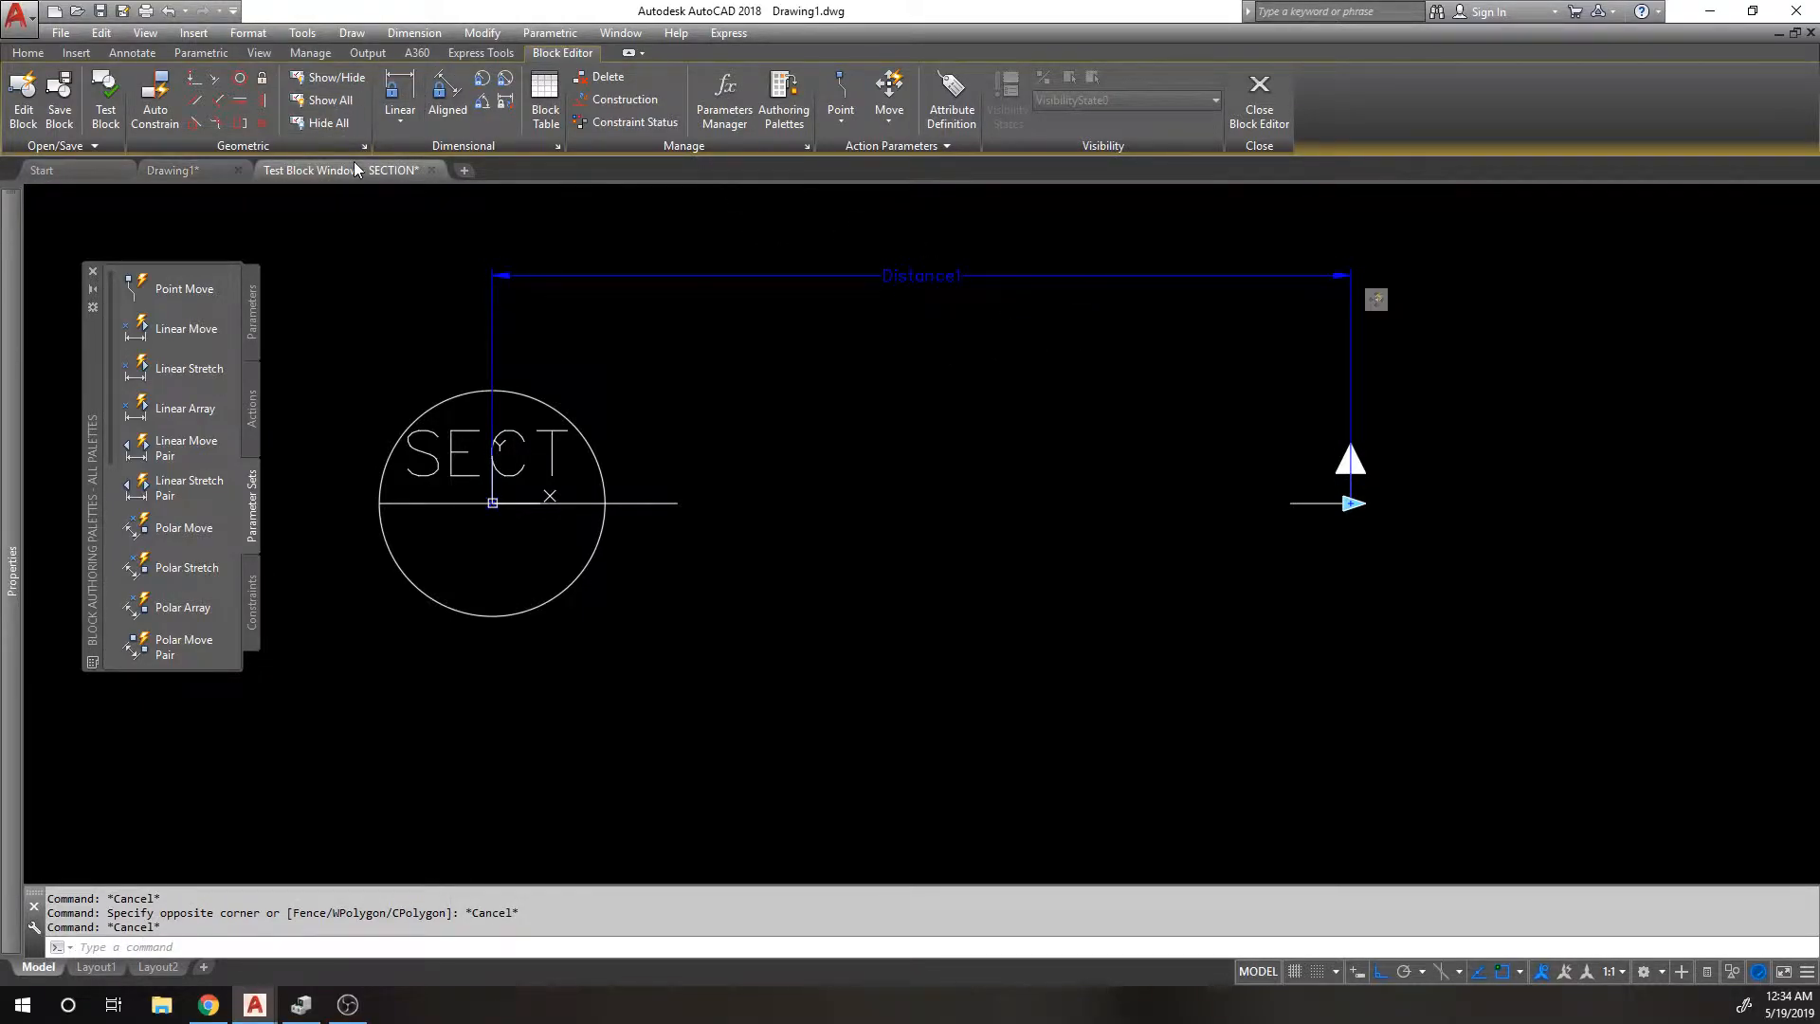
{"action": "left_click", "coordinate": [1258, 99]}
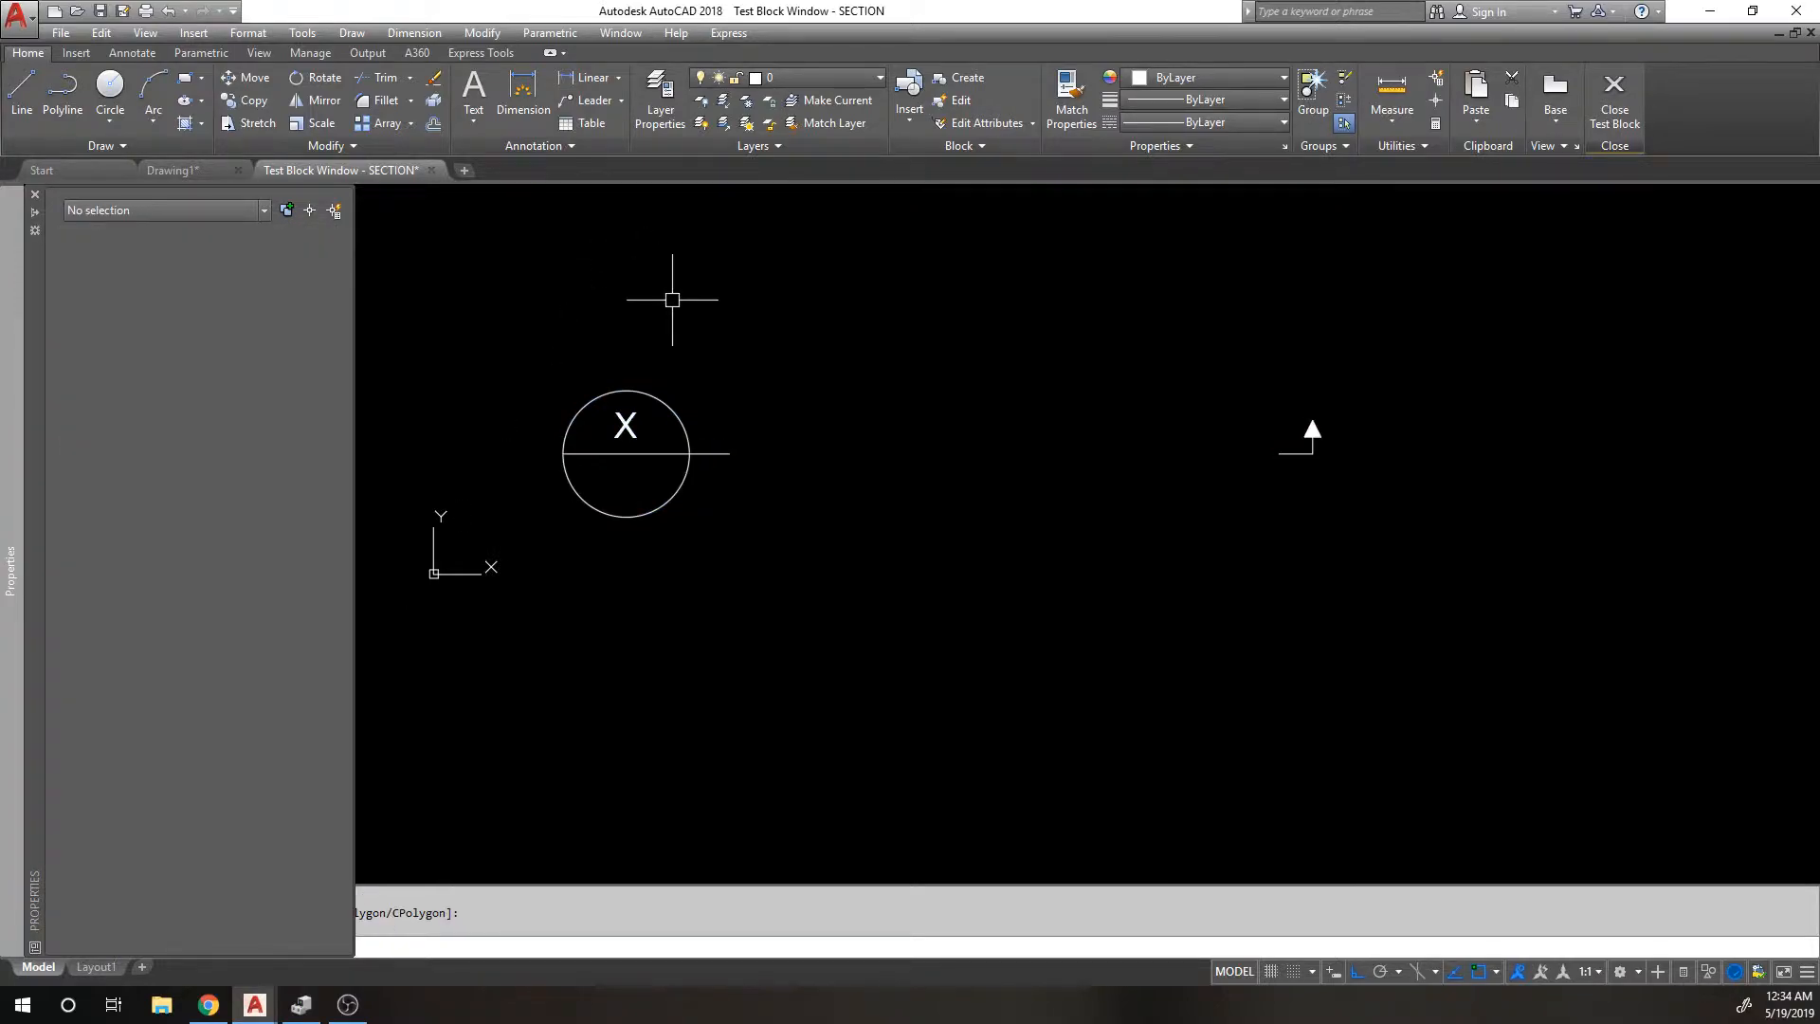
Switch back to the Drawing1 Block Editor and select the Distance1 linear parameter.
{"action": "left_click", "coordinate": [171, 170]}
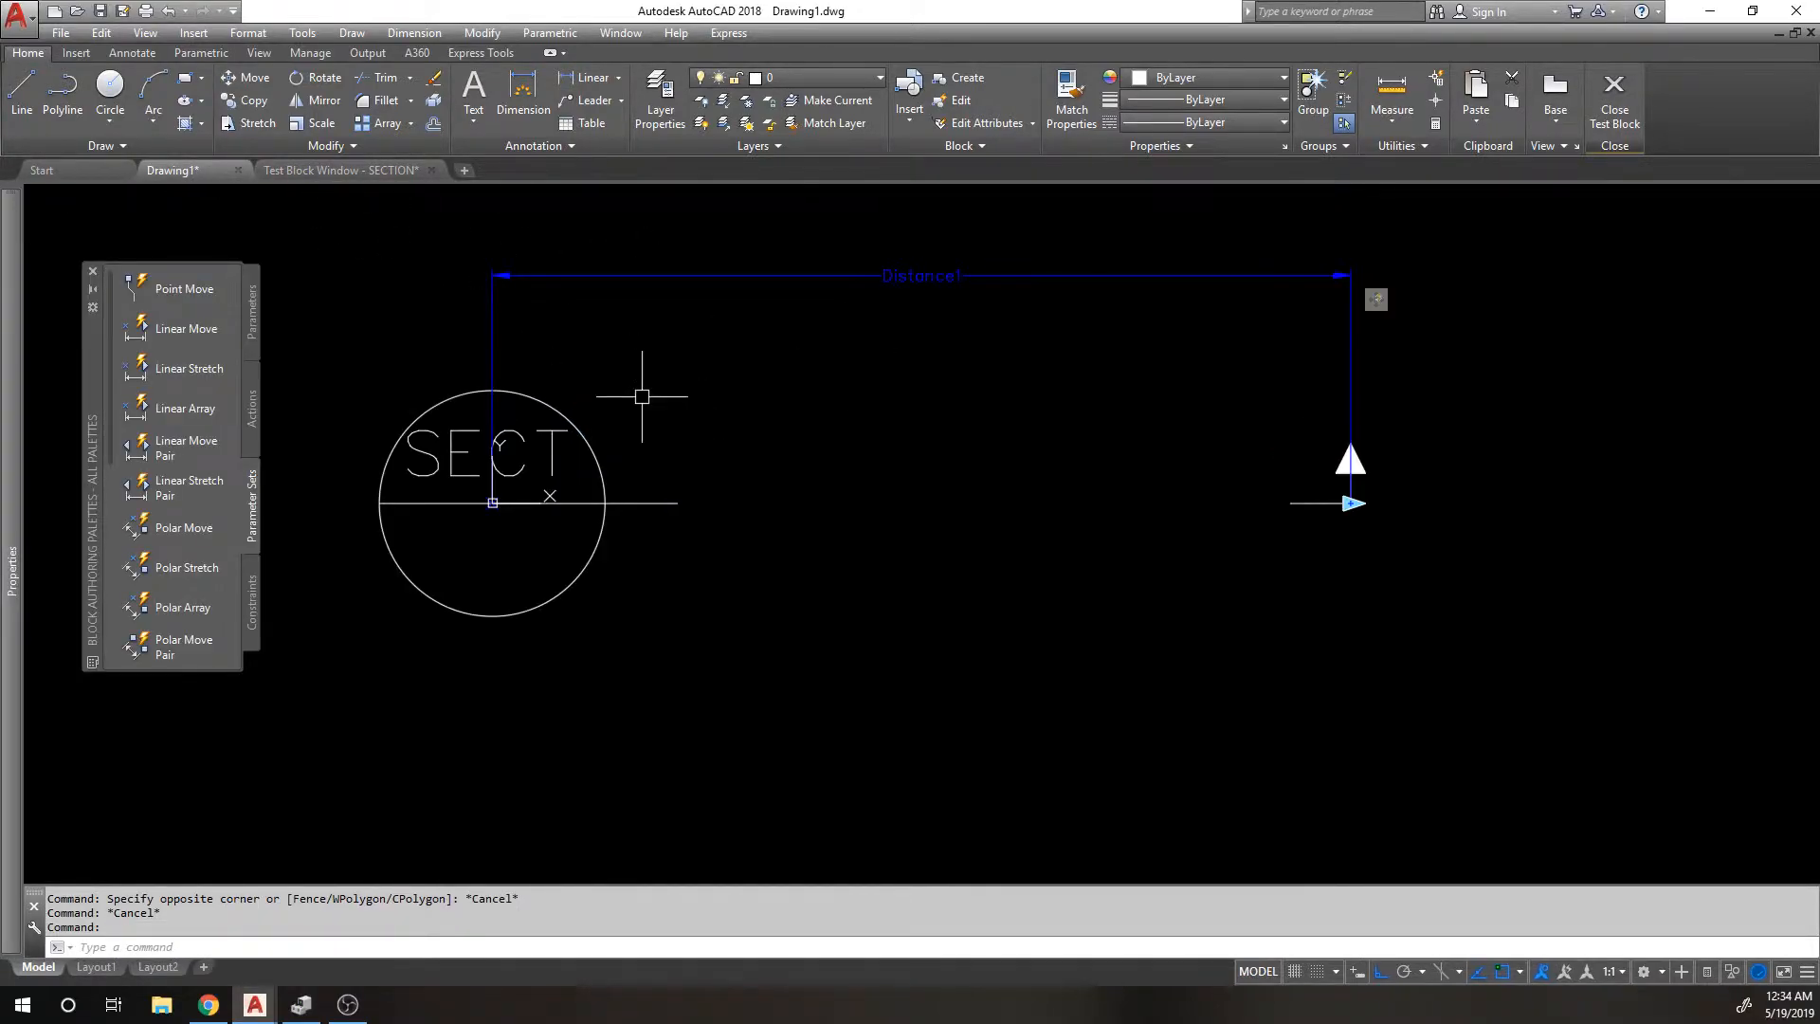
{"action": "left_click", "coordinate": [920, 275]}
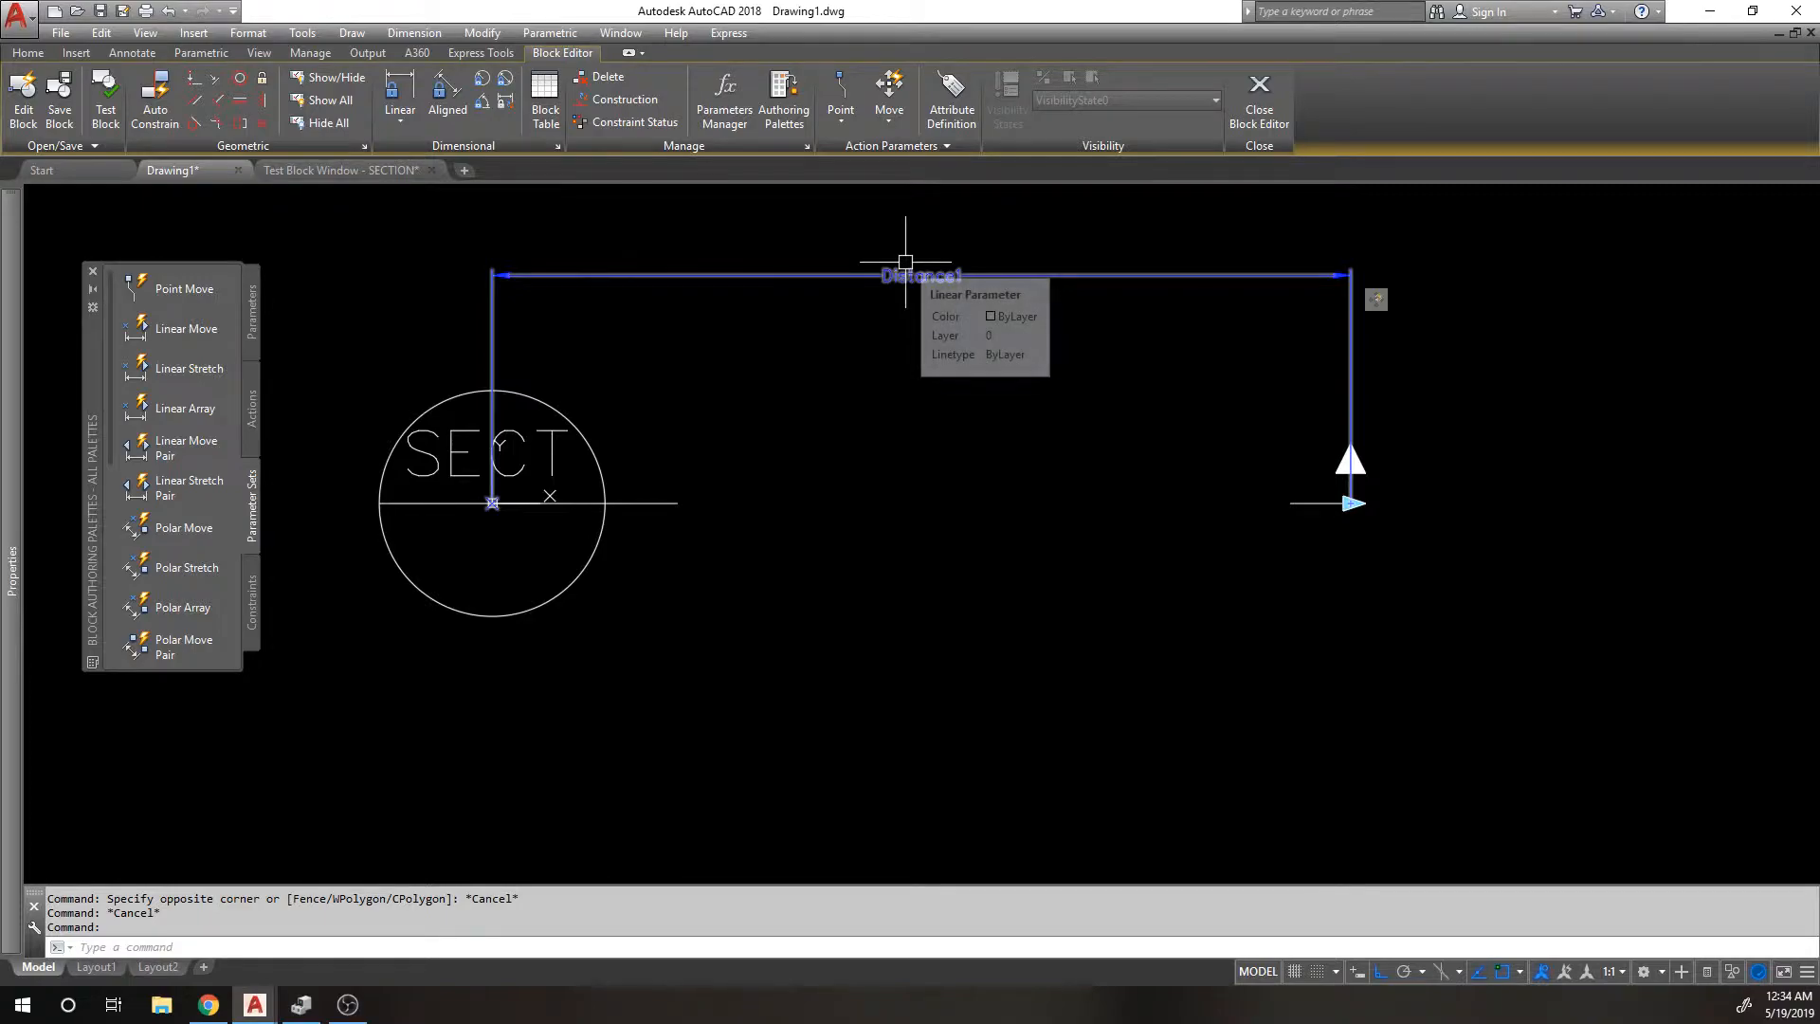
{"action": "mouse_move", "coordinate": [567, 325]}
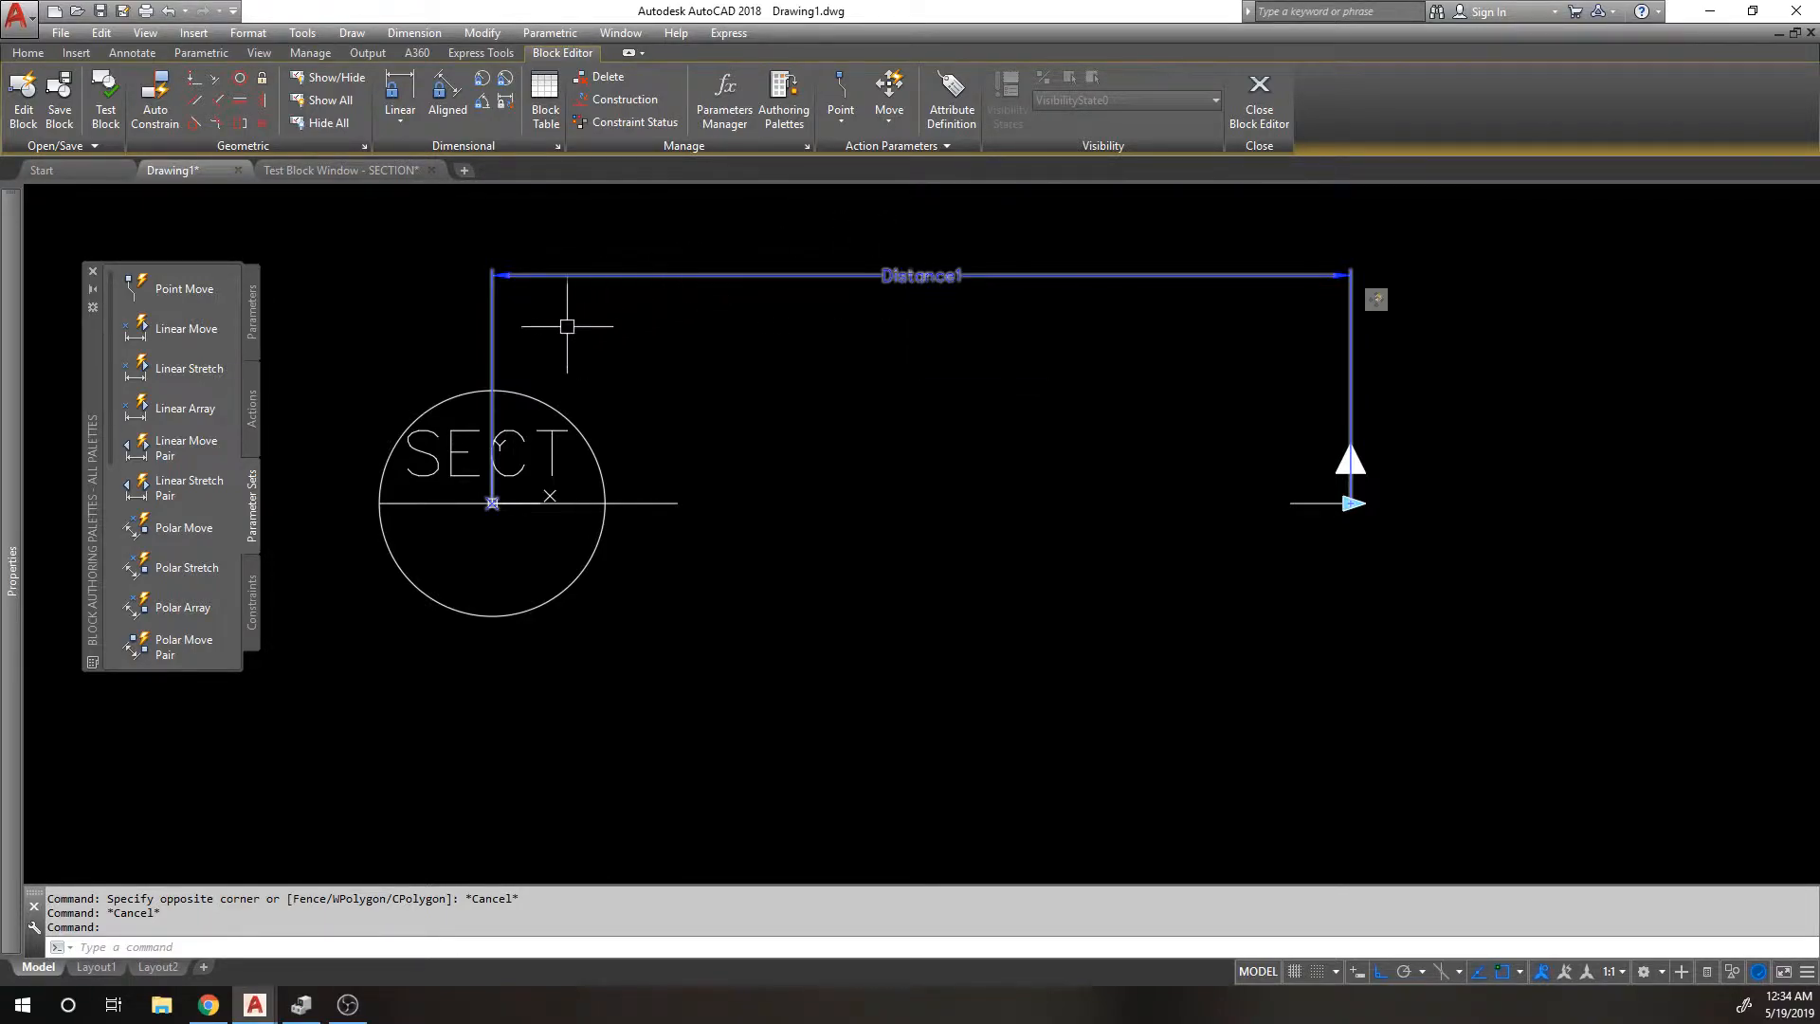
{"action": "mouse_move", "coordinate": [185, 328]}
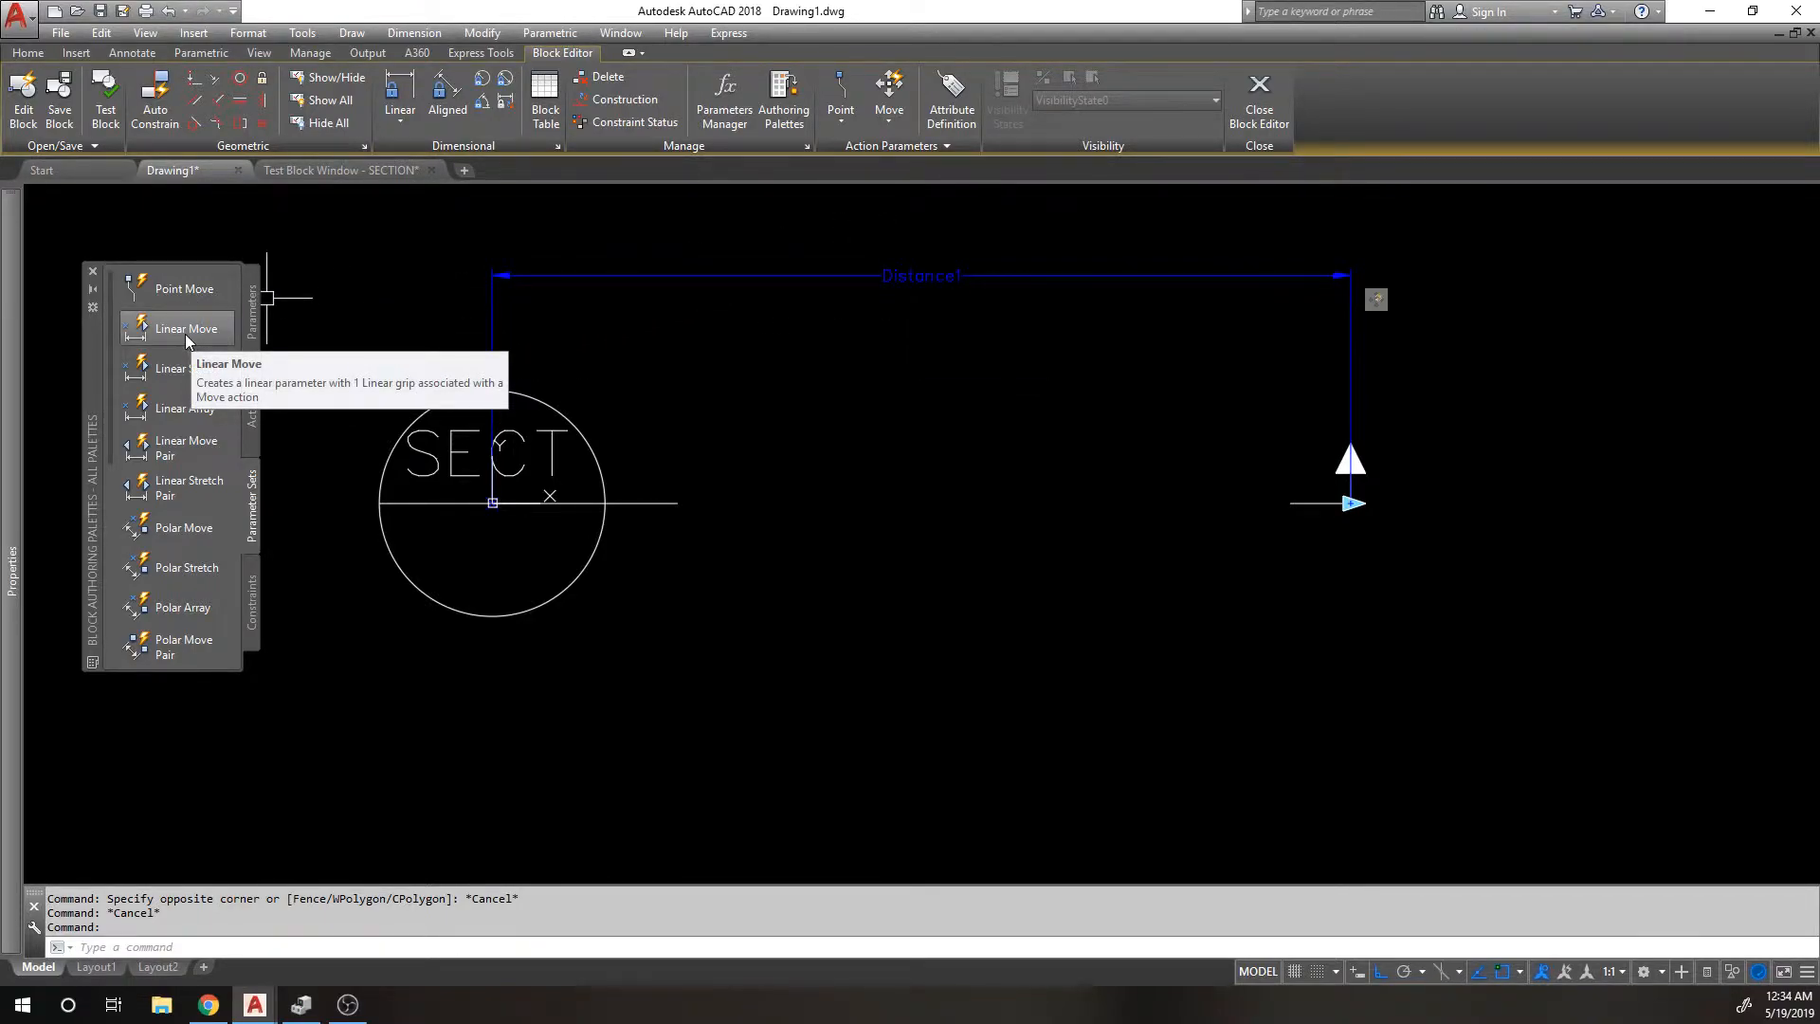
{"action": "mouse_move", "coordinate": [839, 361]}
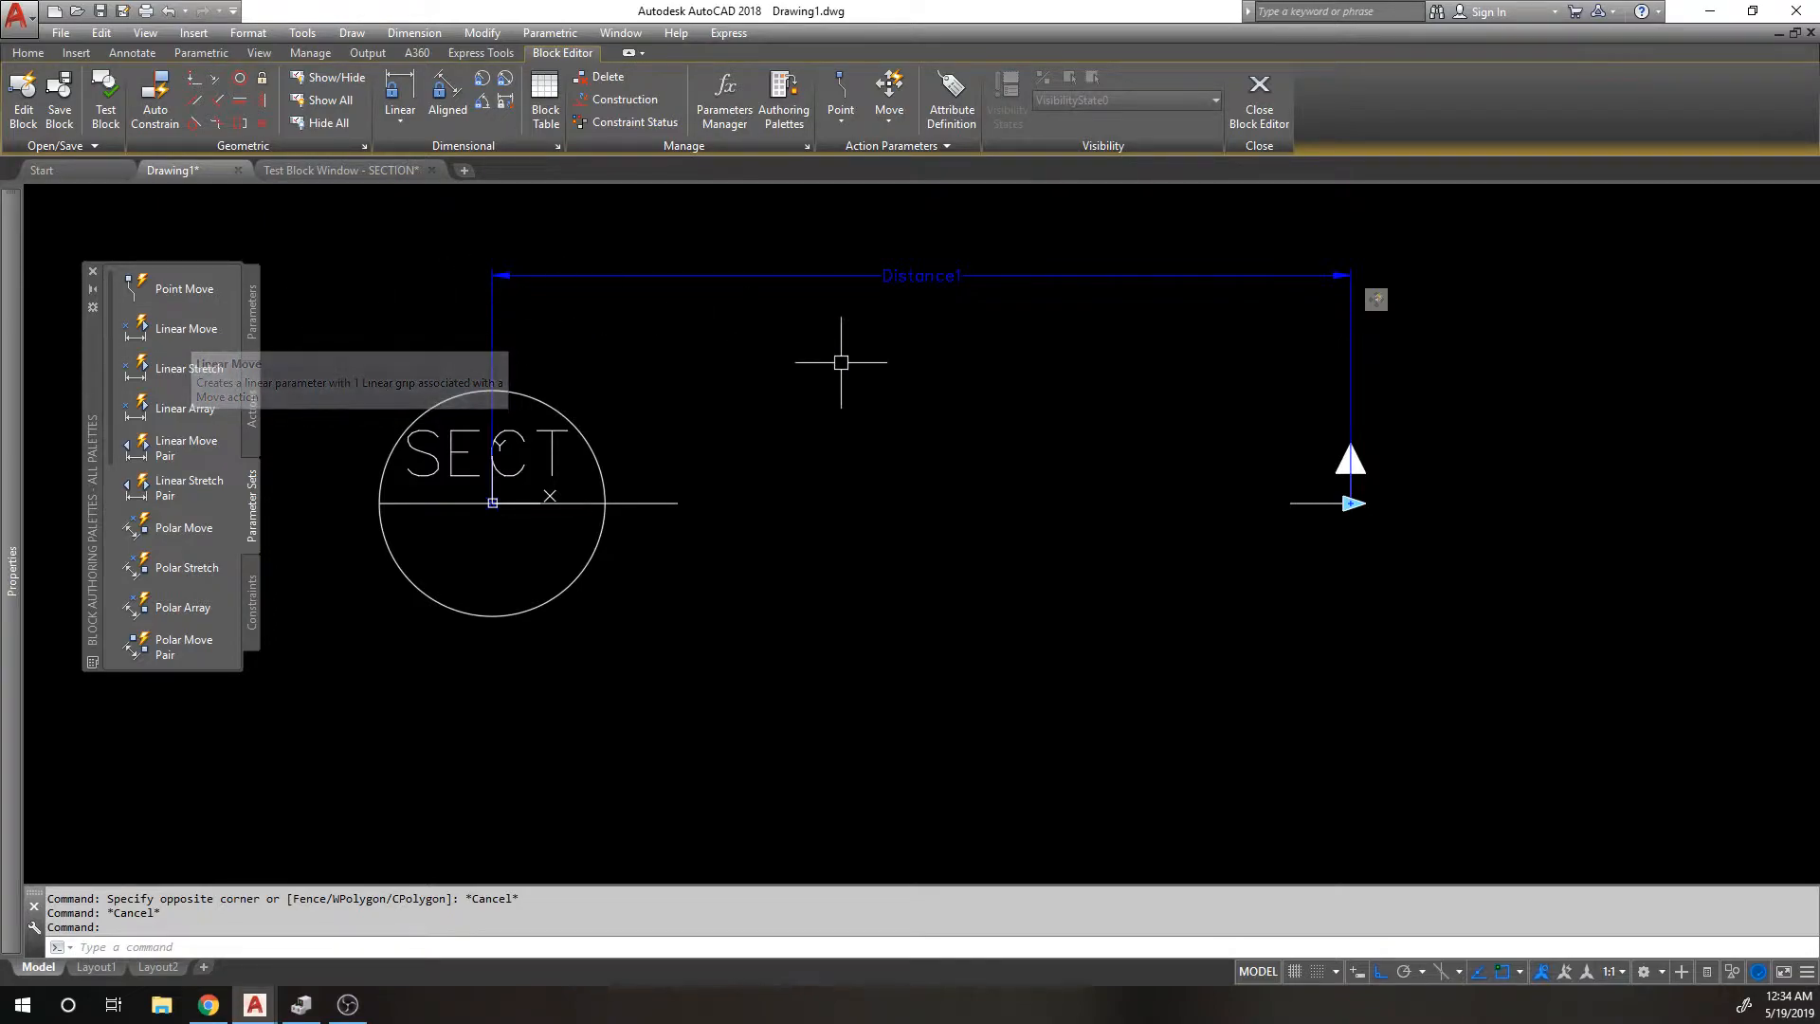
{"action": "mouse_move", "coordinate": [1312, 507]}
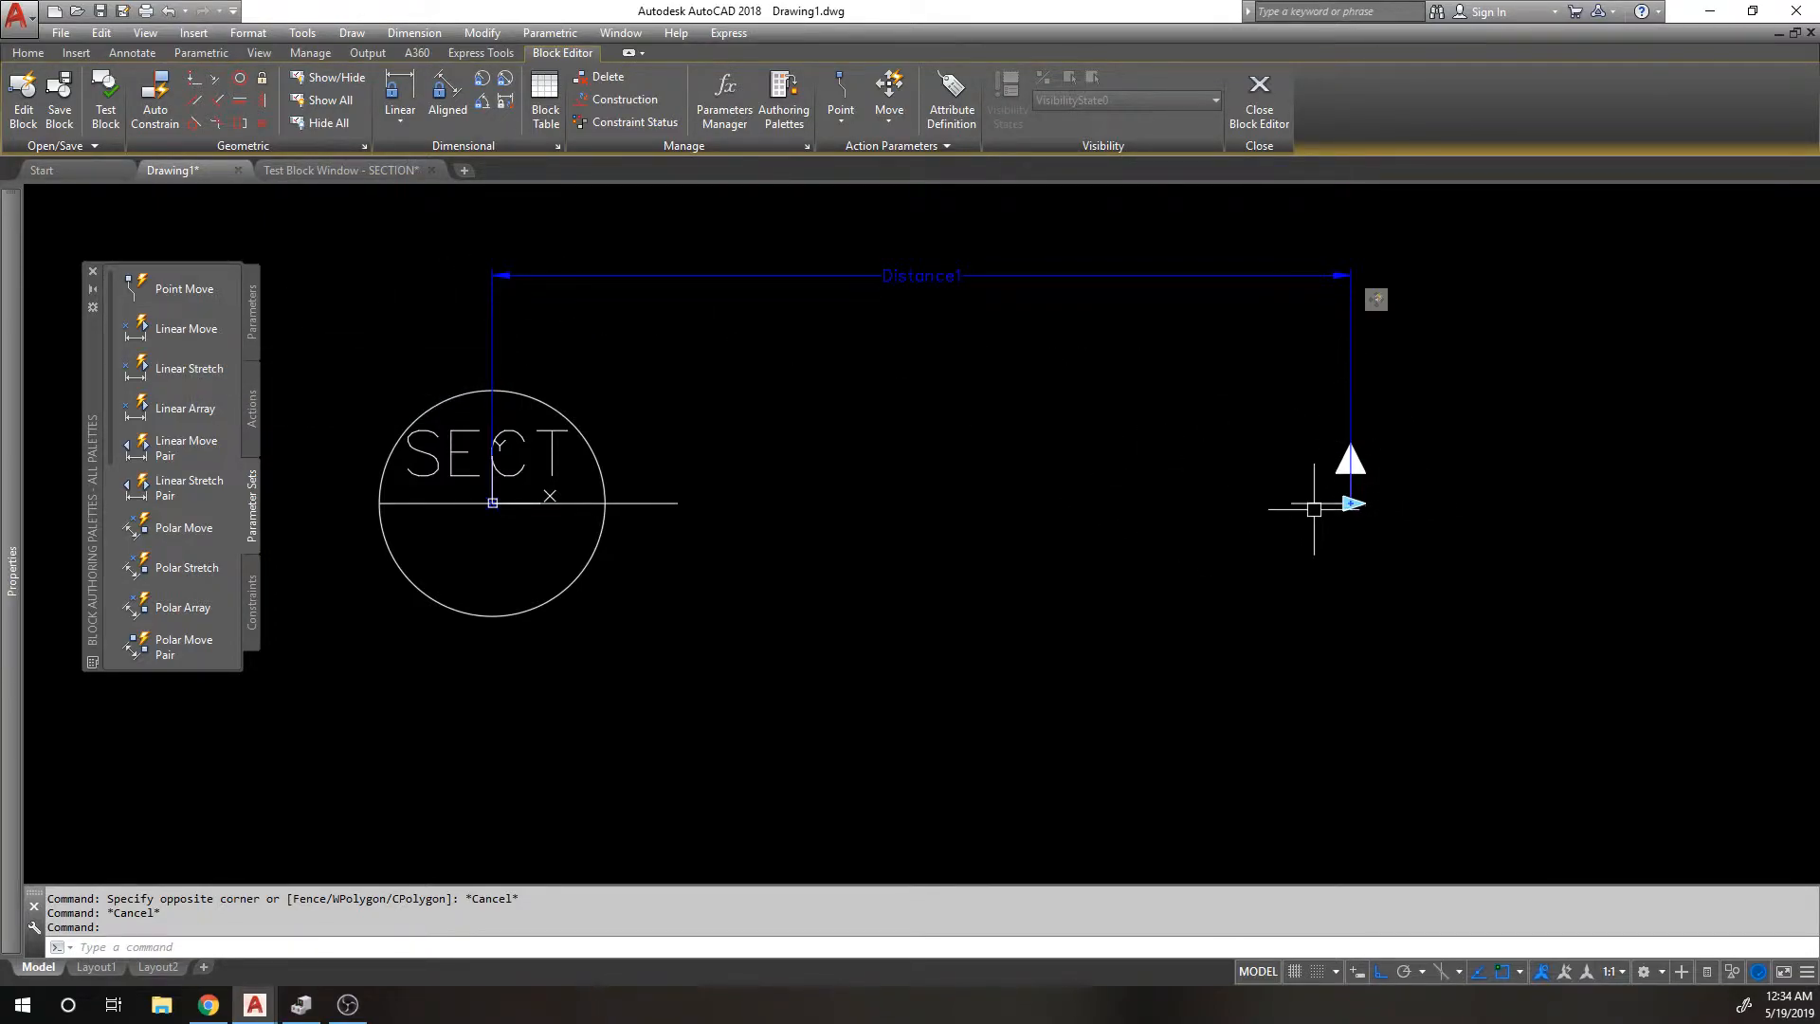
{"action": "mouse_move", "coordinate": [682, 487]}
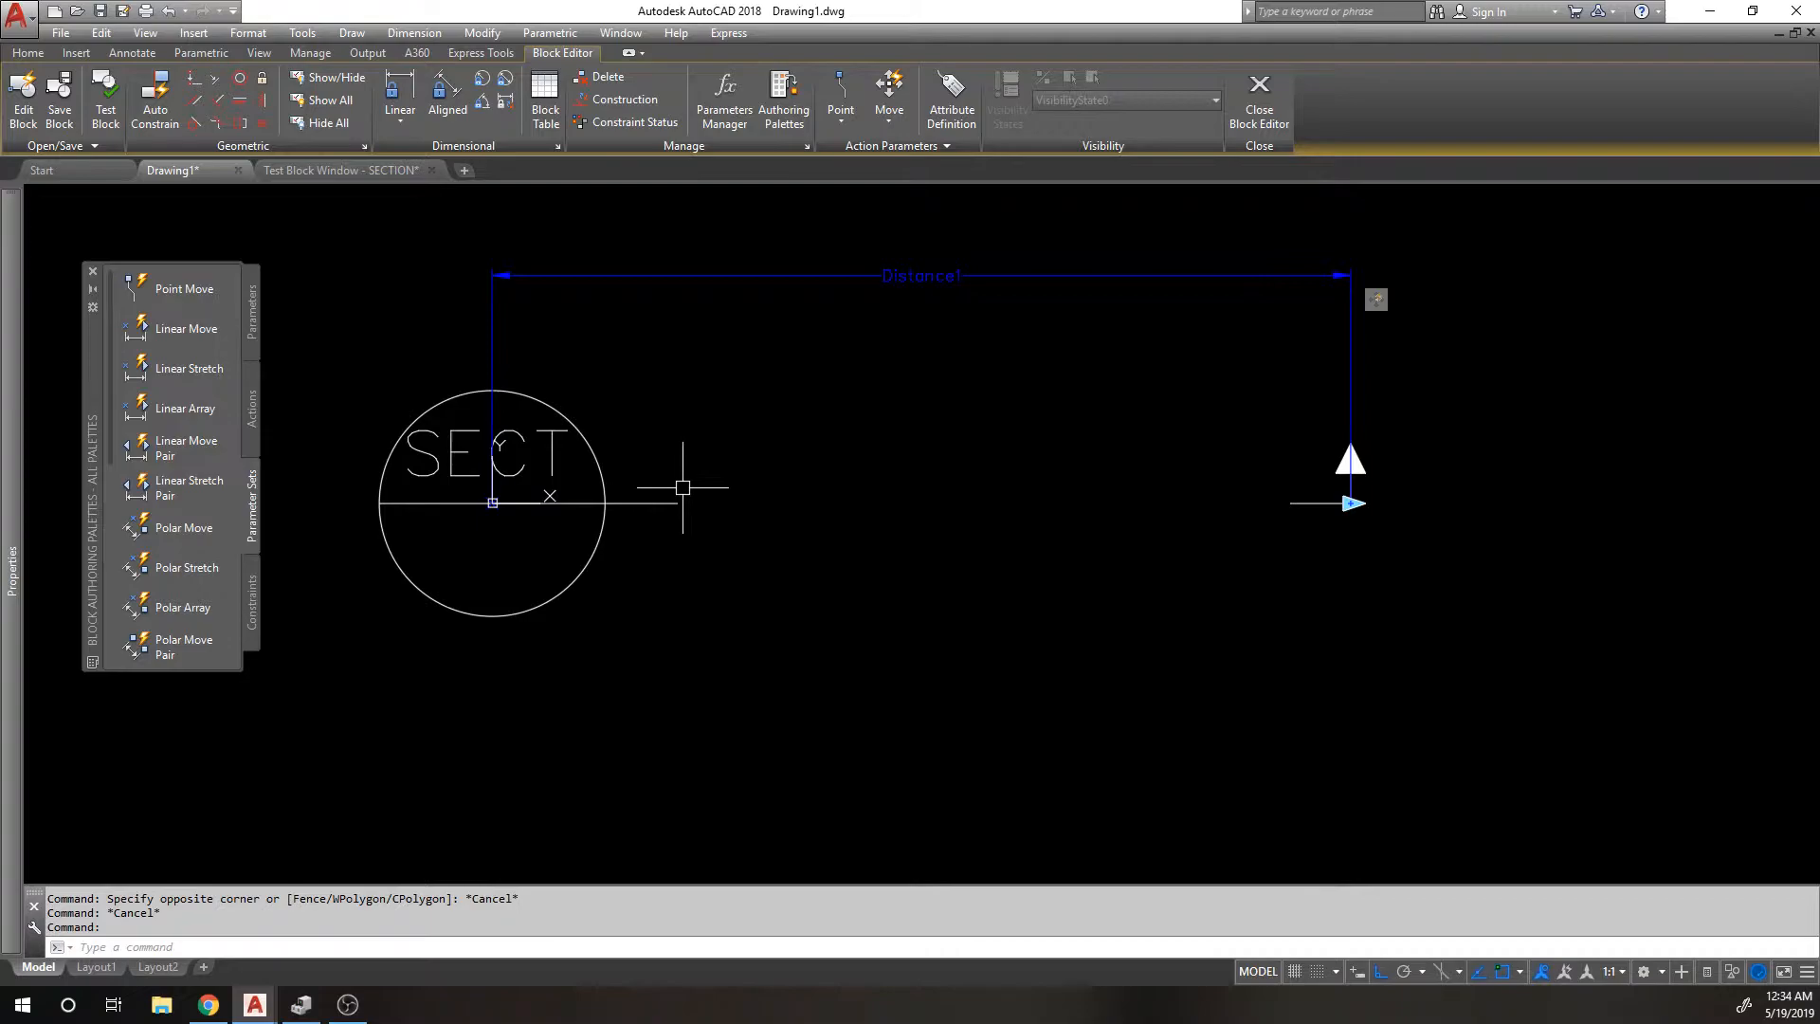
{"action": "mouse_move", "coordinate": [1140, 522]}
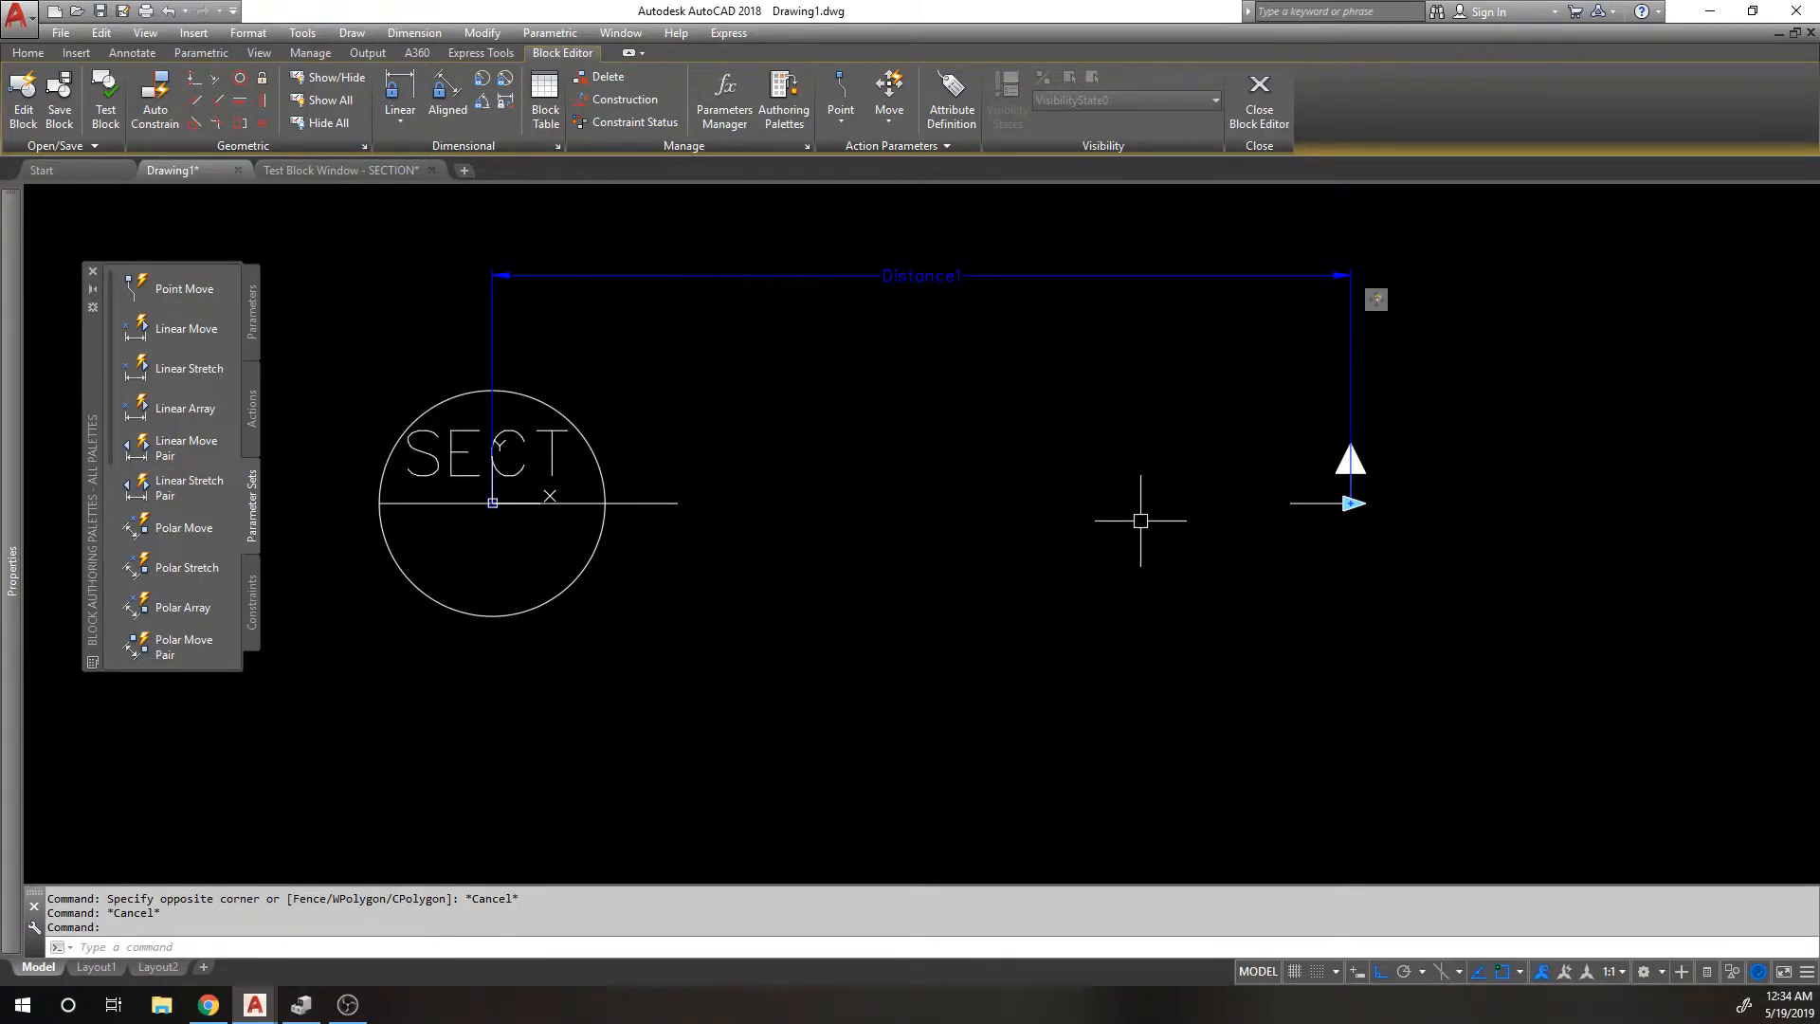
{"action": "mouse_move", "coordinate": [1510, 446]}
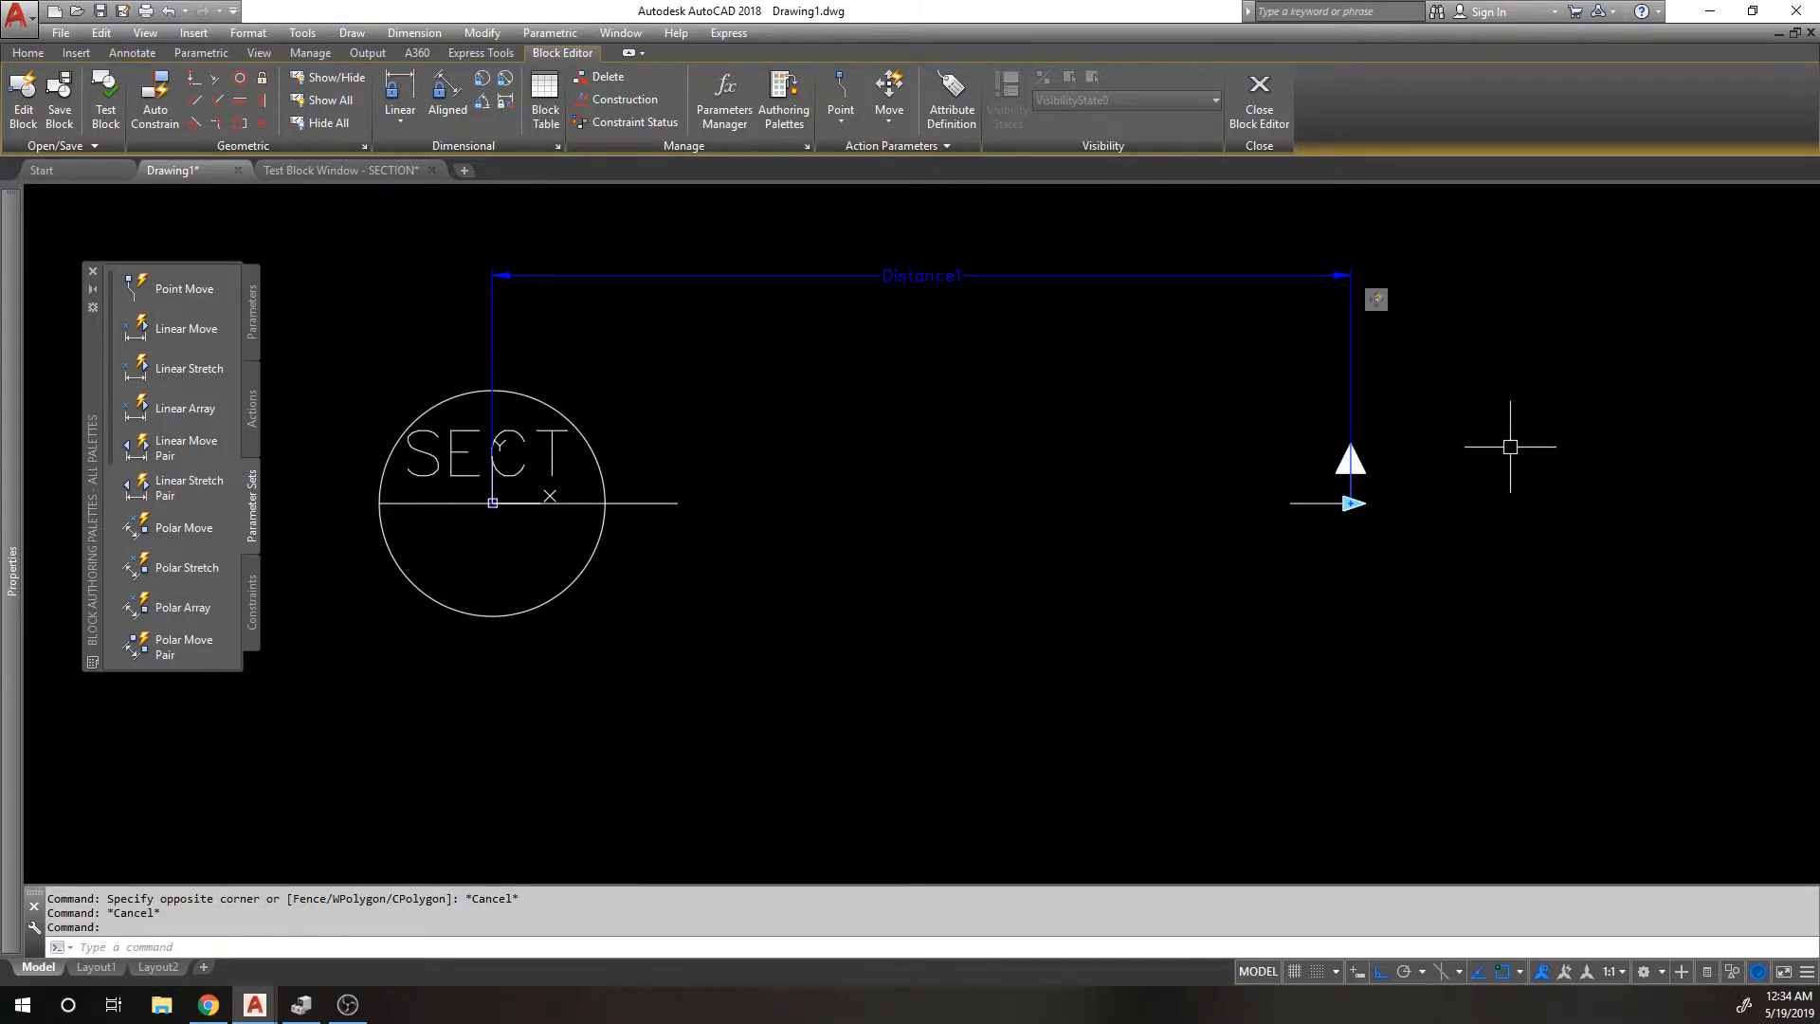
{"action": "mouse_move", "coordinate": [1530, 581]}
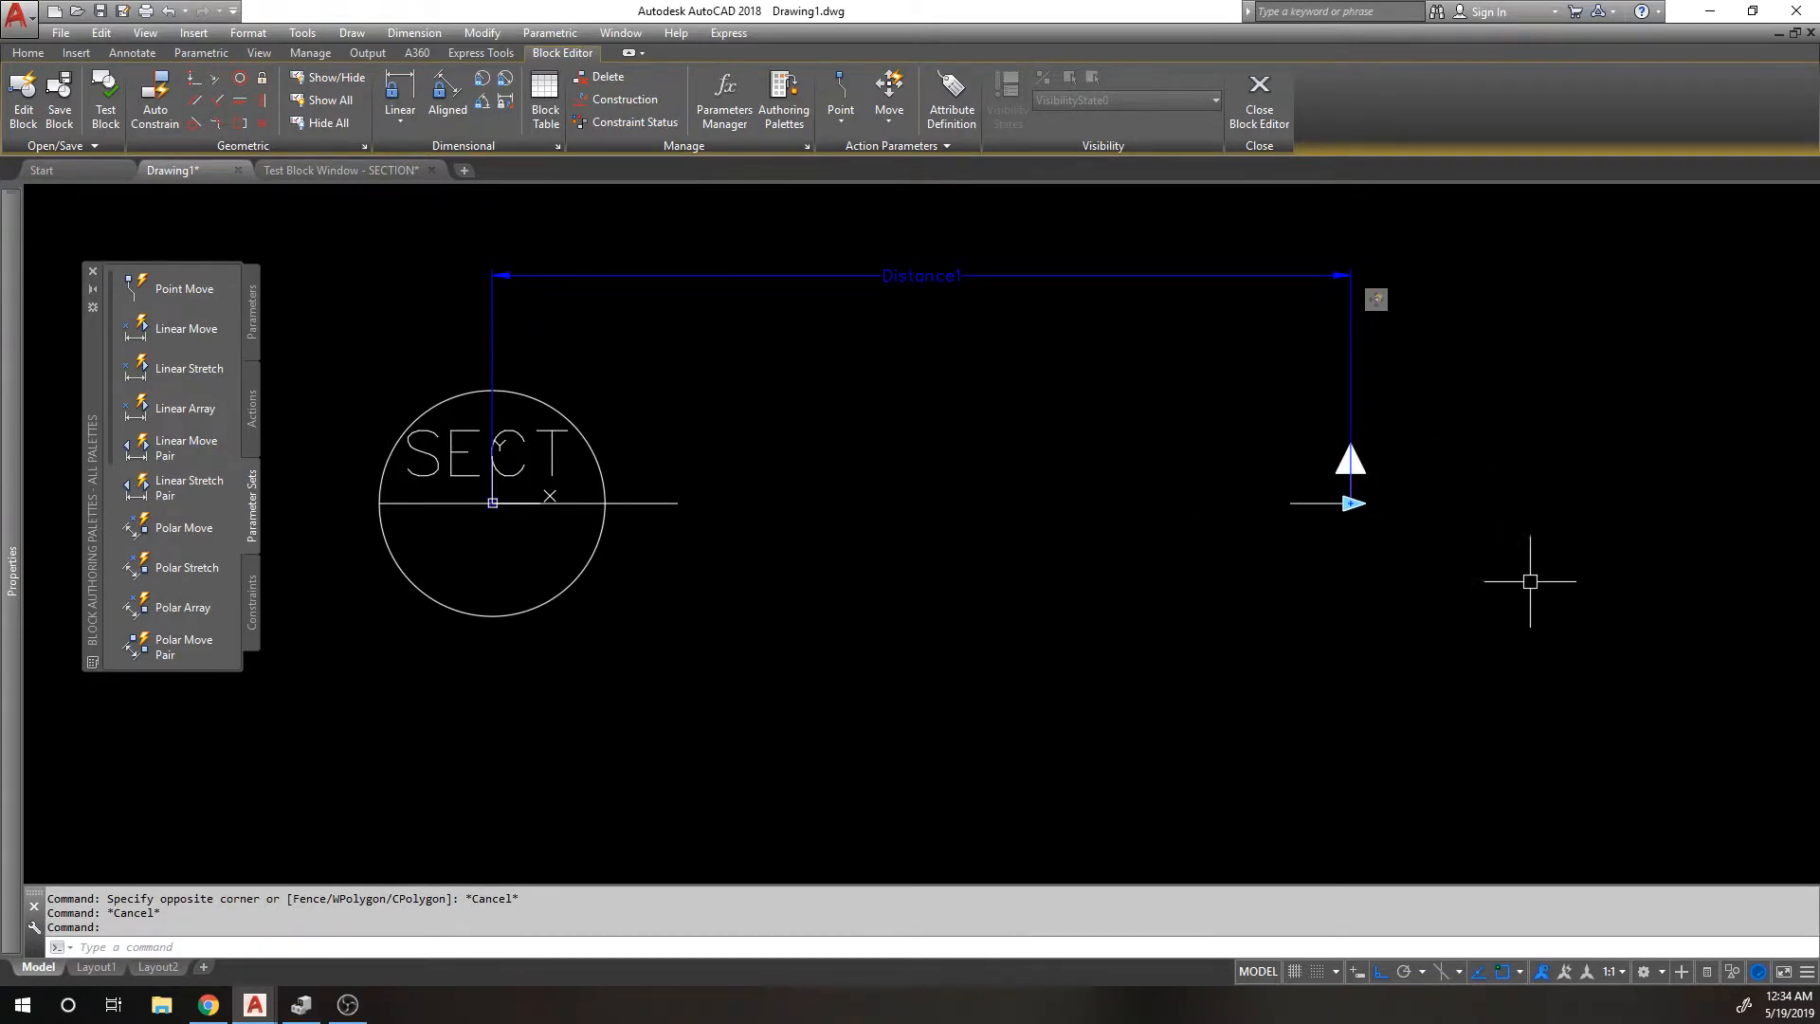
{"action": "mouse_move", "coordinate": [436, 297]}
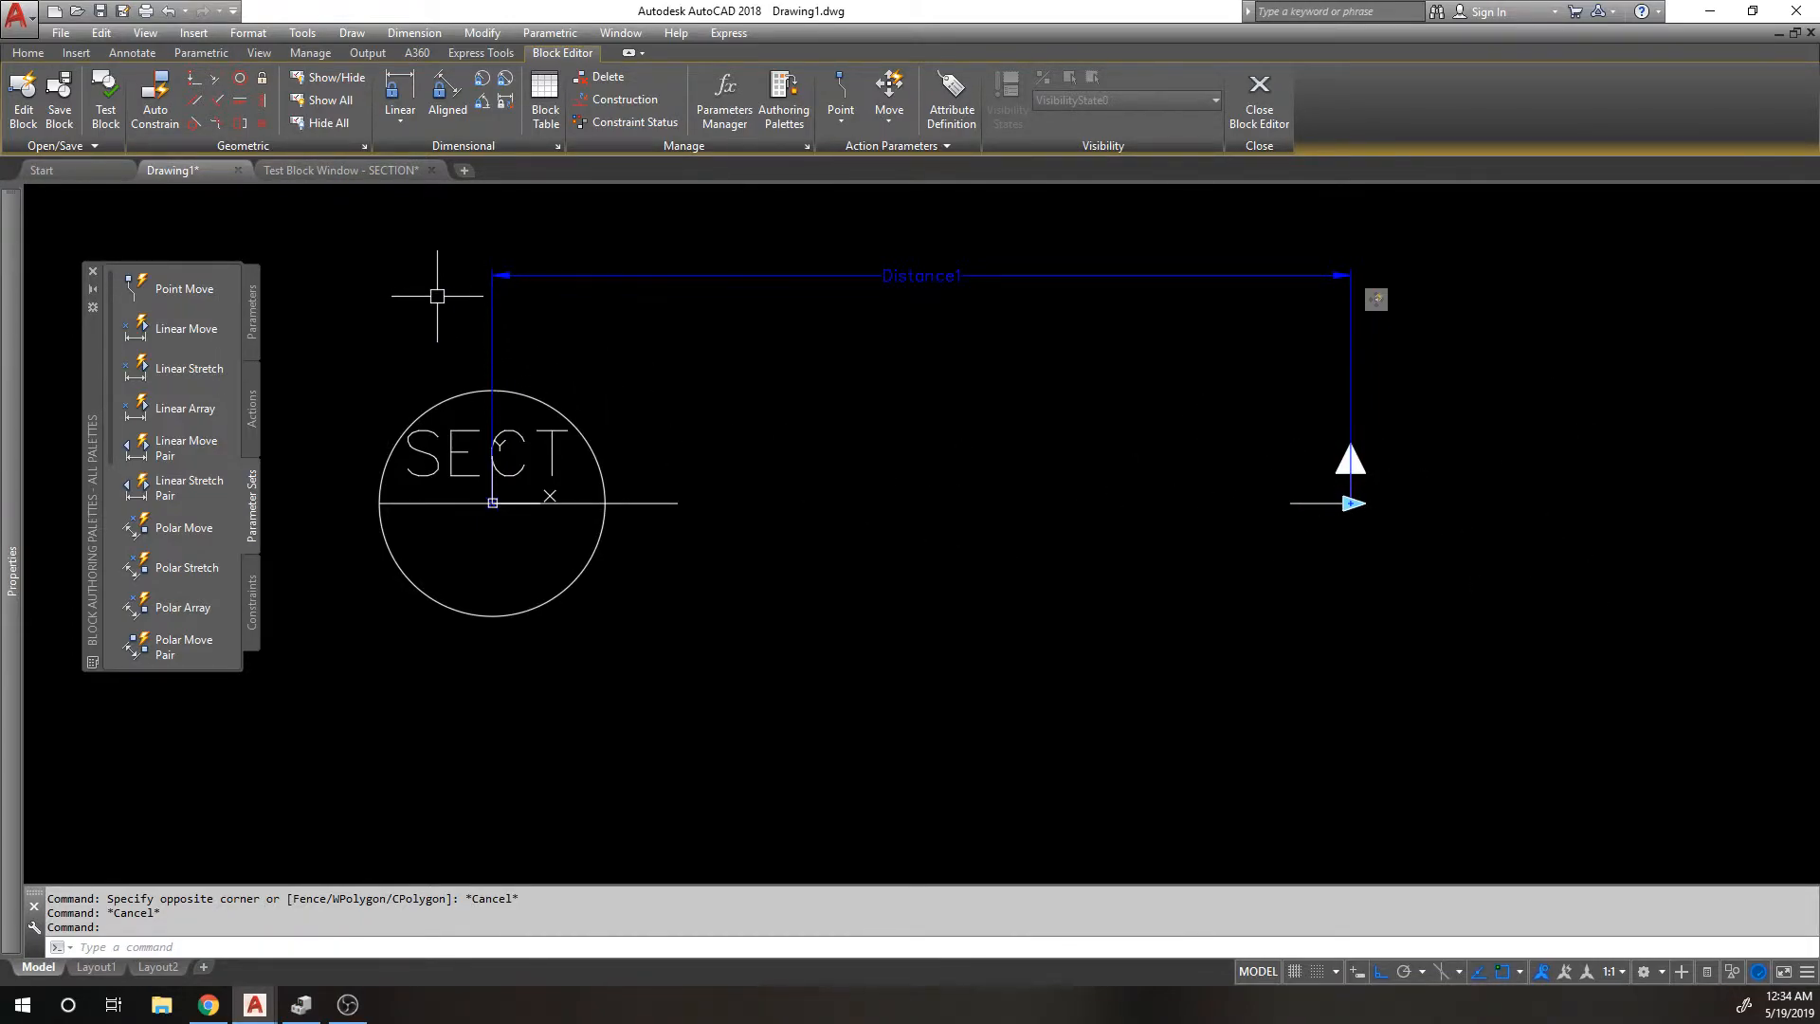
{"action": "mouse_move", "coordinate": [408, 290]}
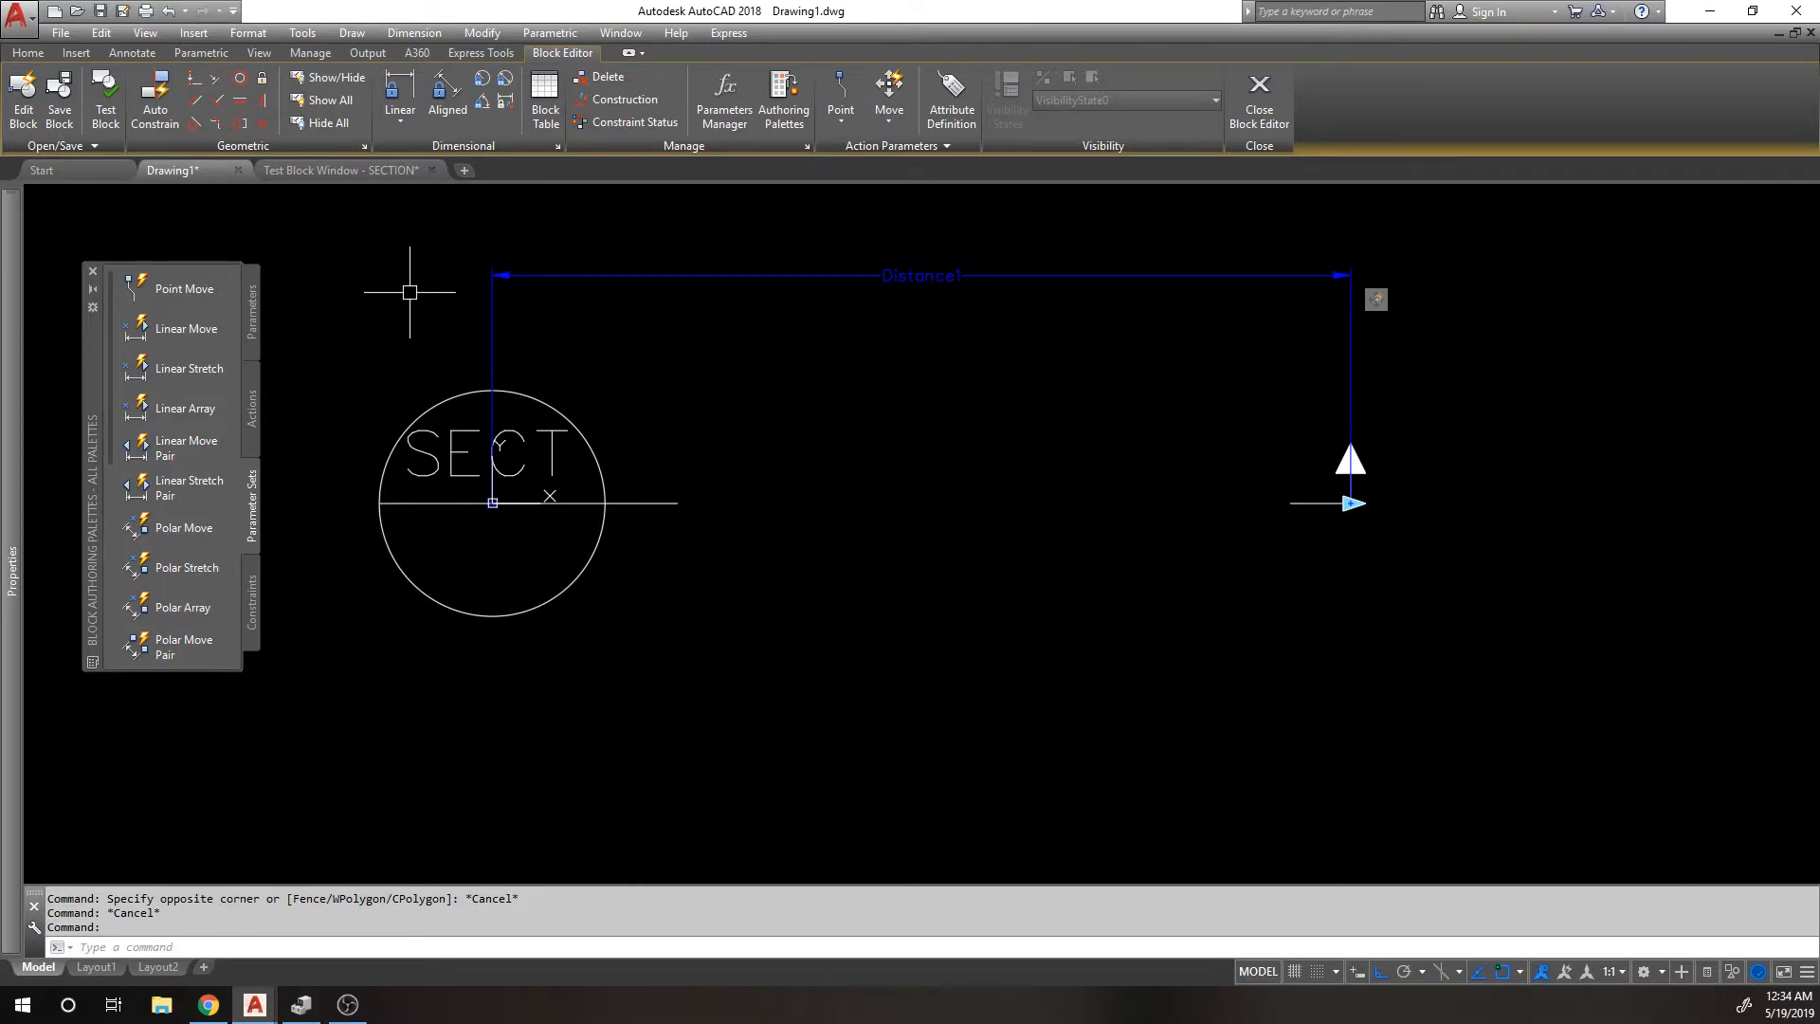